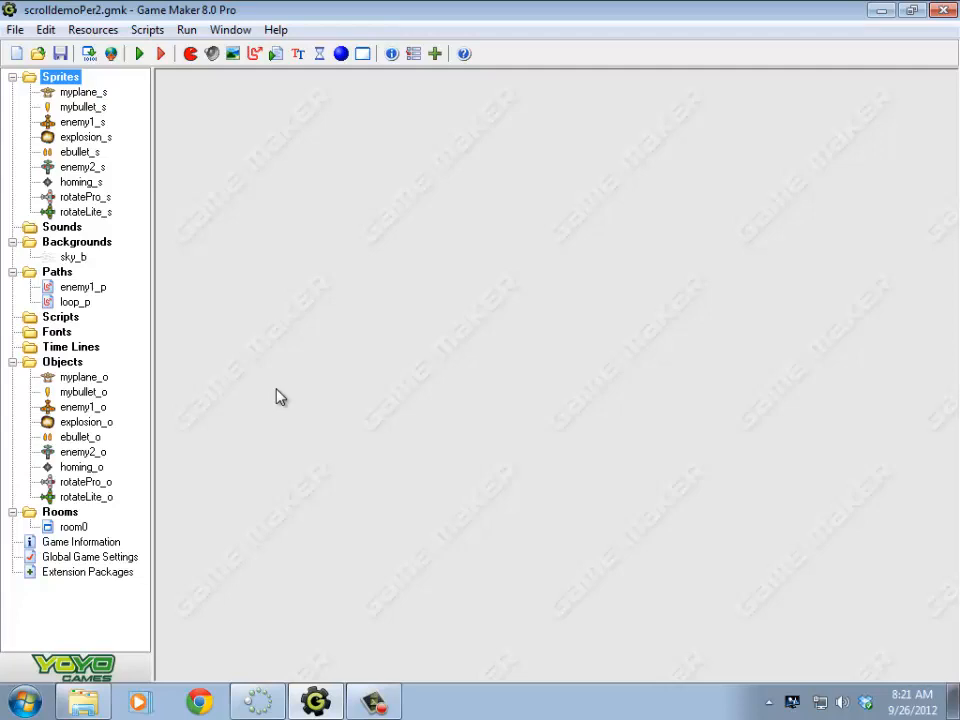
pyautogui.moveTo(284, 410)
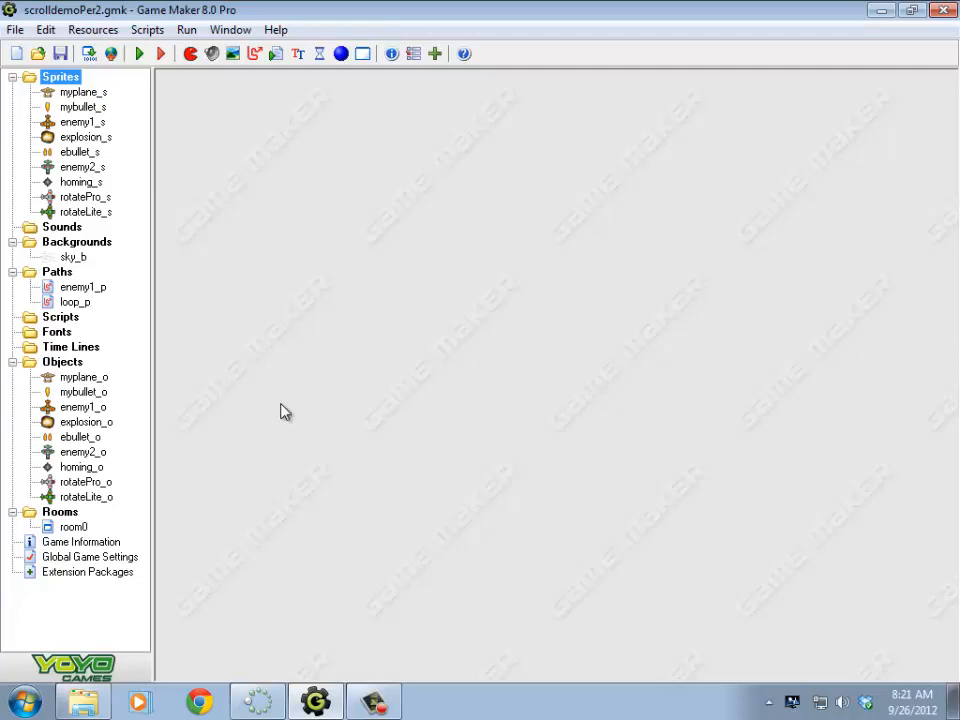
# Step: Create a new sprite and give it one blank 32×32 image in the sprite editor
pyautogui.click(84, 376)
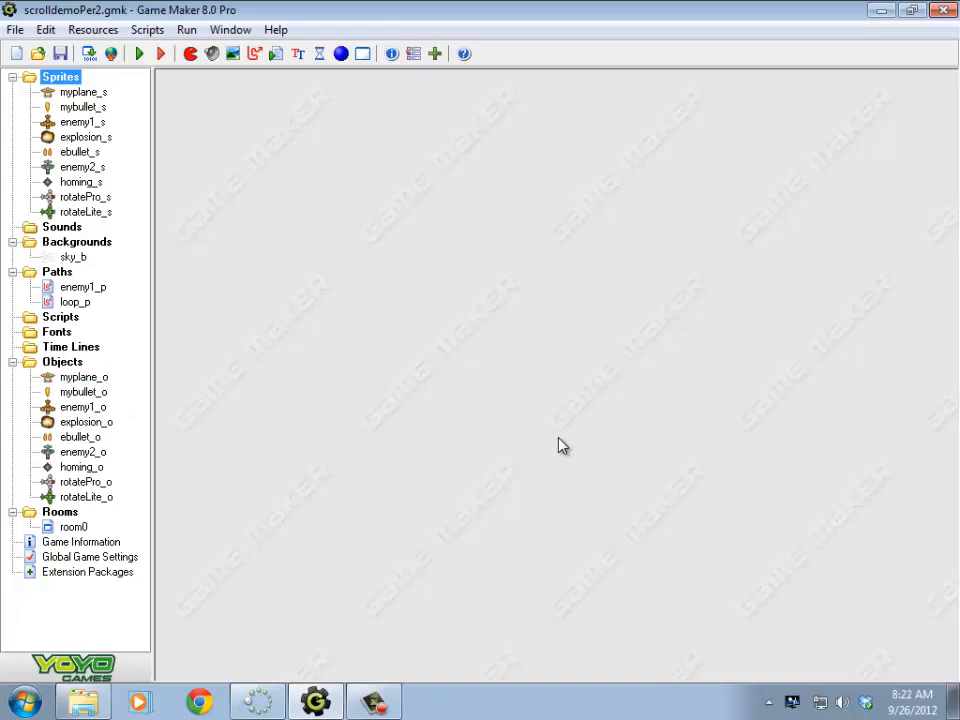
pyautogui.moveTo(440, 324)
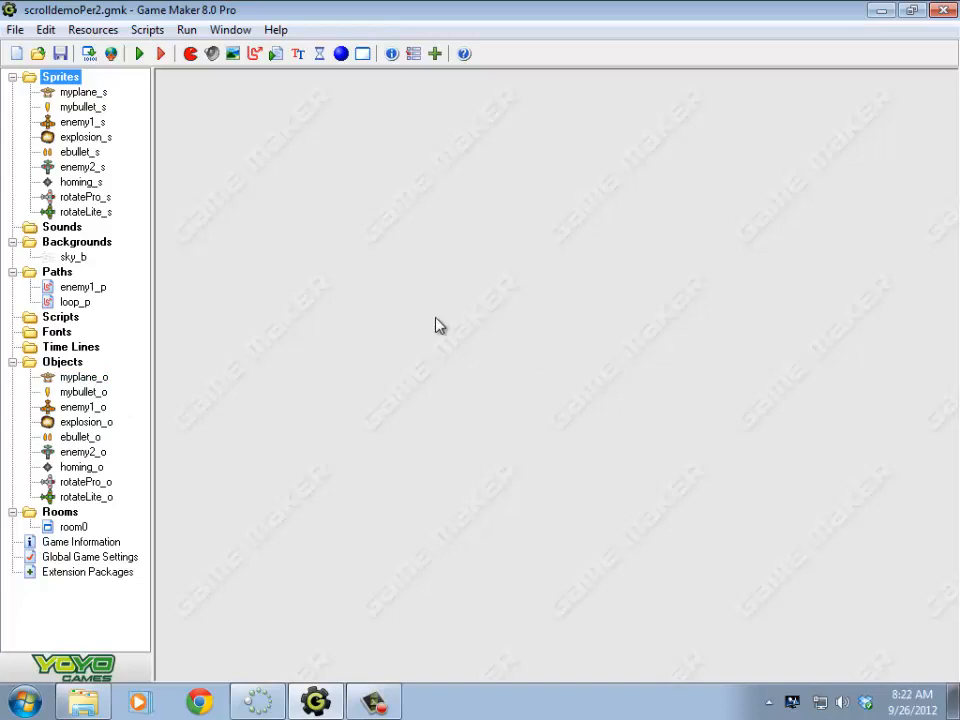
pyautogui.moveTo(148, 160)
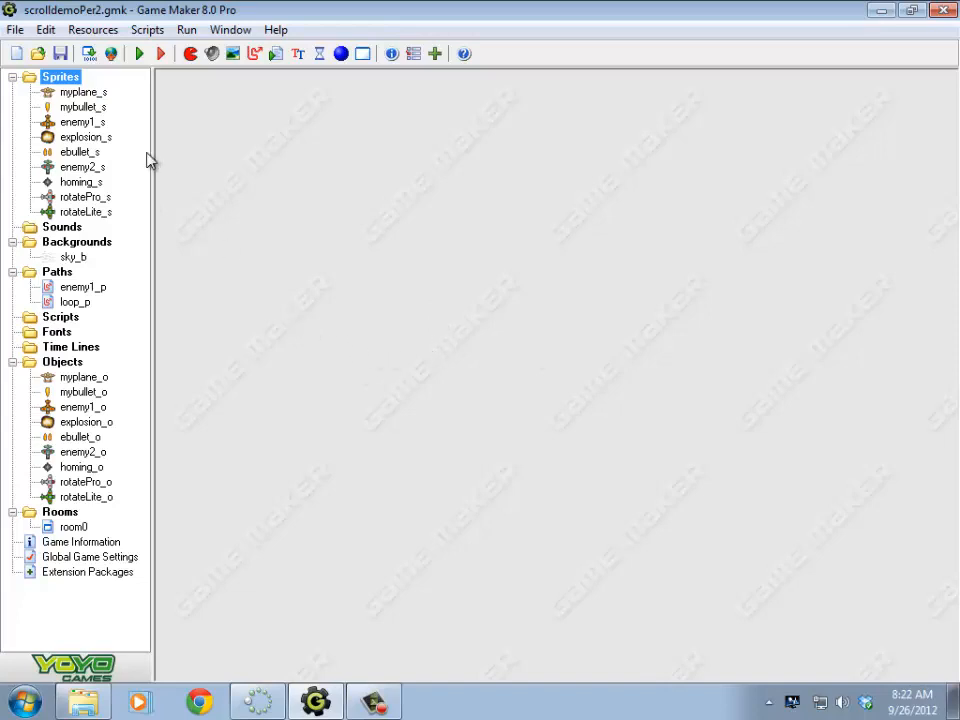
pyautogui.moveTo(840, 436)
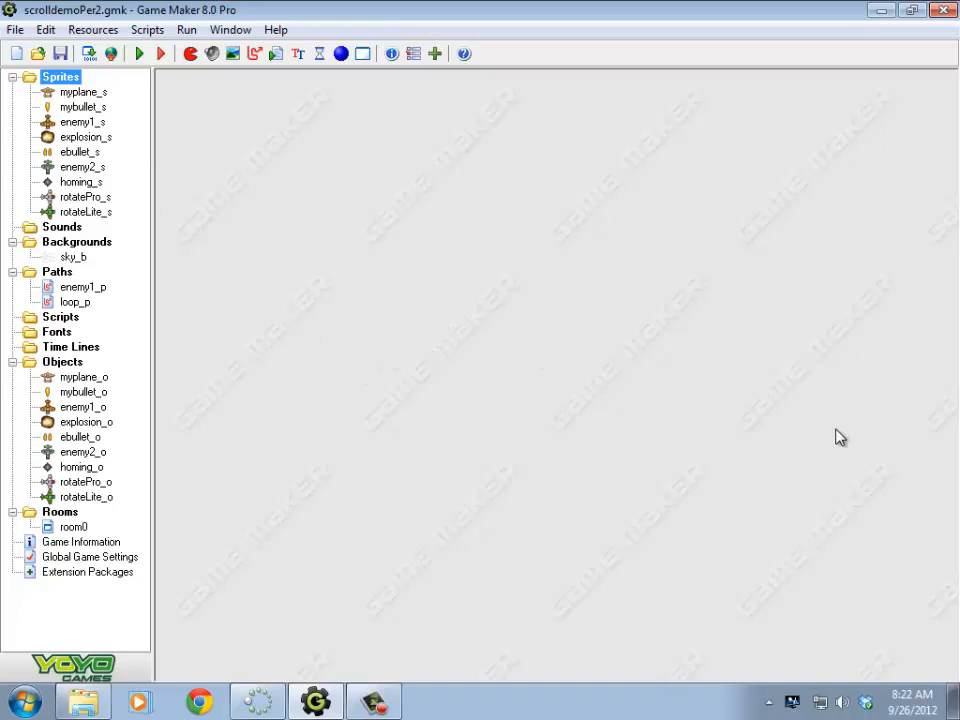
pyautogui.moveTo(112, 124)
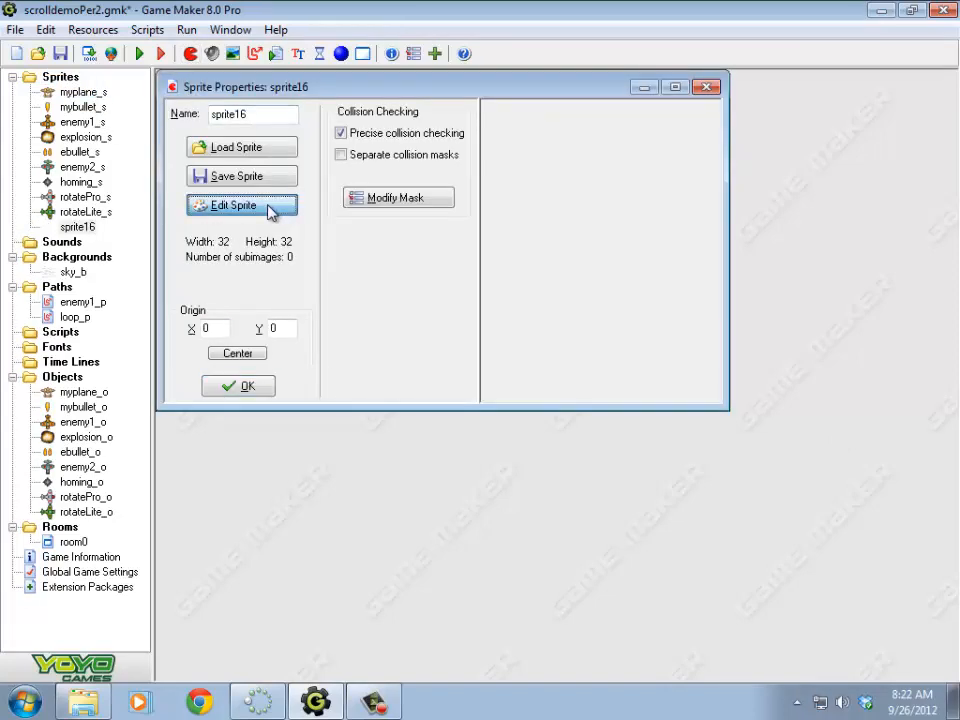
pyautogui.click(240, 204)
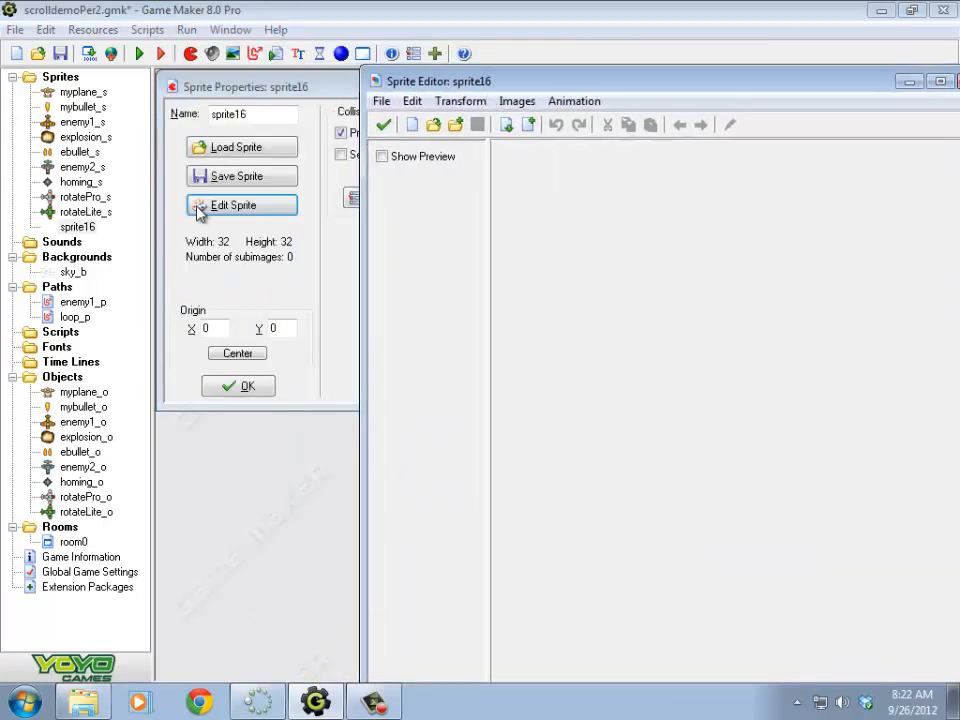
pyautogui.click(380, 100)
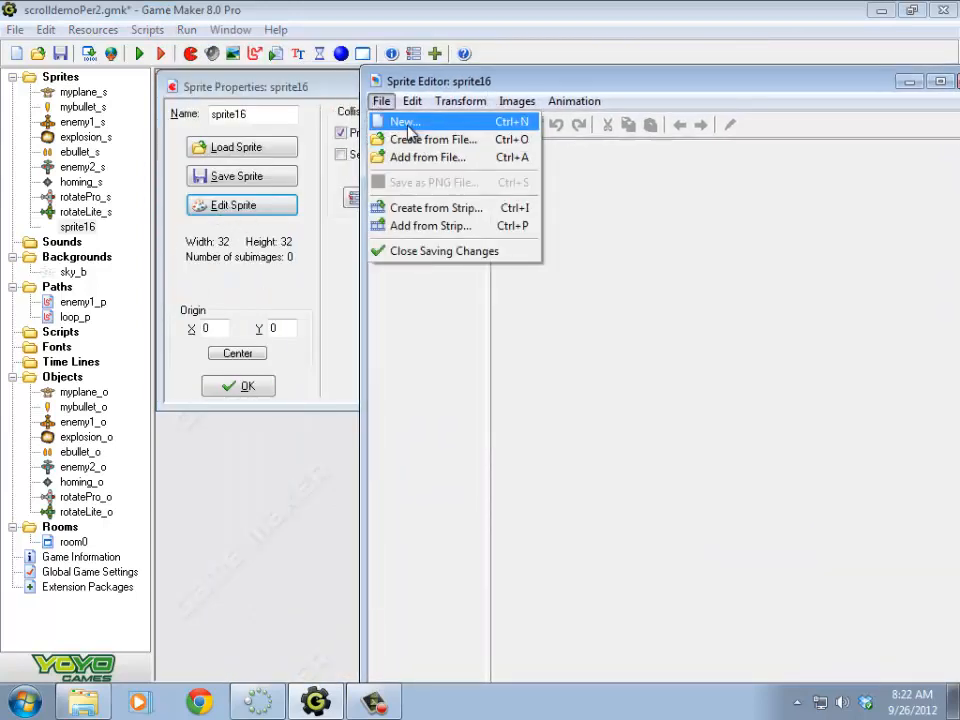
pyautogui.moveTo(416, 170)
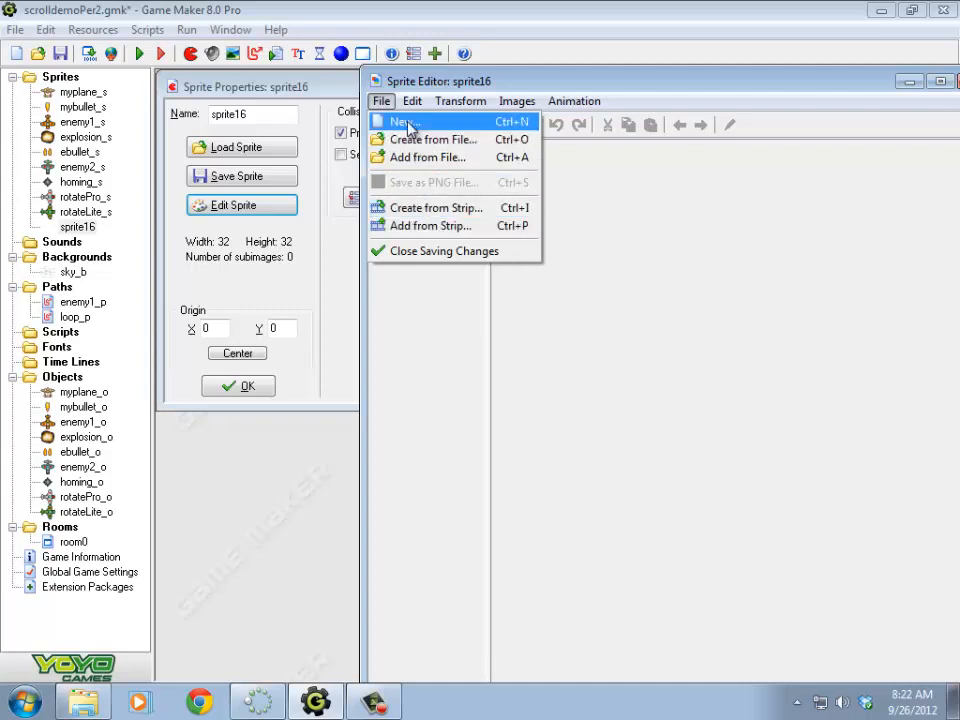
pyautogui.click(400, 122)
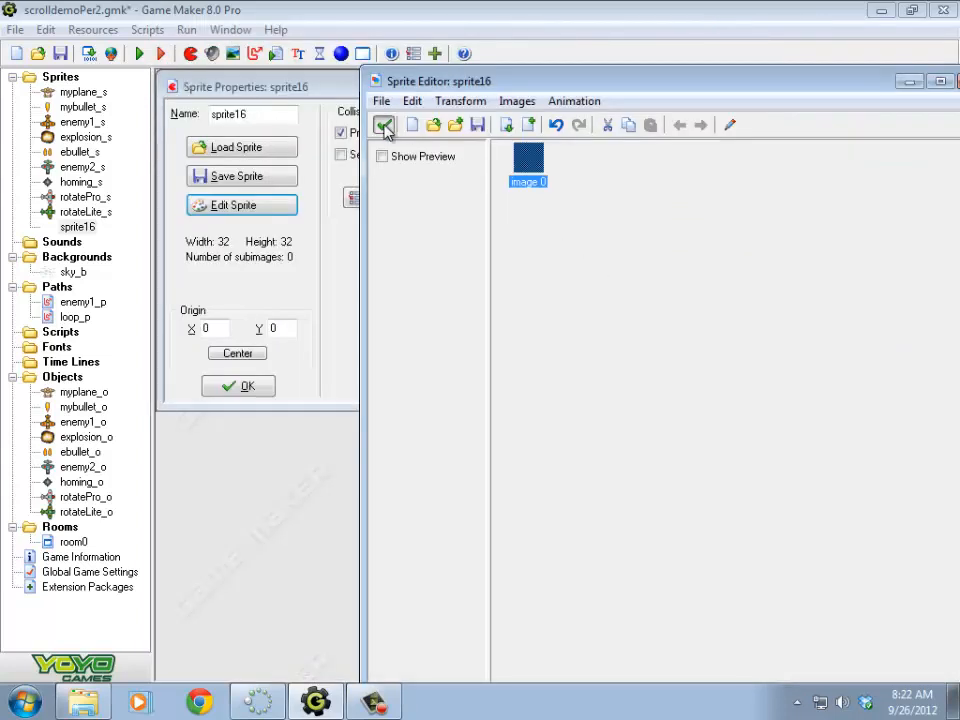
pyautogui.click(384, 124)
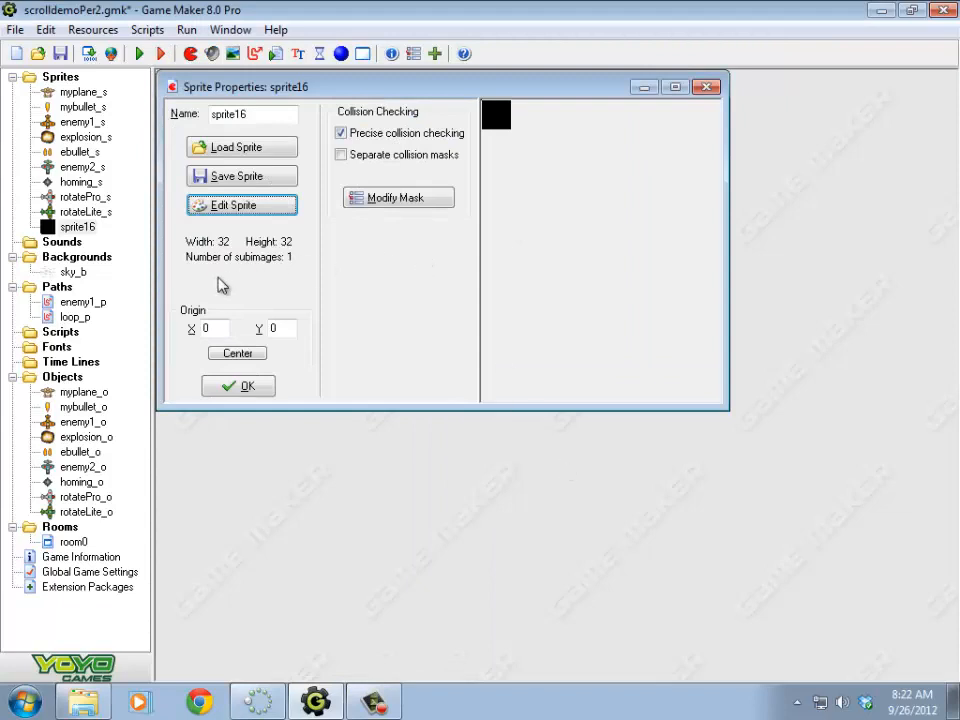
pyautogui.moveTo(276, 284)
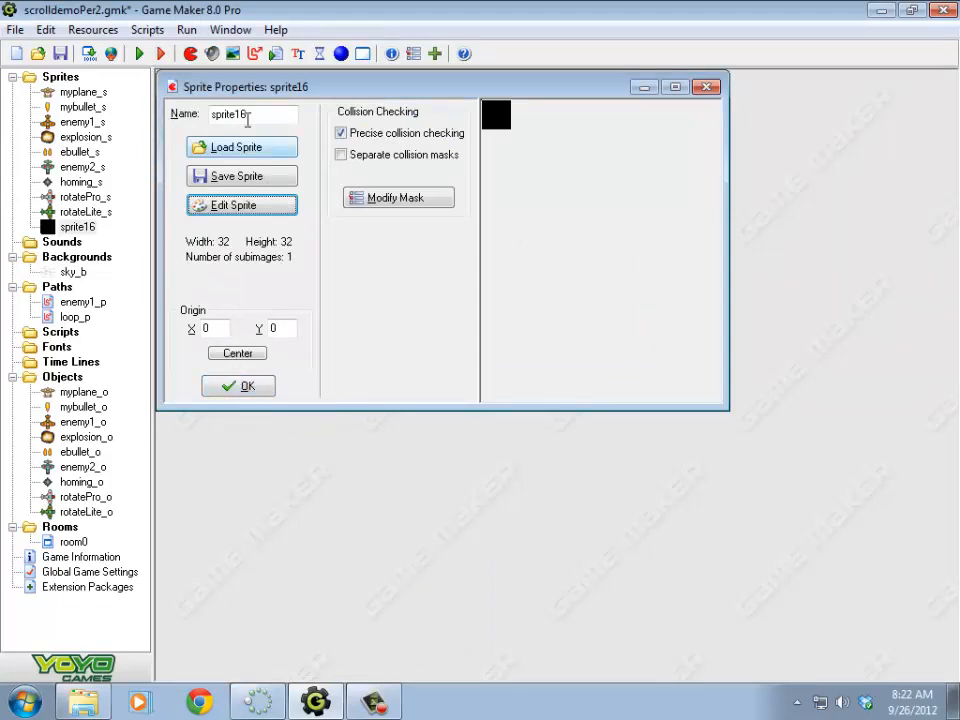
# Step: Rename the sprite to edge_s and confirm its properties
pyautogui.tripleClick(250, 112)
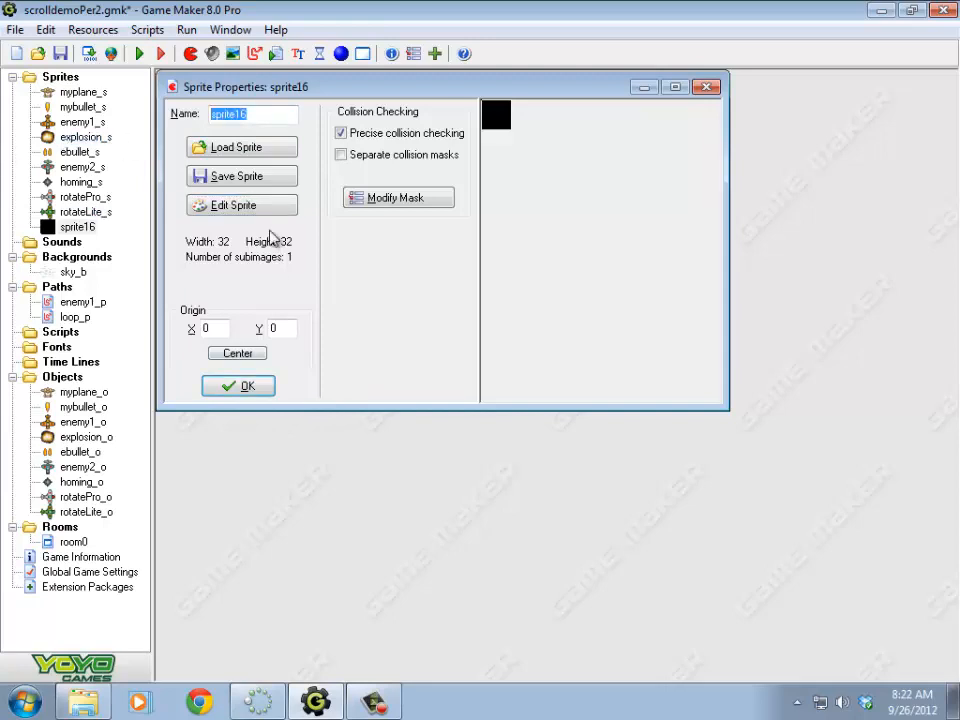
pyautogui.write('edge_')
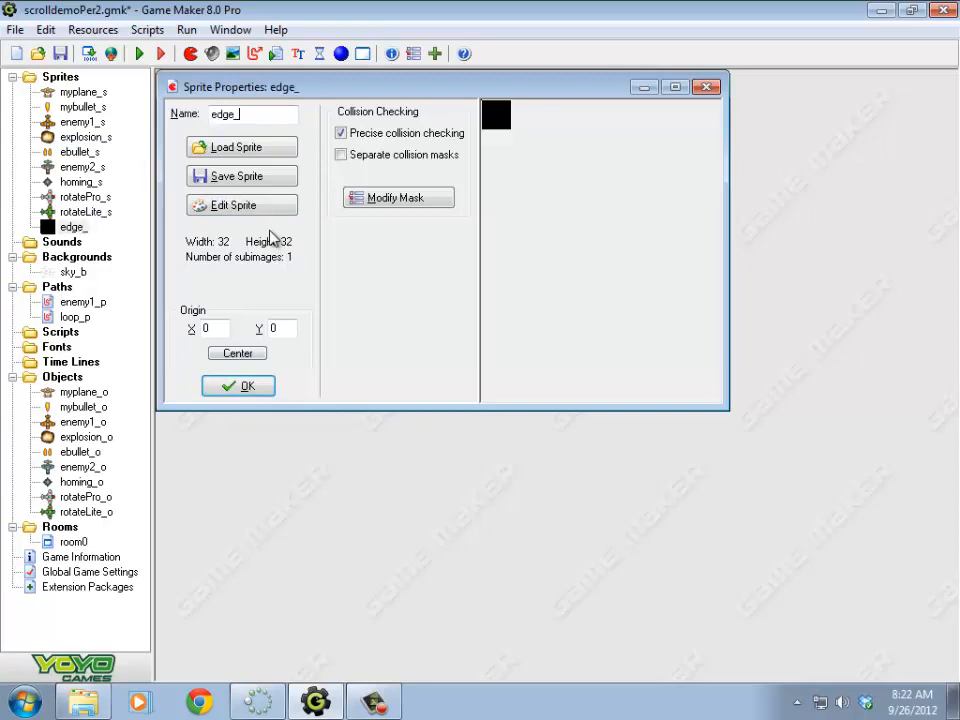
pyautogui.click(238, 386)
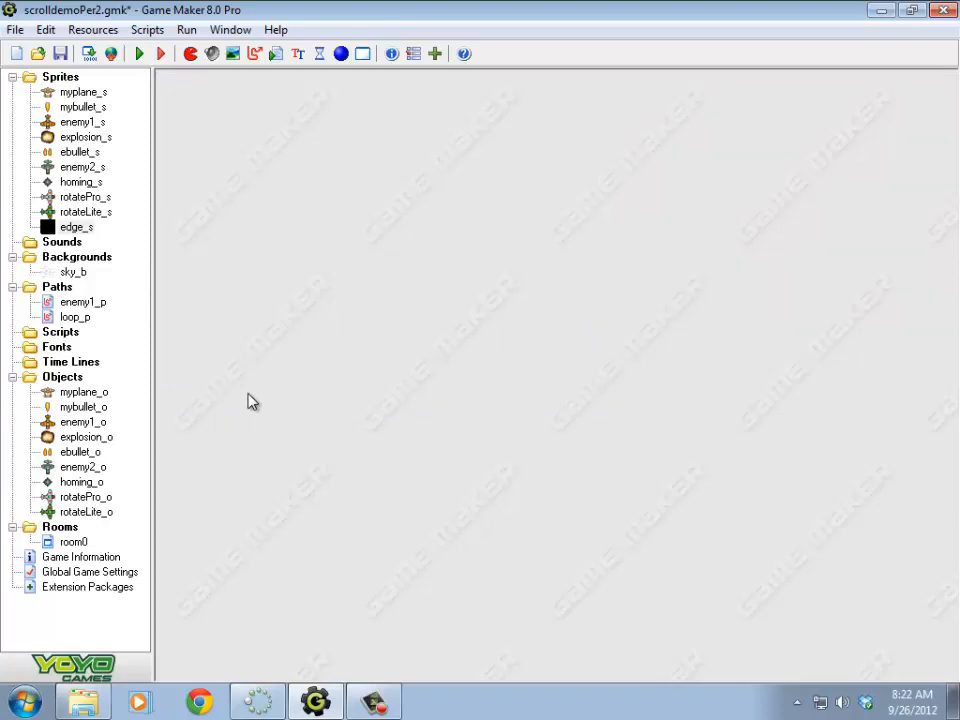
pyautogui.moveTo(344, 378)
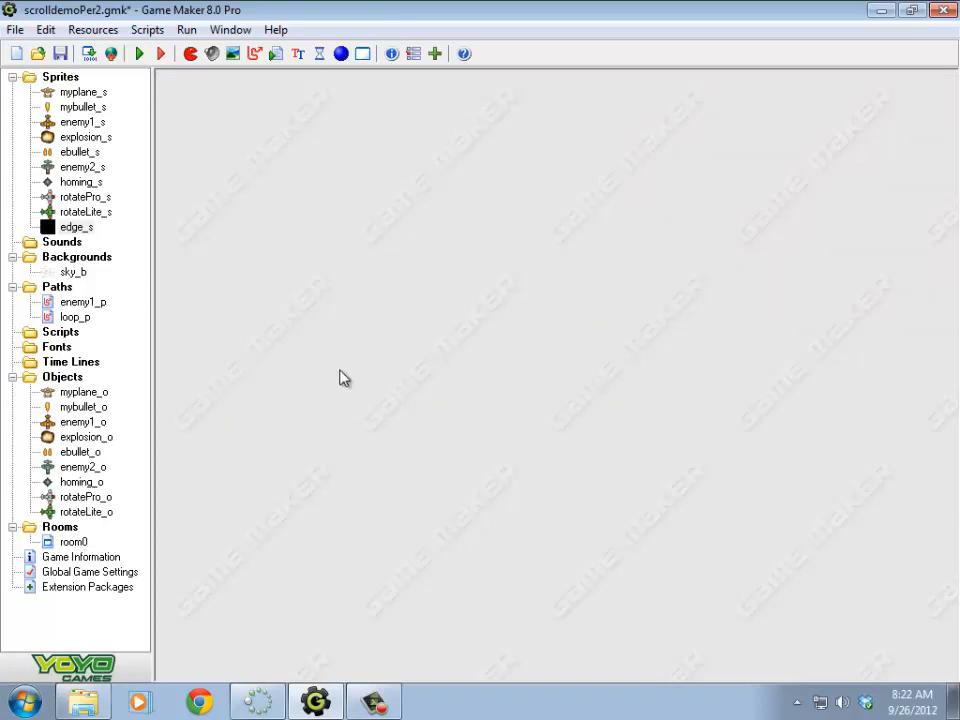
pyautogui.moveTo(156, 608)
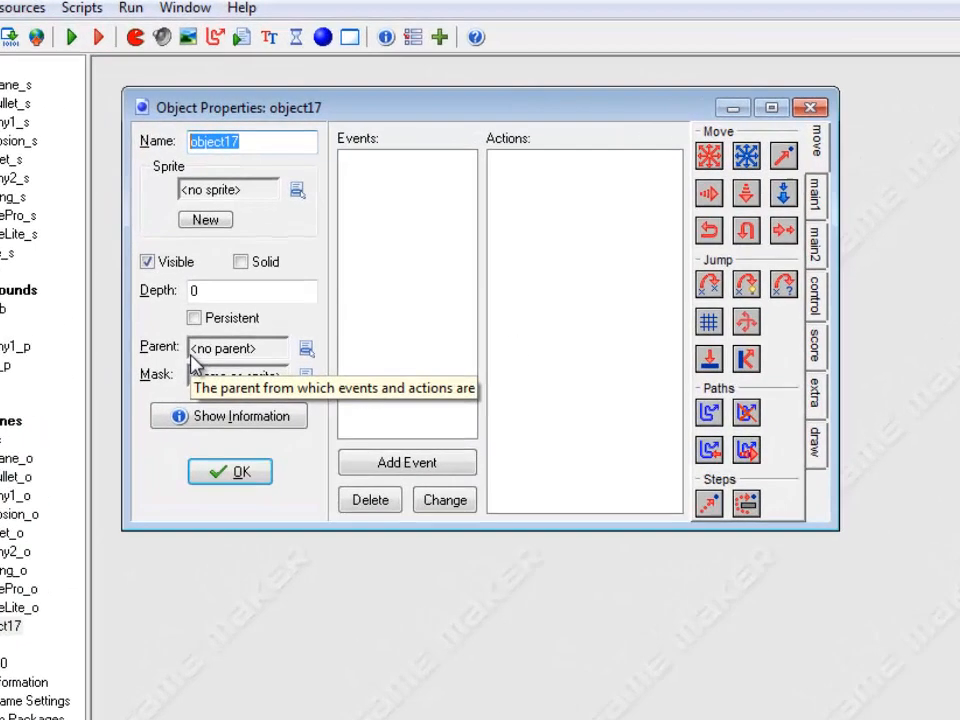
# Step: Name the new object leftright_o, assign the edge_s sprite and mark it solid
pyautogui.write('lef')
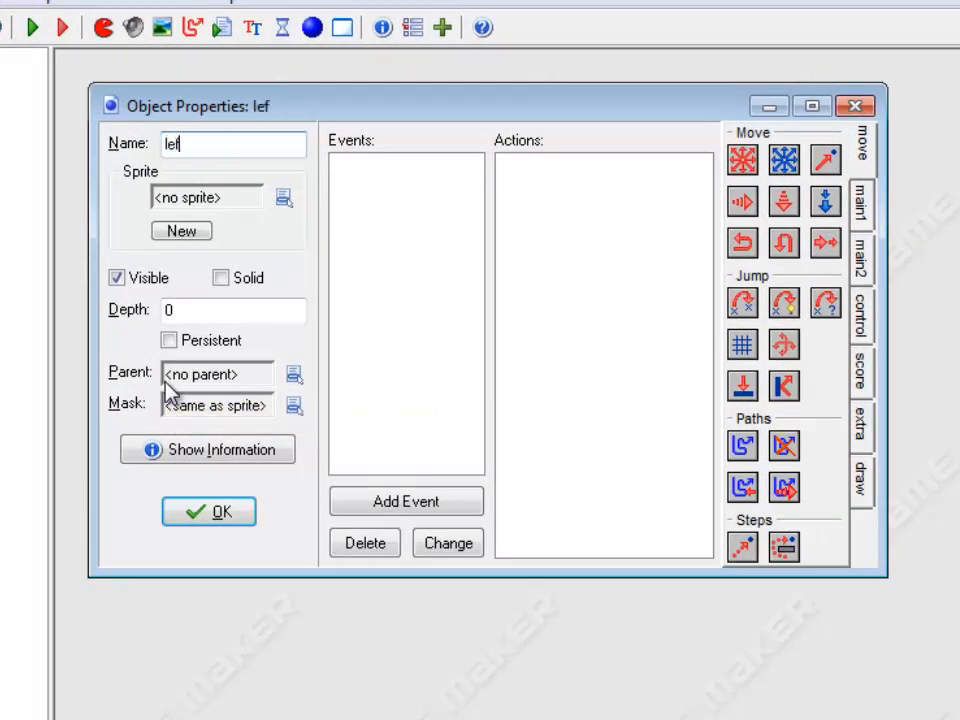
pyautogui.write('tright_o')
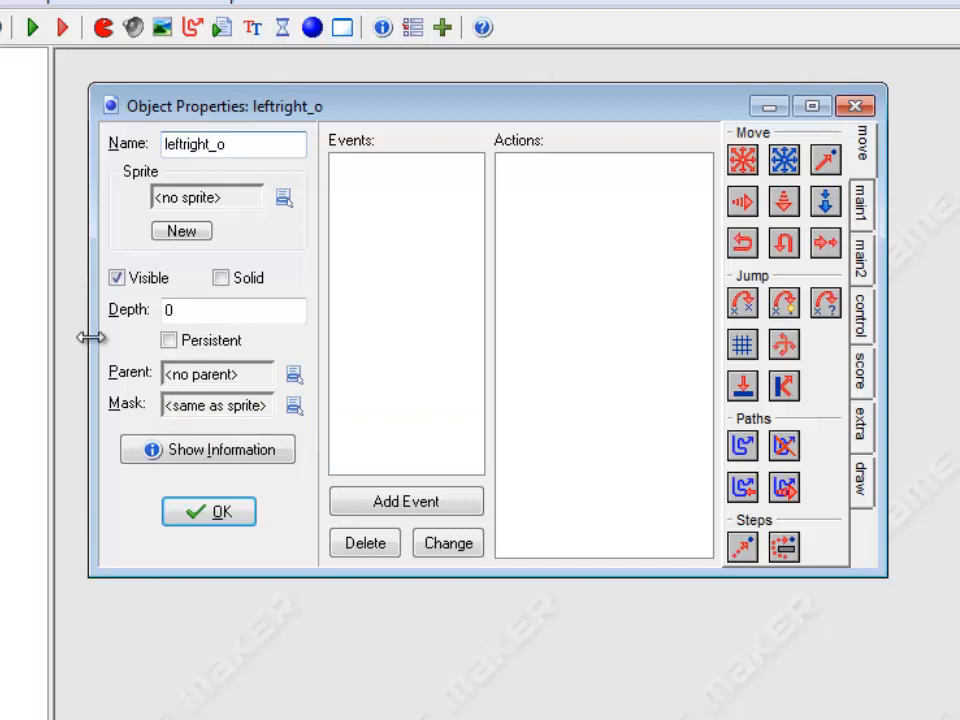
pyautogui.click(284, 198)
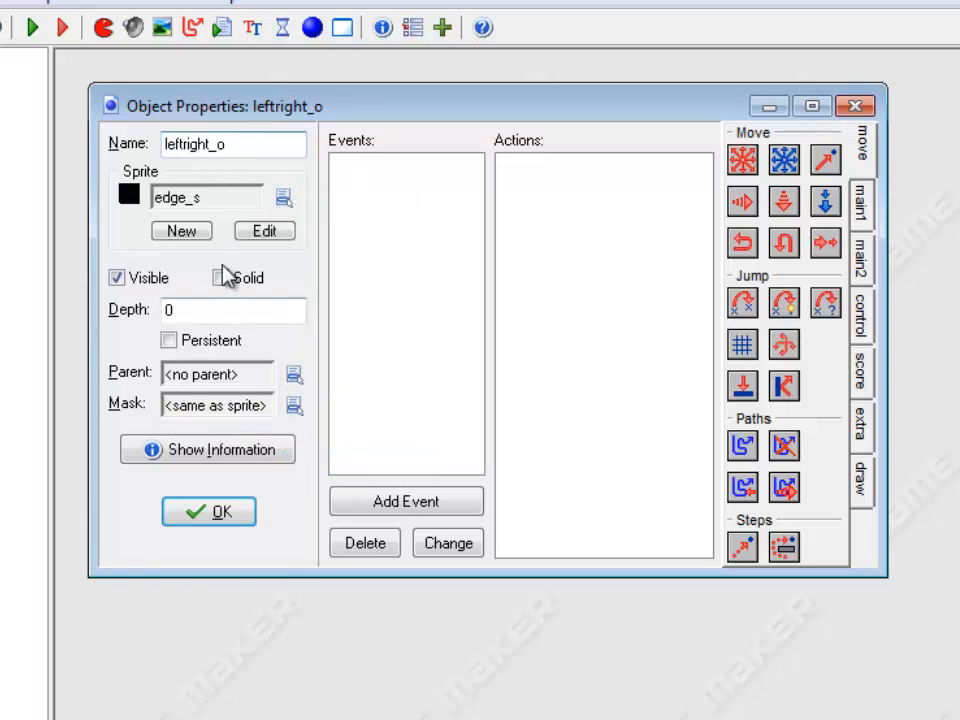
pyautogui.click(220, 276)
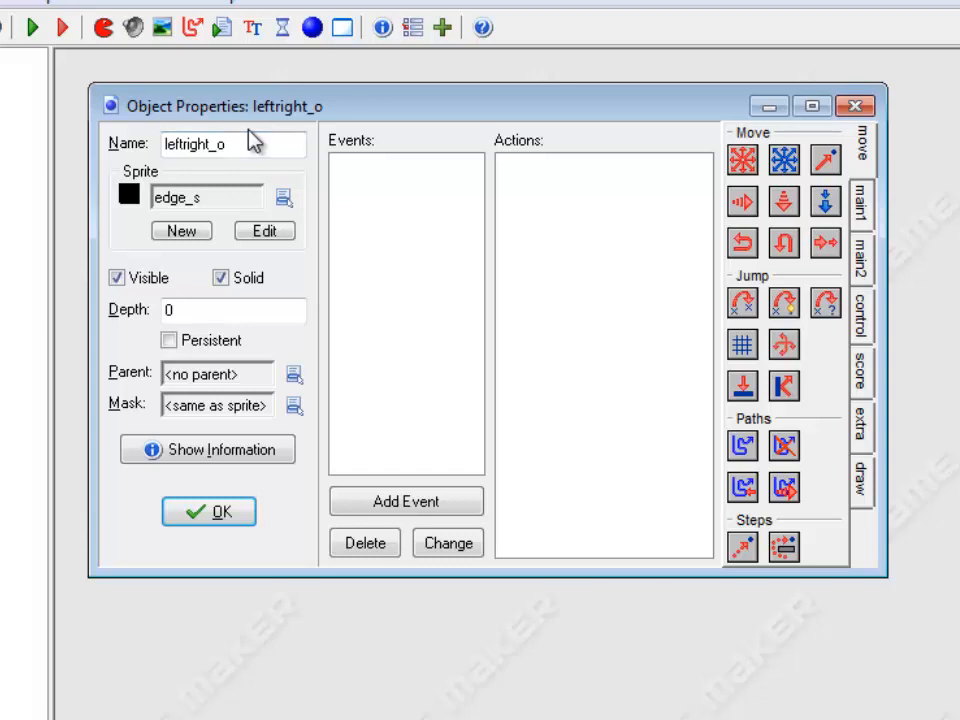
pyautogui.moveTo(260, 140)
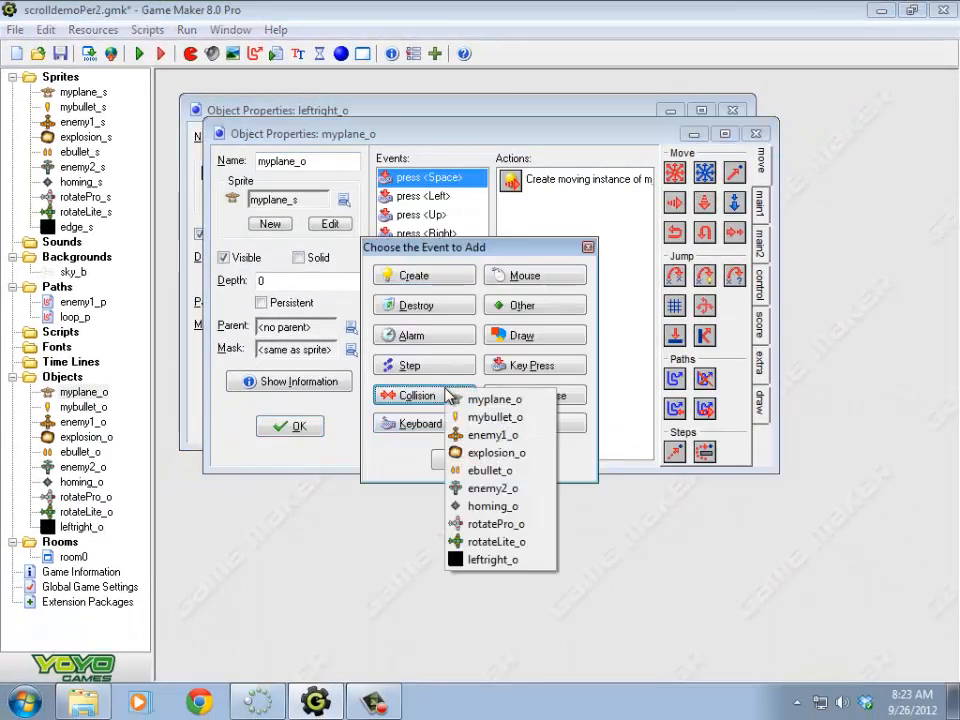
# Step: Give myplane_o a leftright_o collision event that sets horizontal speed to 0
pyautogui.click(492, 560)
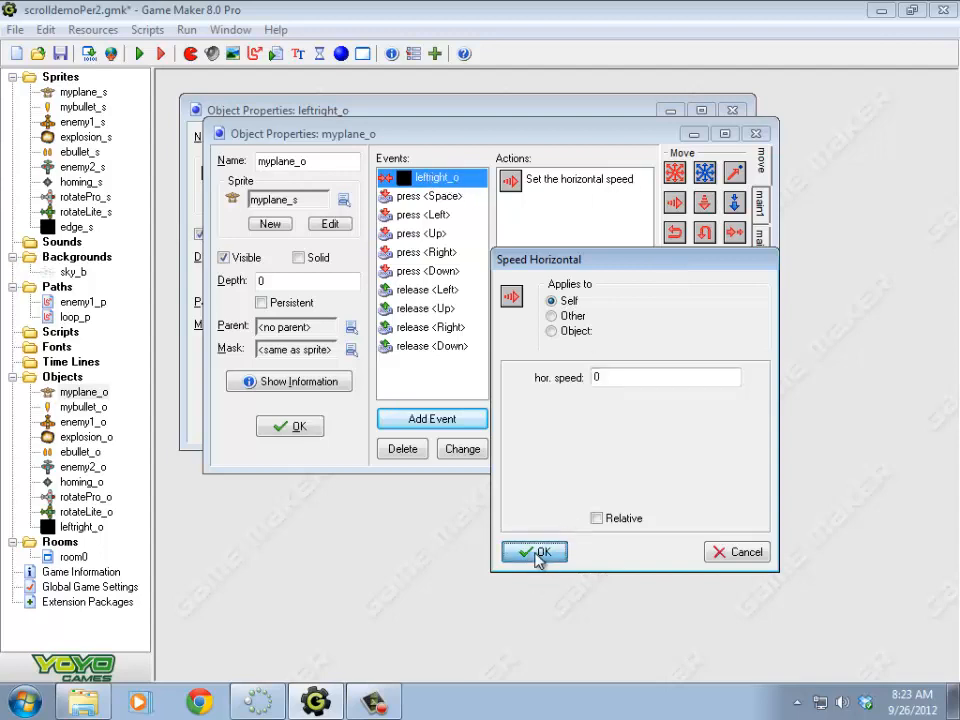
pyautogui.click(532, 552)
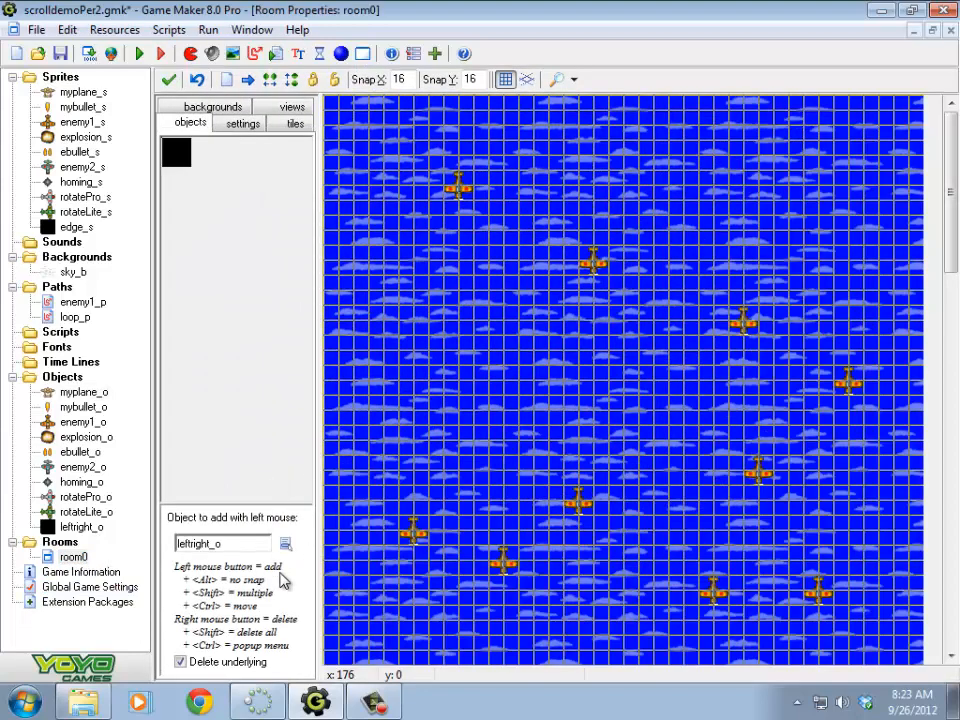
pyautogui.moveTo(396, 136)
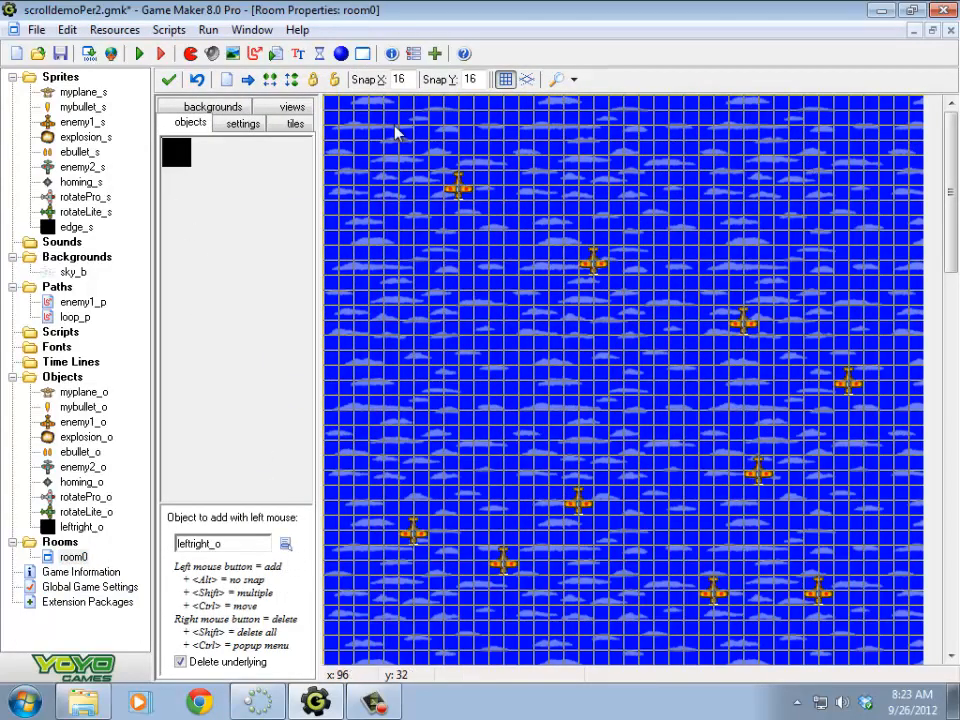
# Step: Place leftright_o blocks along room0's left and right edges down its full height
pyautogui.click(338, 122)
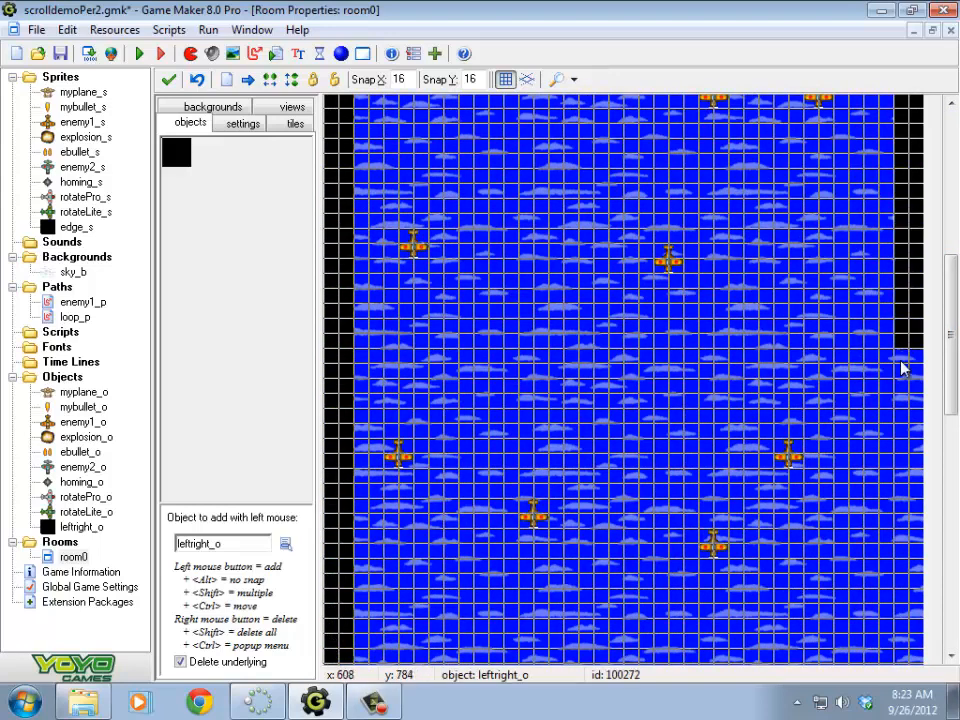
pyautogui.scroll(-3)
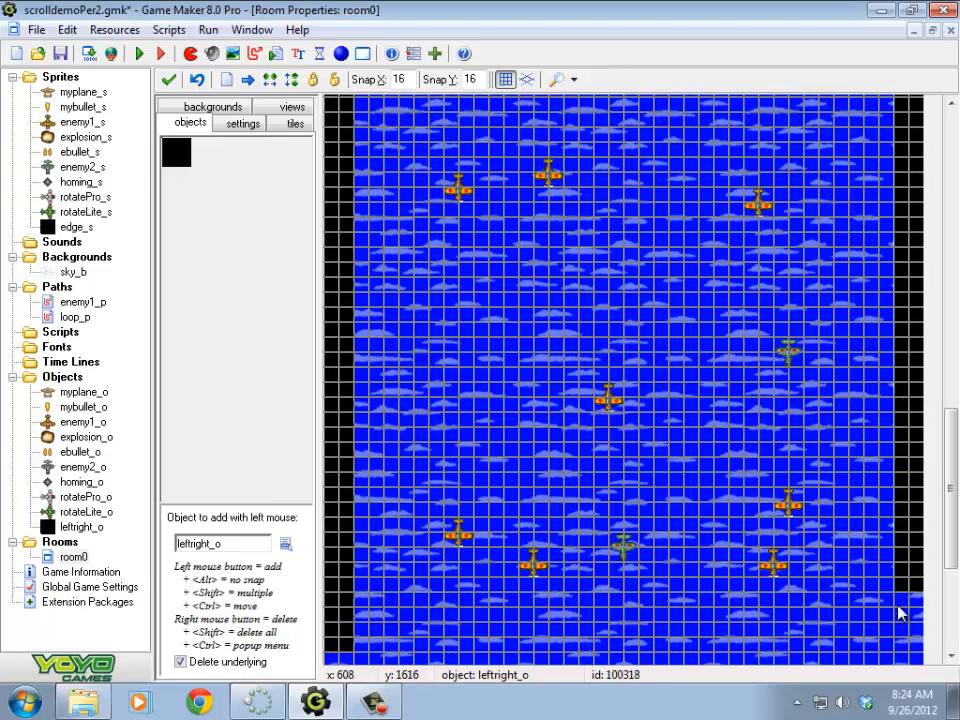
pyautogui.scroll(-3)
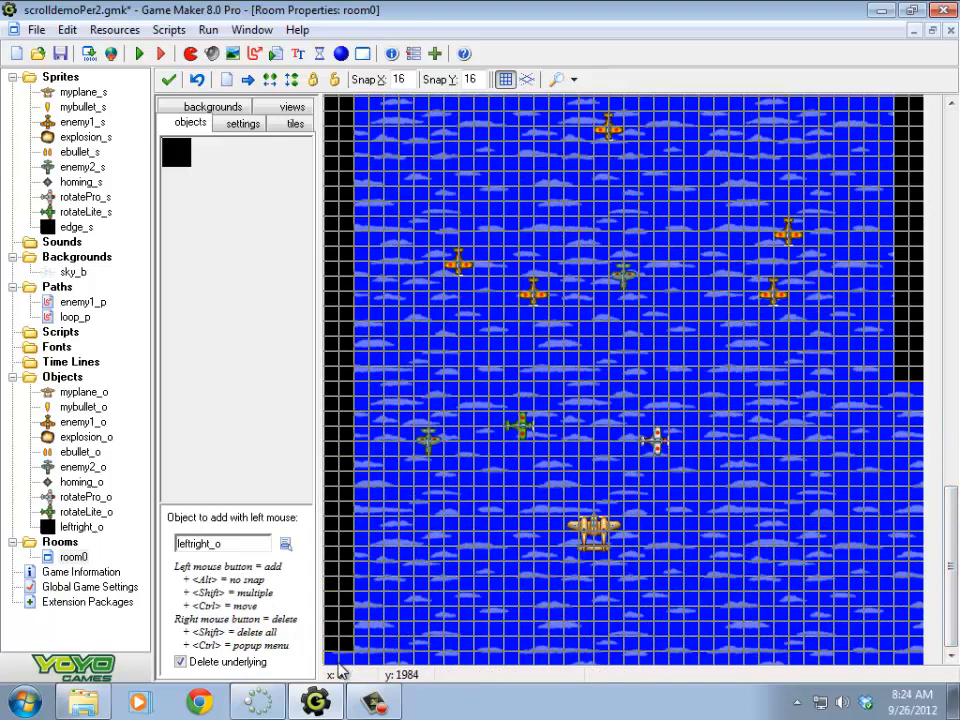
pyautogui.moveTo(904, 660)
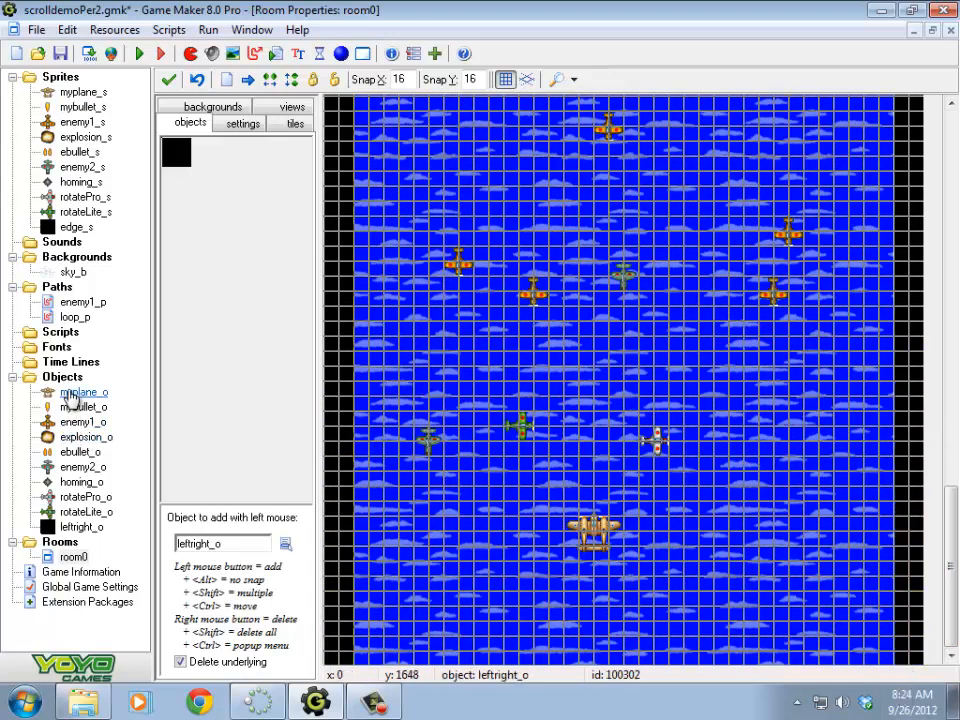
# Step: Make leftright_o invisible while keeping it solid
pyautogui.doubleClick(80, 528)
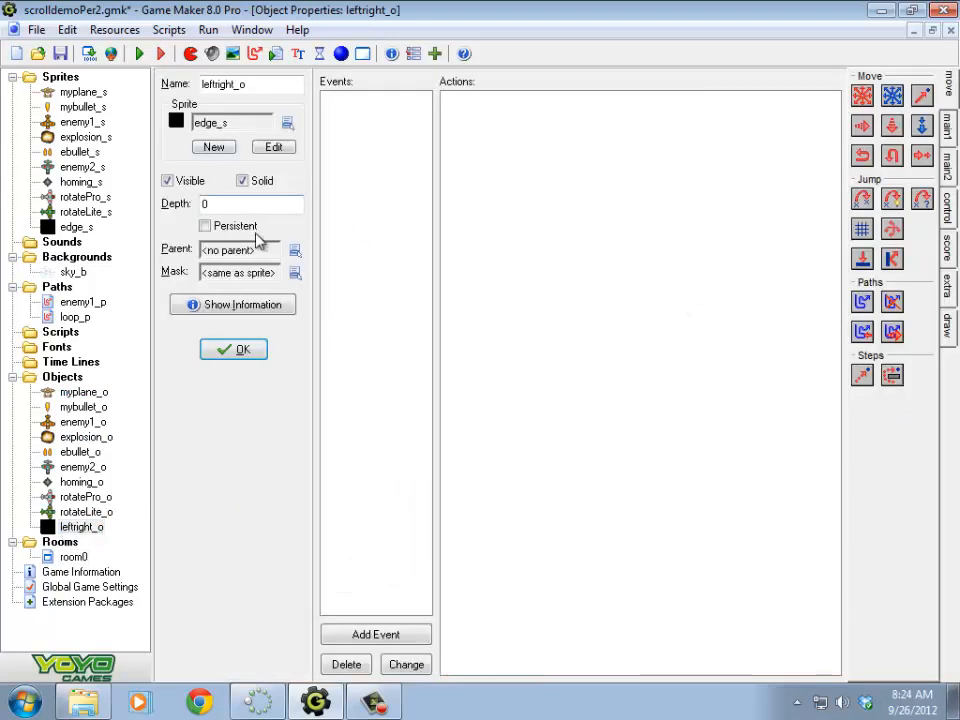
pyautogui.moveTo(168, 180)
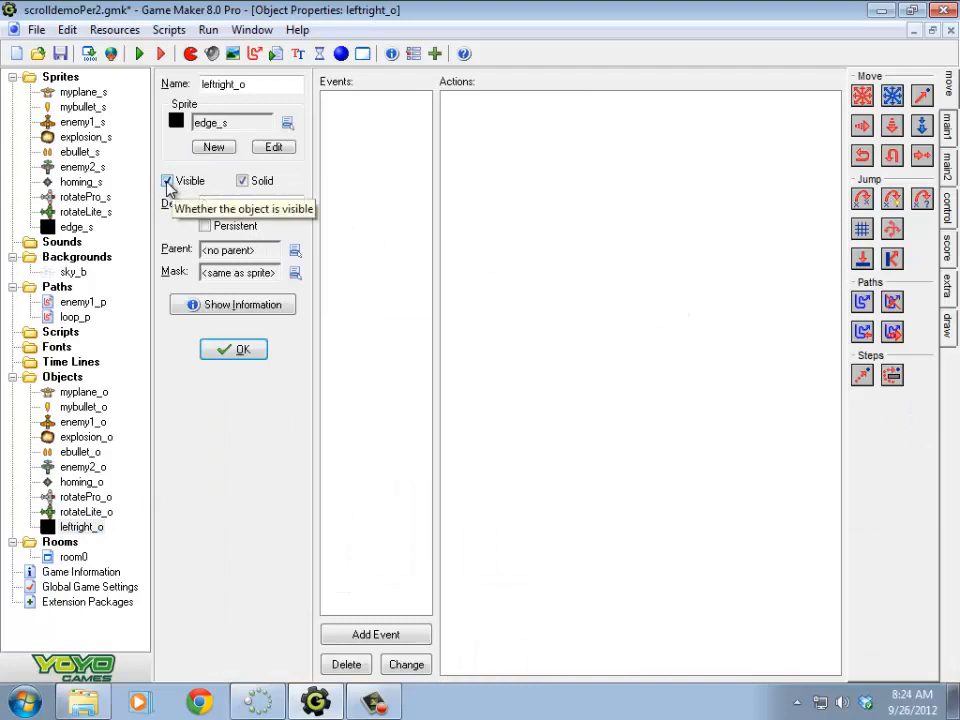
pyautogui.click(168, 180)
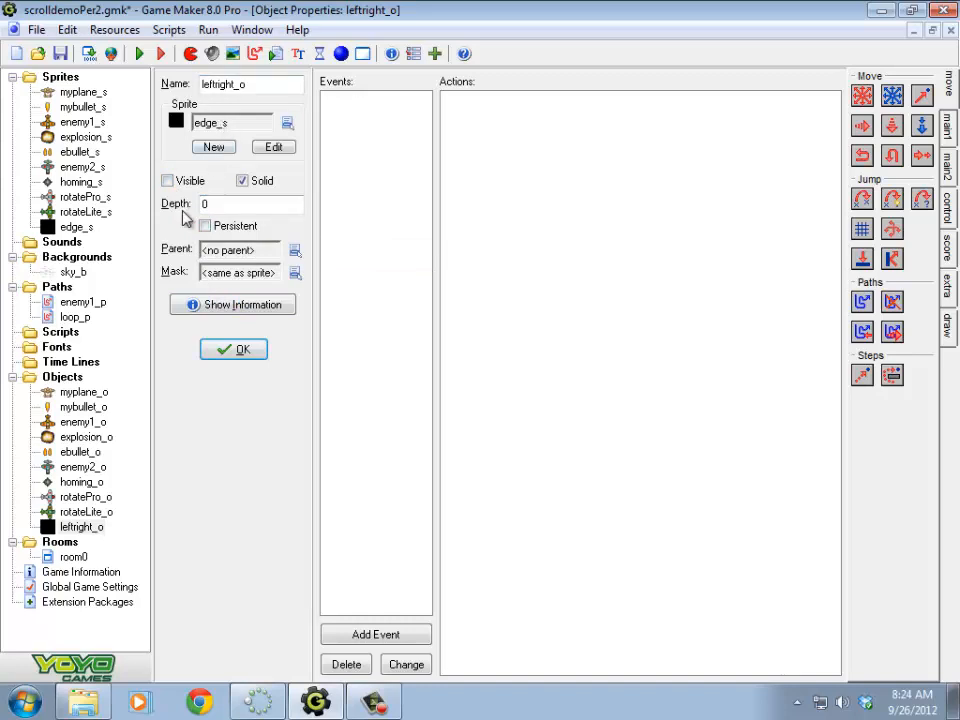
pyautogui.moveTo(168, 180)
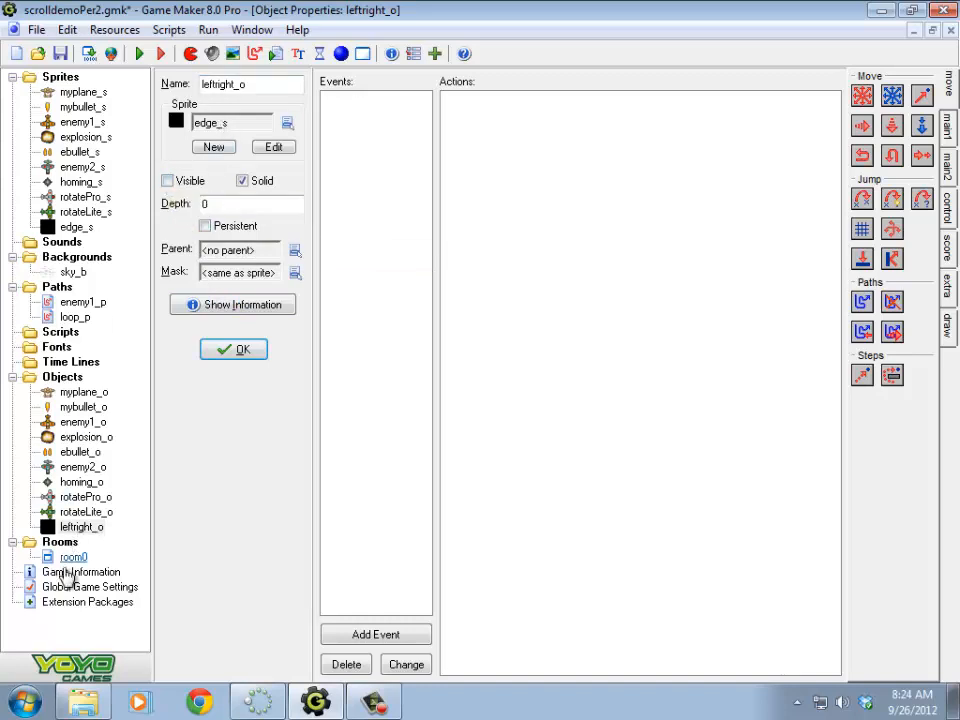
pyautogui.doubleClick(74, 556)
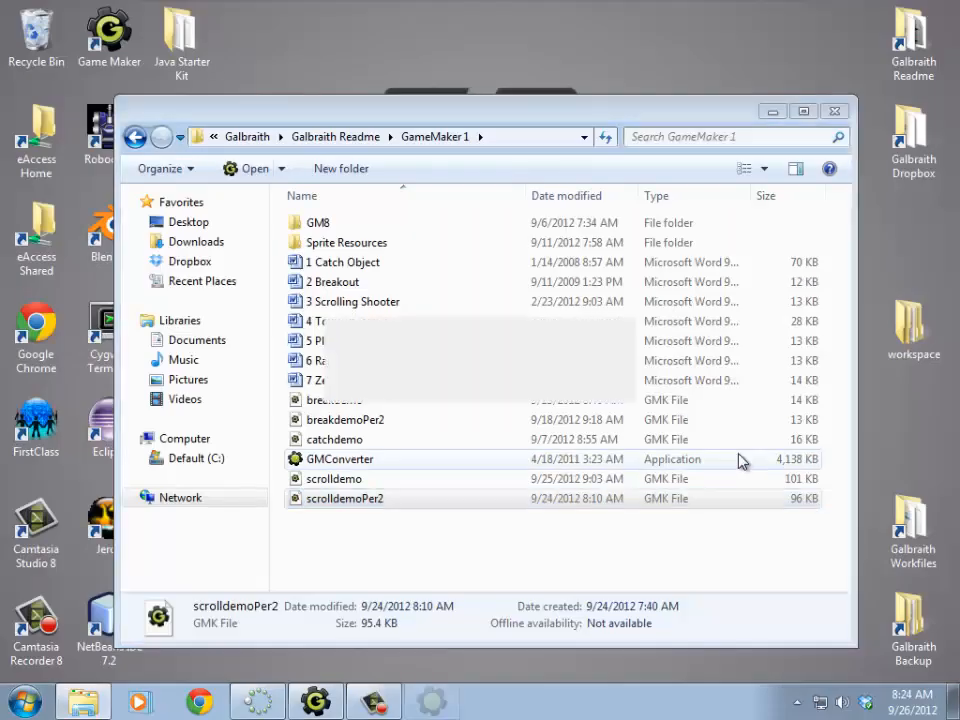
# Step: Add a new empty object, object18, to the project
pyautogui.doubleClick(344, 498)
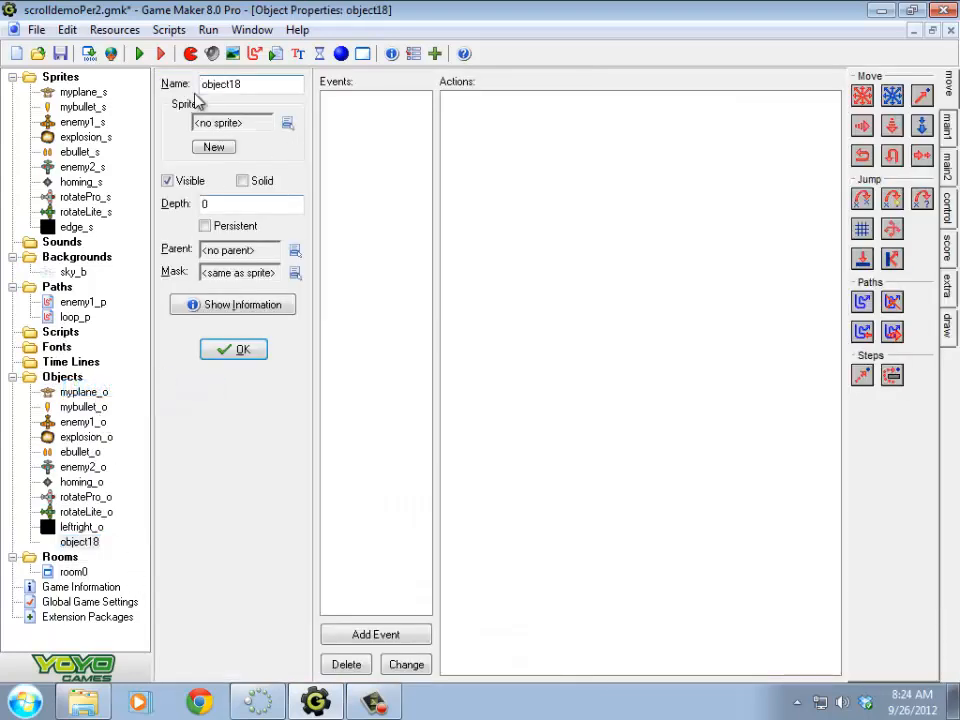
# Step: Name the object topbottom_o and give it the edge_s sprite
pyautogui.write('topbottom_o')
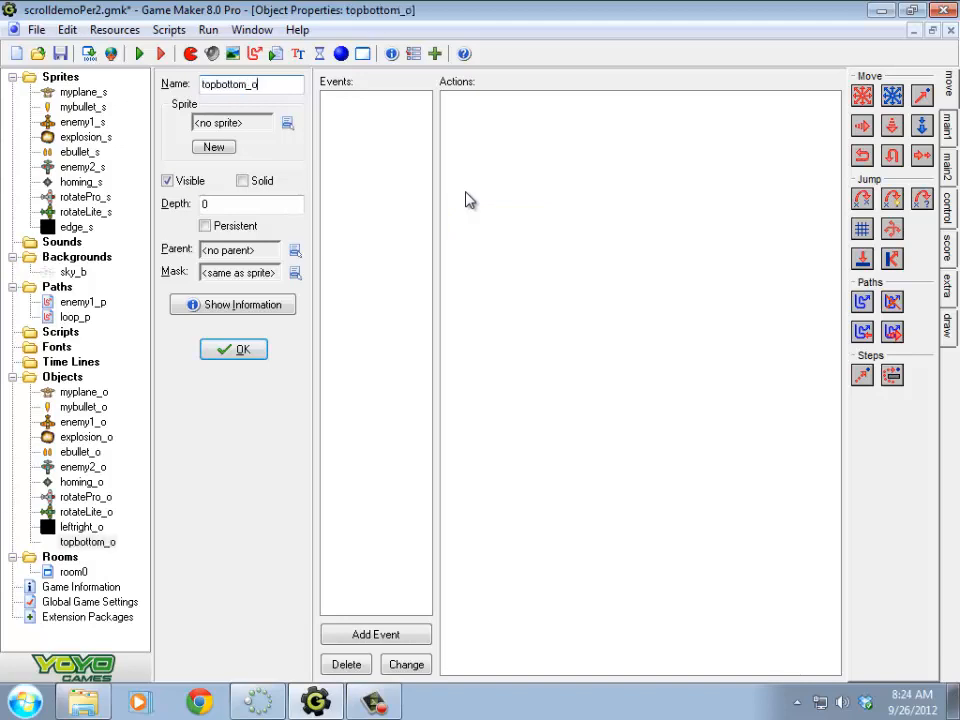
pyautogui.click(340, 316)
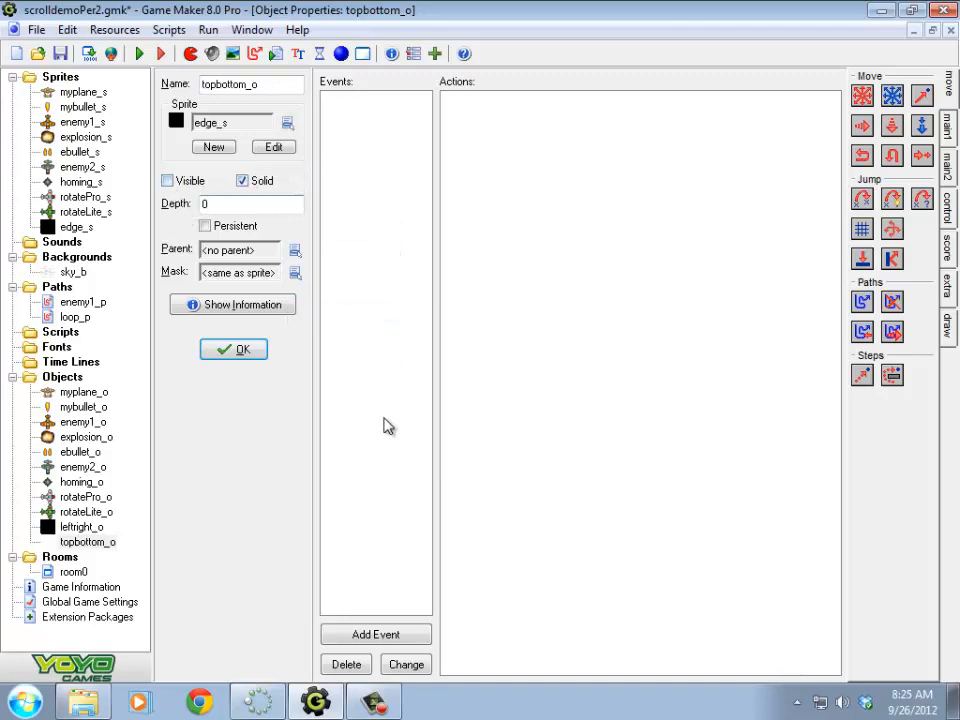
pyautogui.moveTo(8, 604)
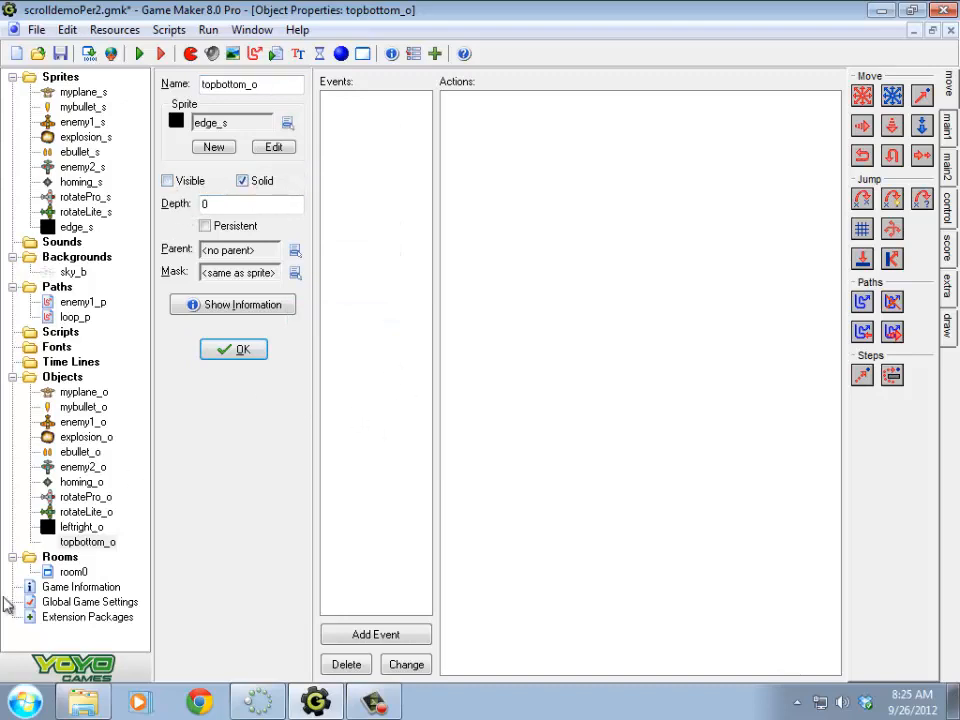
pyautogui.moveTo(456, 448)
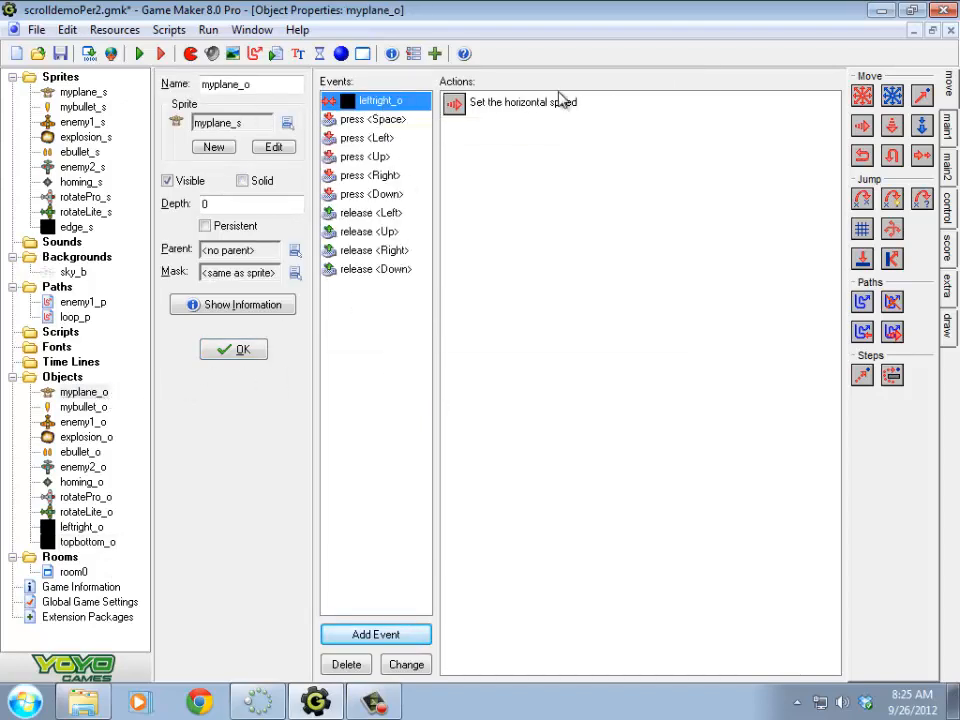
# Step: Give myplane_o a topbottom_o collision event that sets vertical speed to 0
pyautogui.click(376, 634)
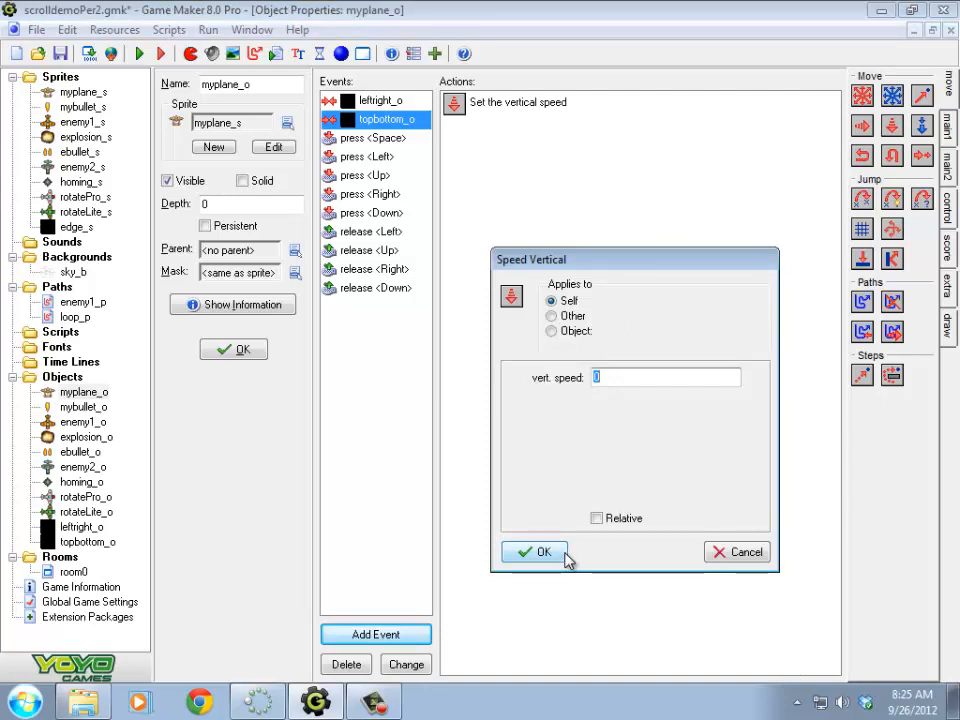
pyautogui.click(534, 552)
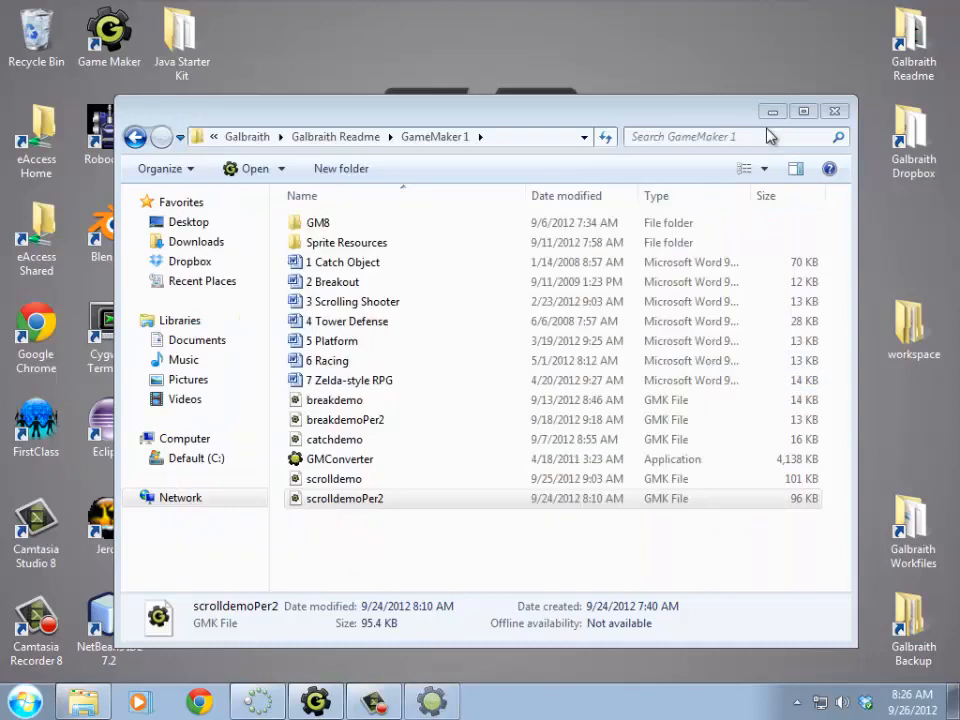
pyautogui.doubleClick(344, 498)
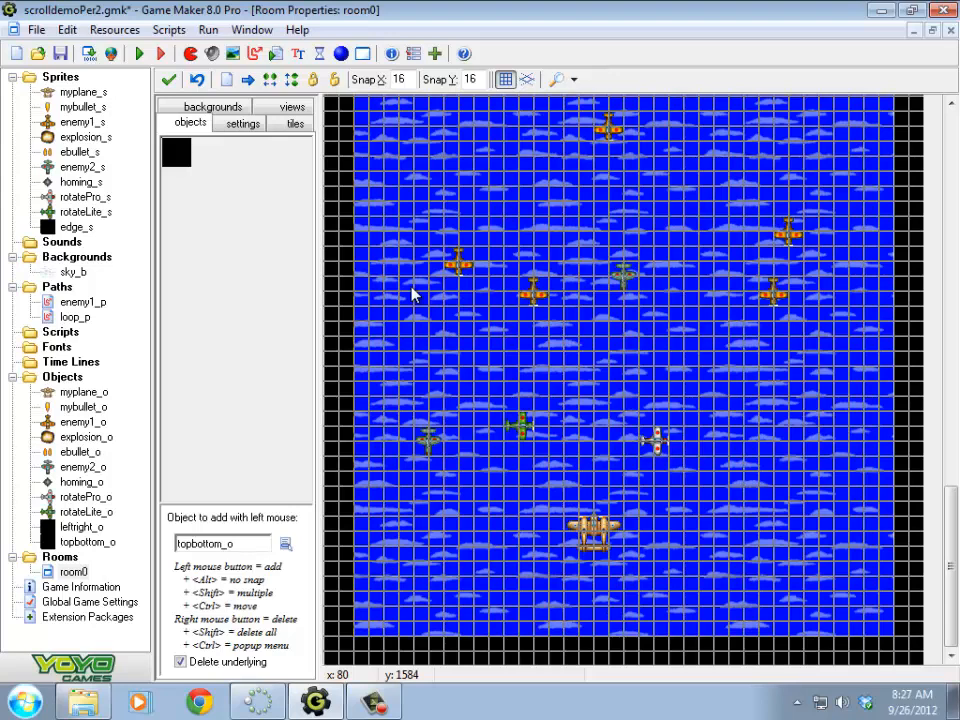
pyautogui.moveTo(644, 292)
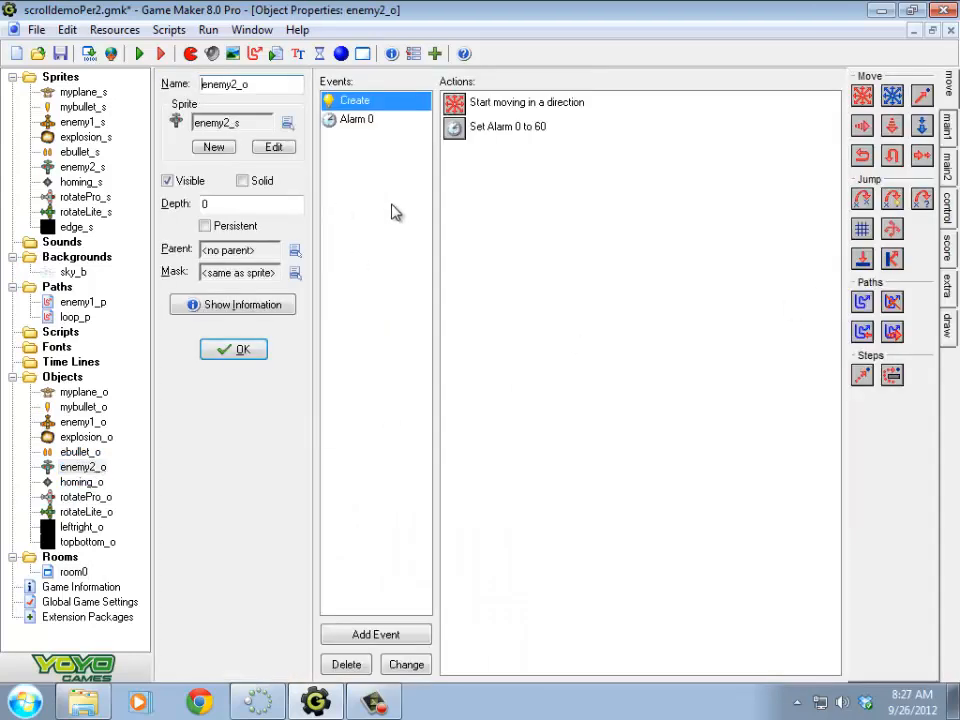
pyautogui.moveTo(544, 236)
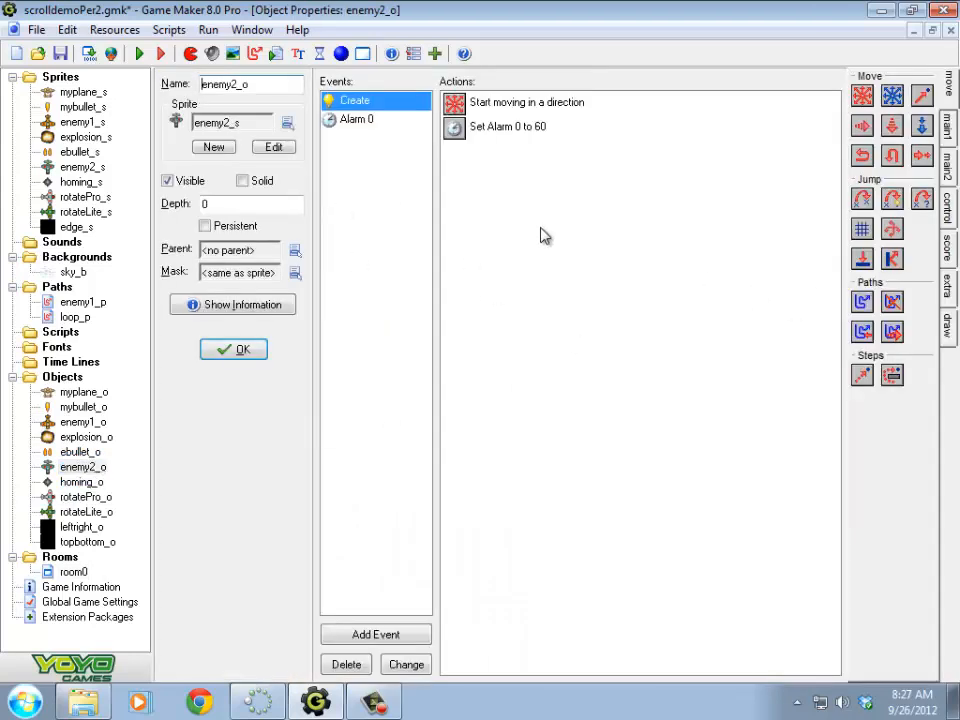
pyautogui.moveTo(548, 218)
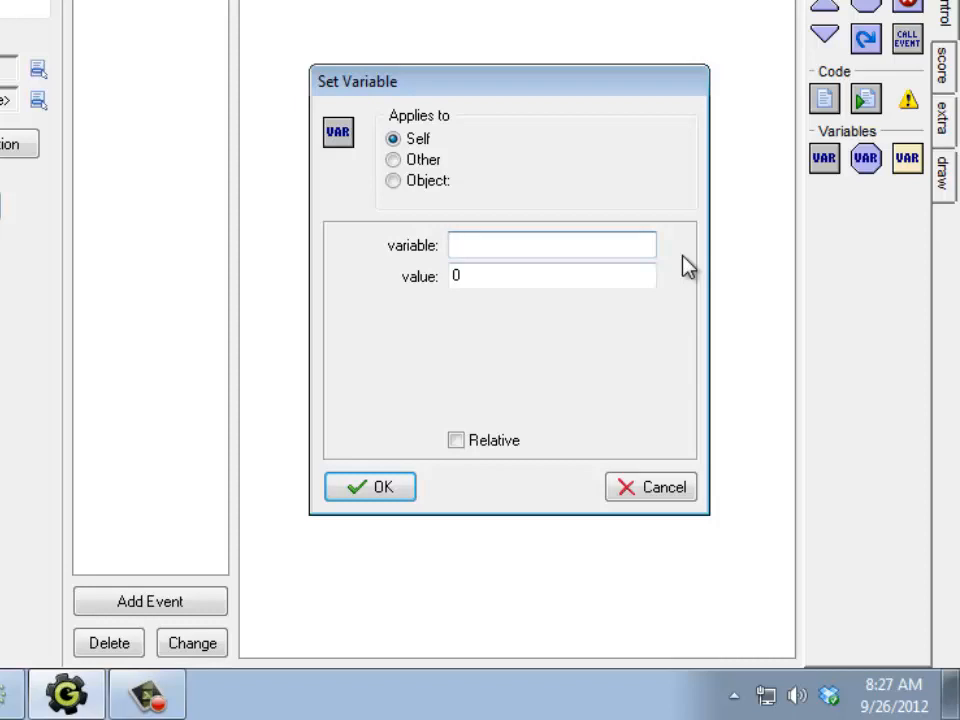
# Step: Add a Set Variable action setting hits to 3 in enemy2_o's Create event
pyautogui.click(552, 244)
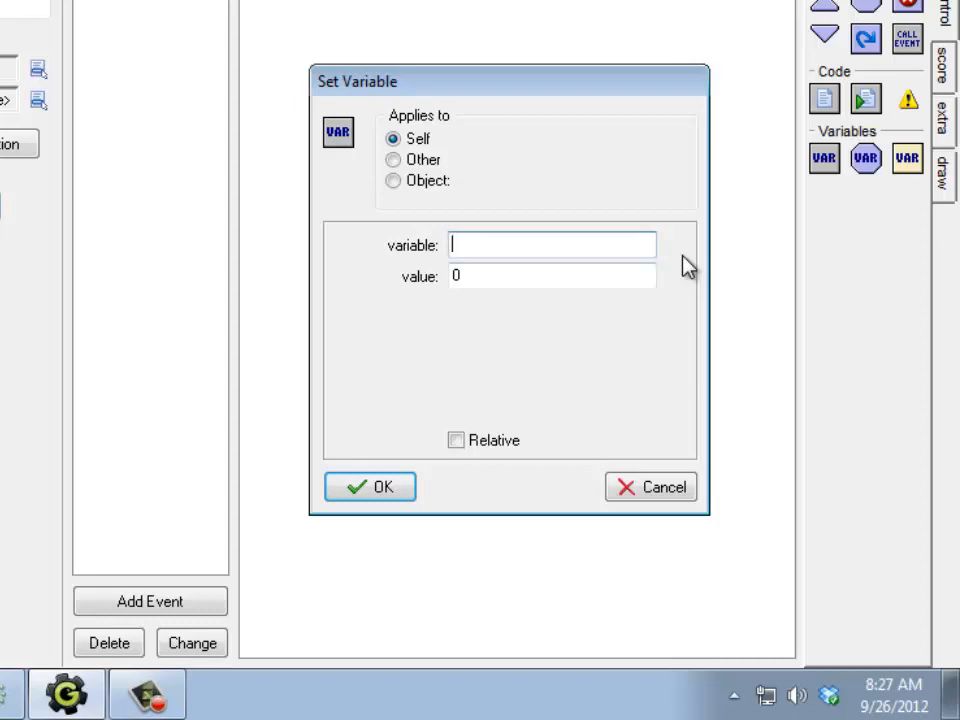
pyautogui.write('hits')
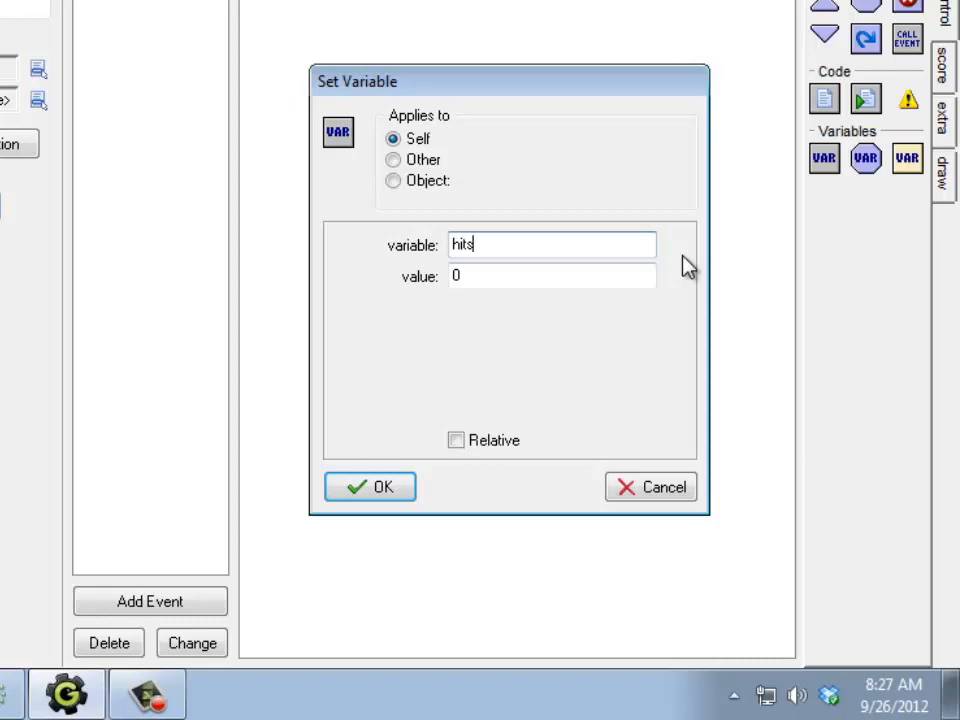
pyautogui.click(552, 276)
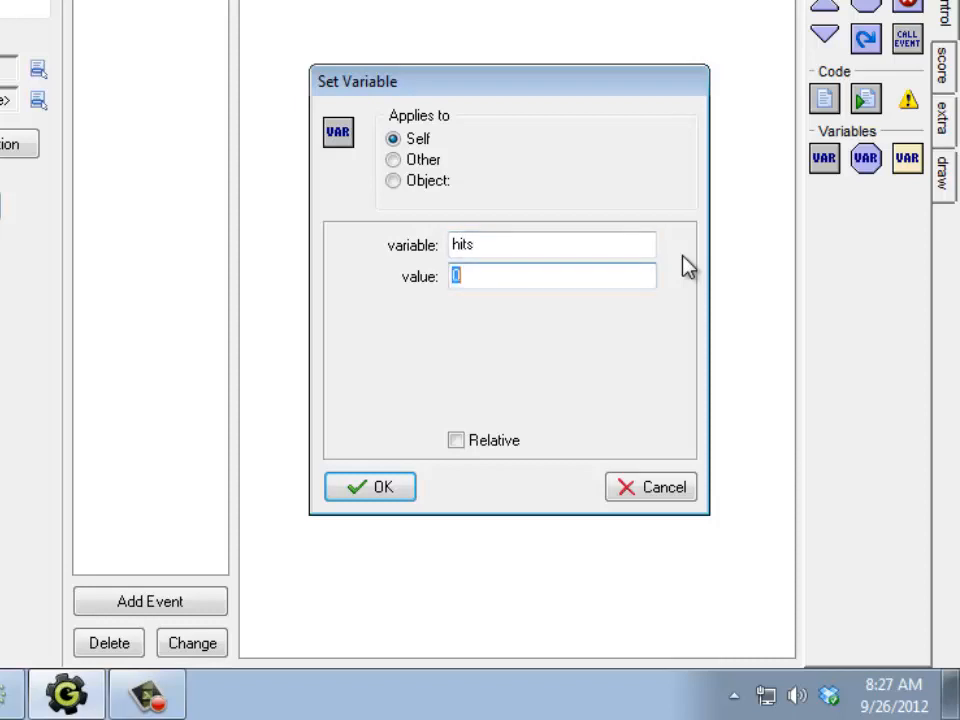
pyautogui.write('3')
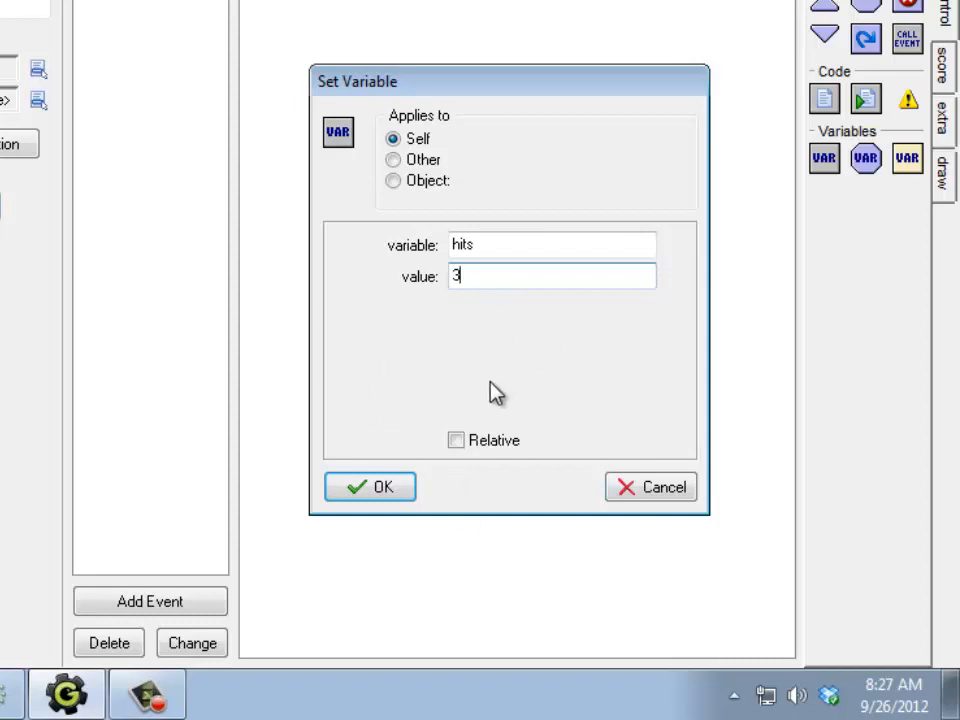
pyautogui.moveTo(556, 368)
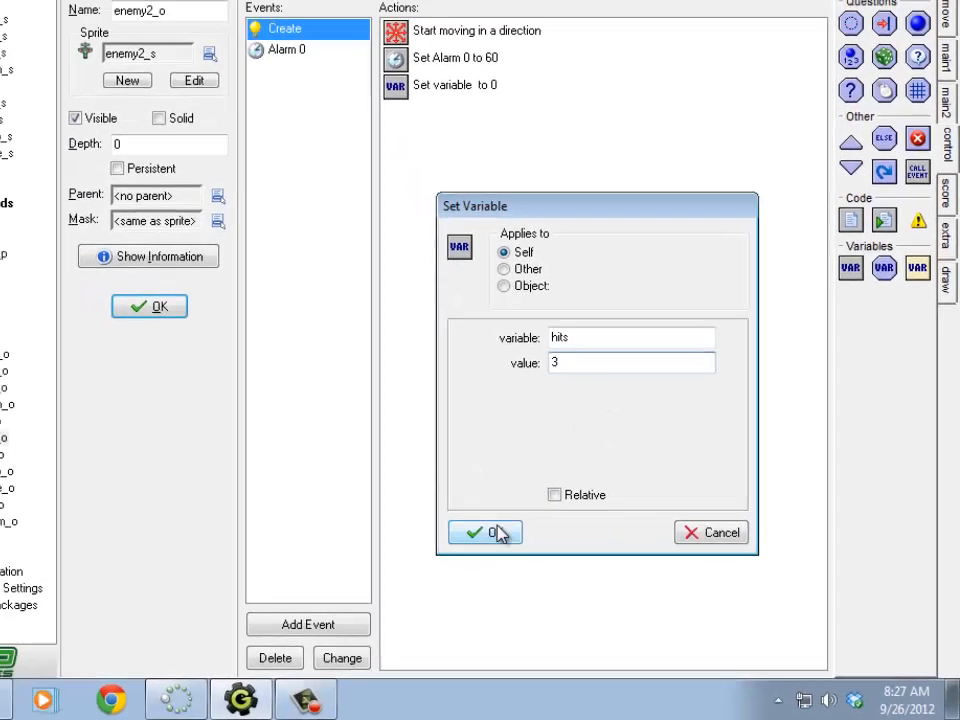
pyautogui.click(486, 532)
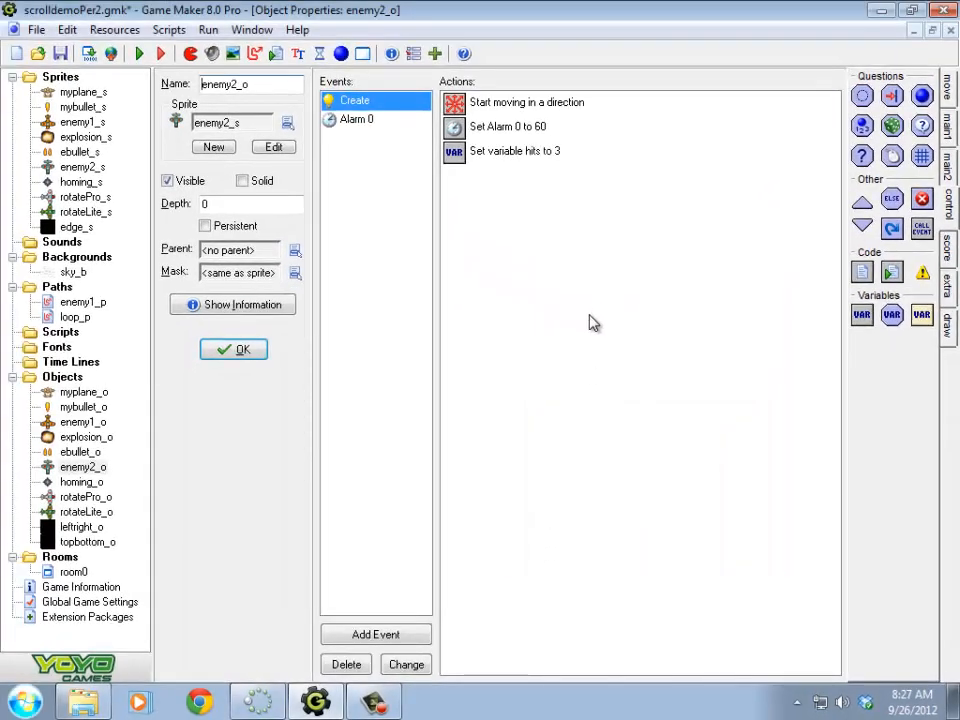
pyautogui.moveTo(516, 150)
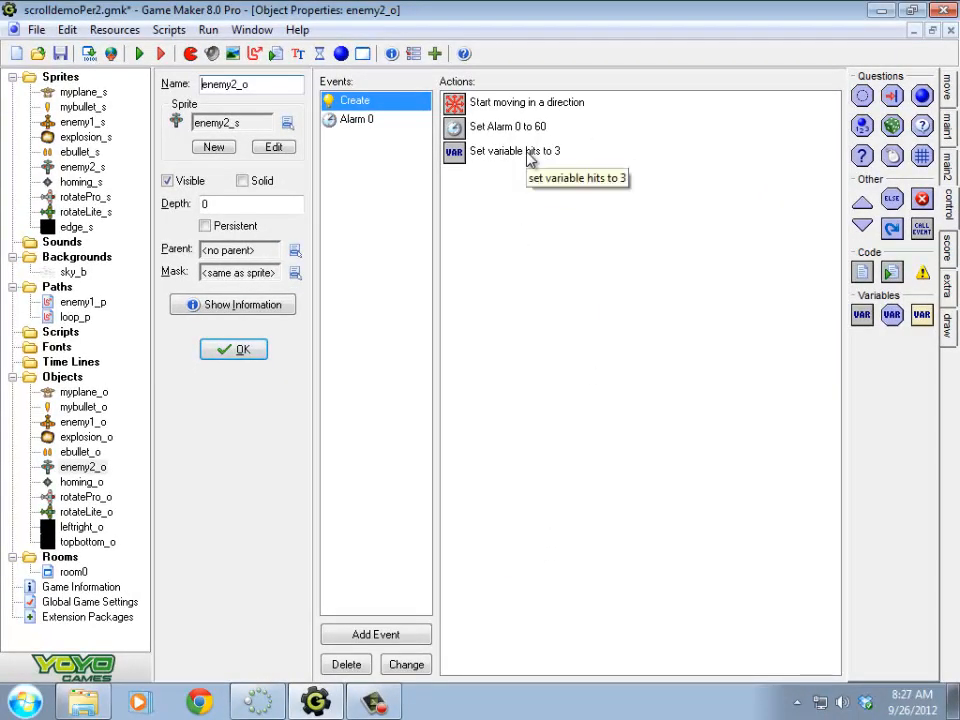
pyautogui.moveTo(168, 478)
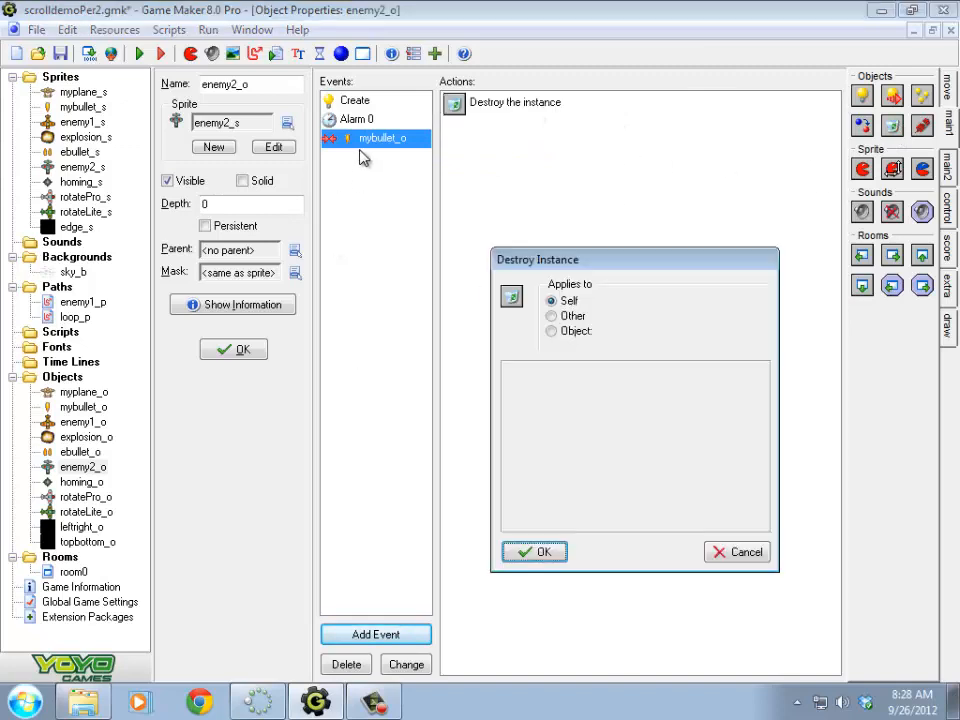
# Step: Add a Destroy Instance action applying to Other in the mybullet_o collision event
pyautogui.click(550, 316)
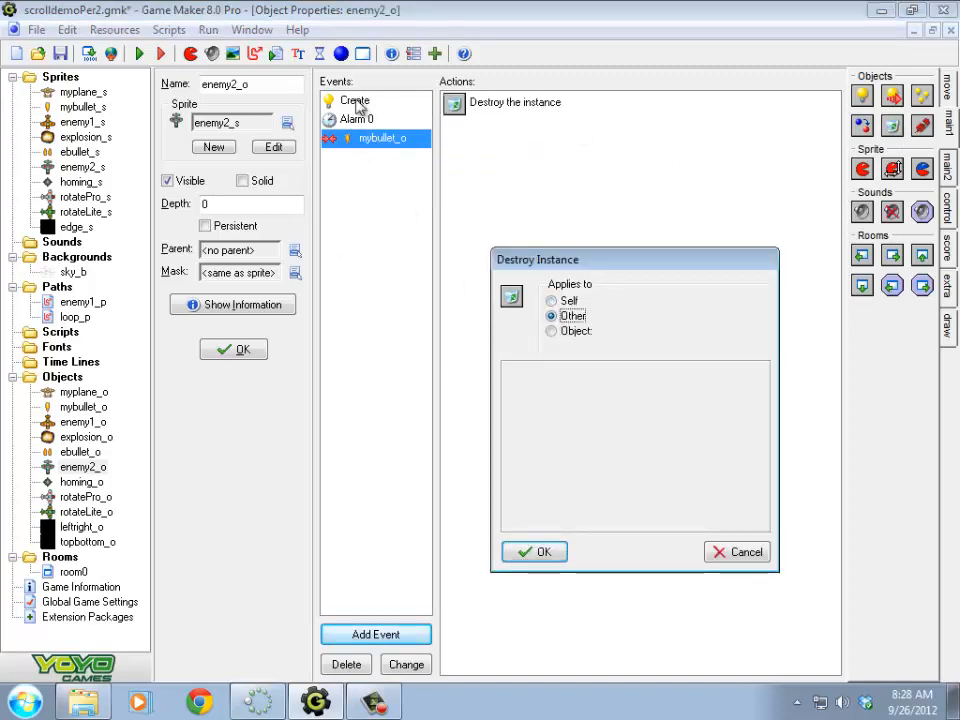
pyautogui.moveTo(596, 466)
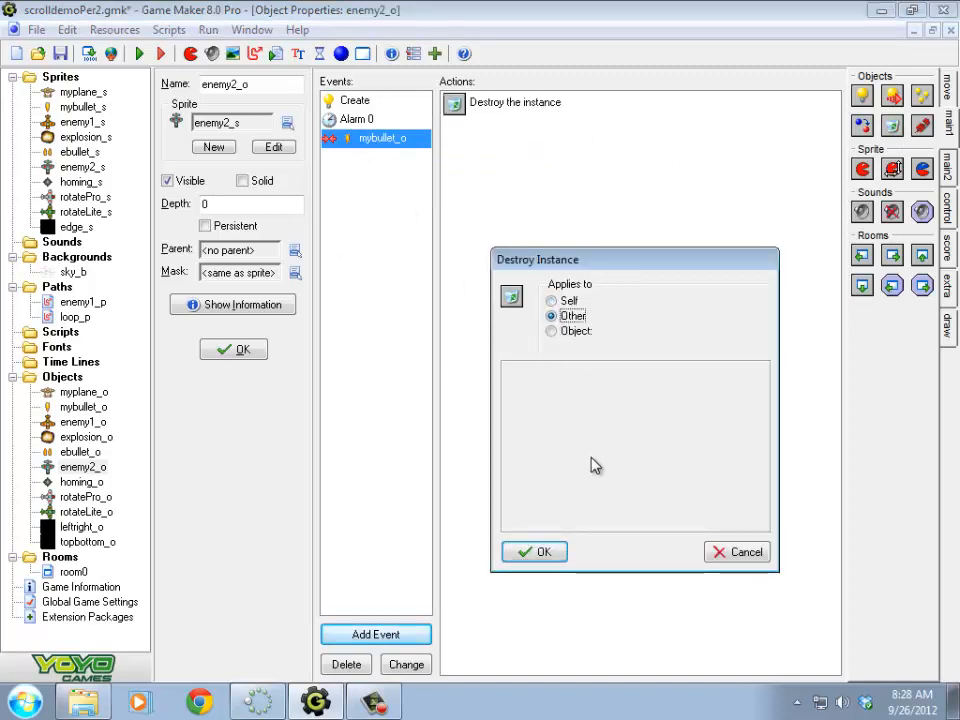
pyautogui.click(534, 552)
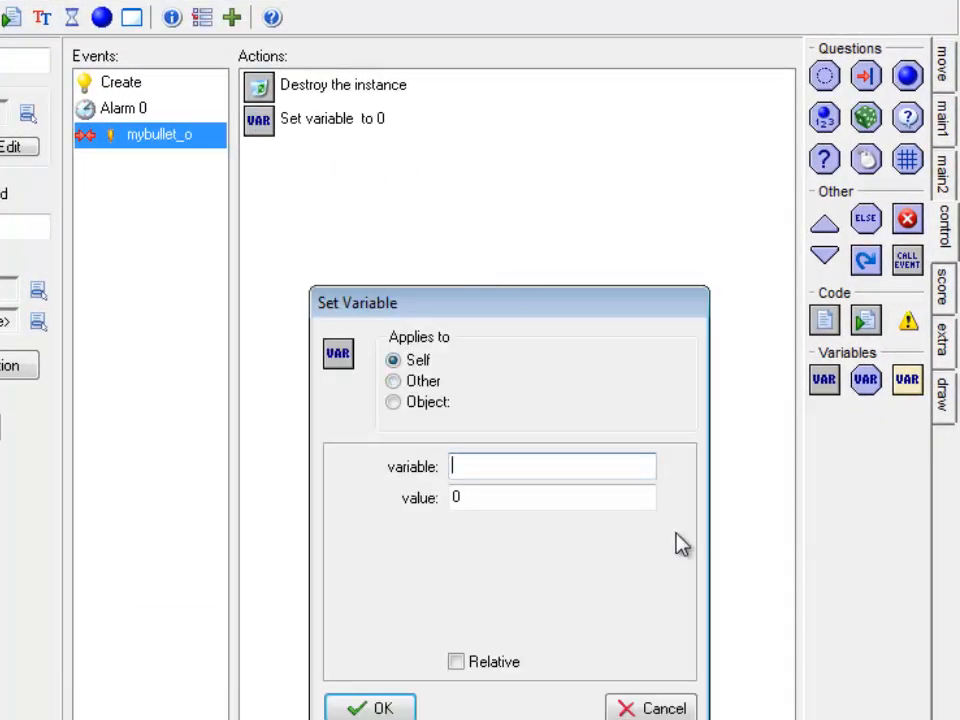
# Step: Add Set Variable hits to -1, relative, to the collision, then glance at the Create event and return
pyautogui.write('hits')
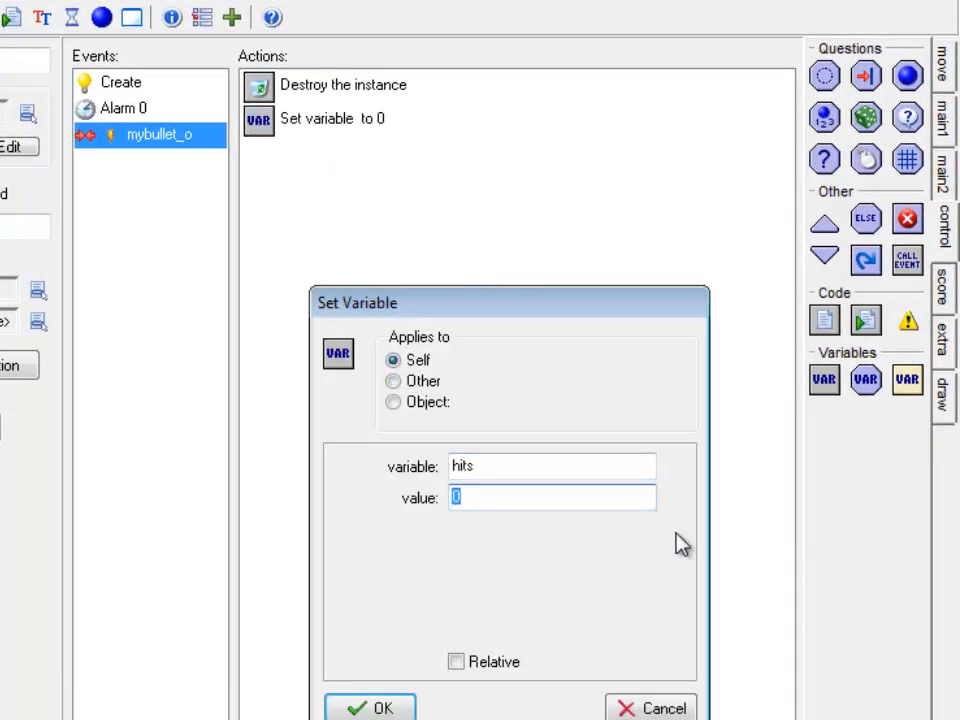
pyautogui.write('-1')
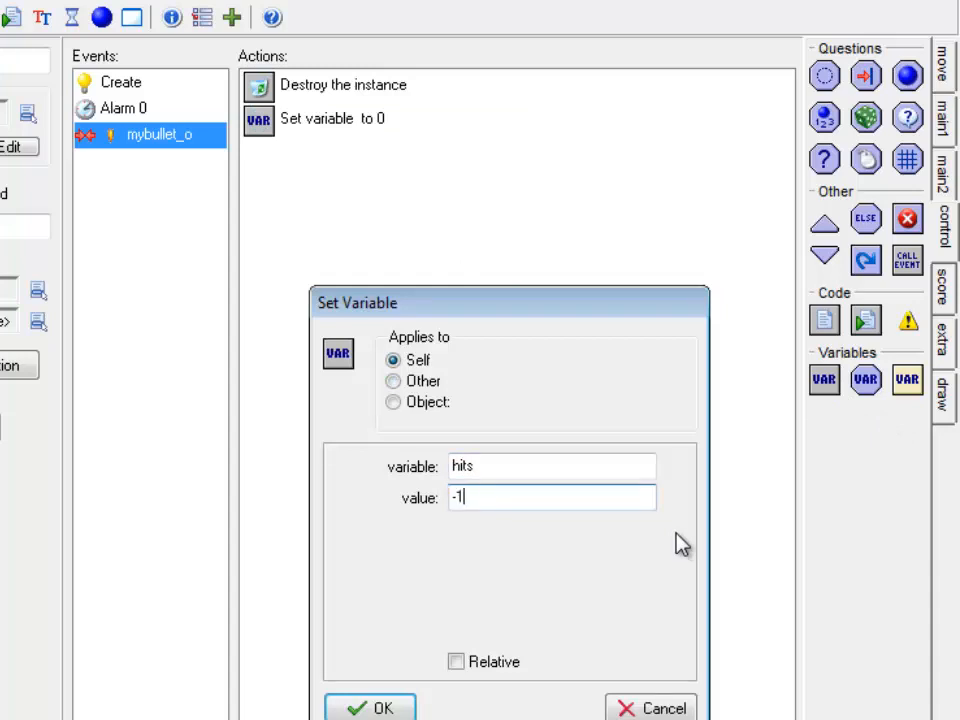
pyautogui.click(456, 660)
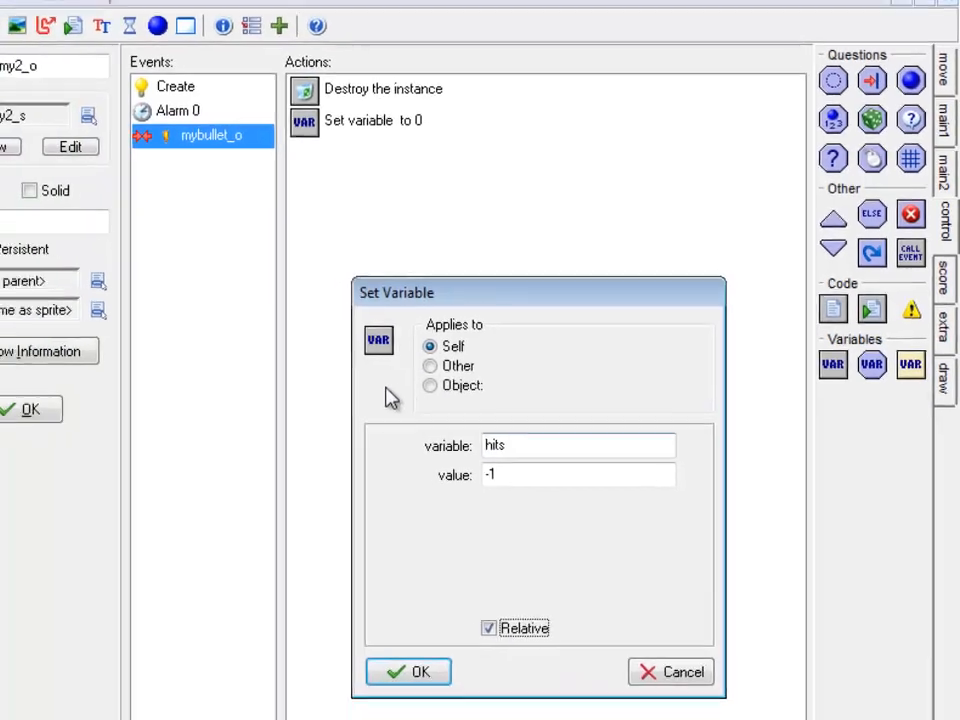
pyautogui.click(408, 672)
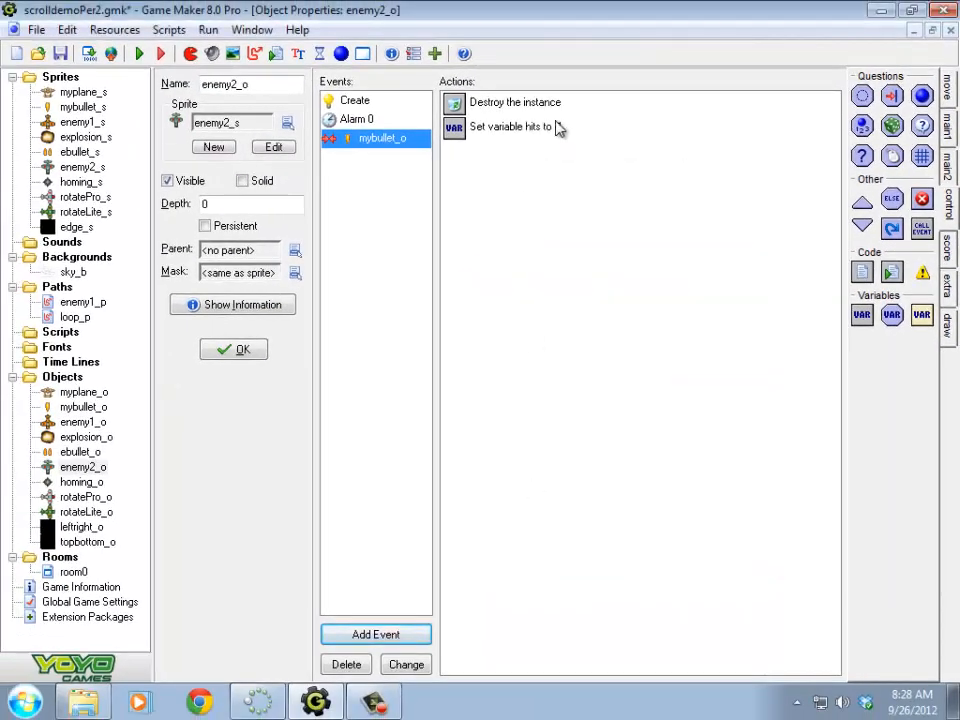
pyautogui.click(354, 100)
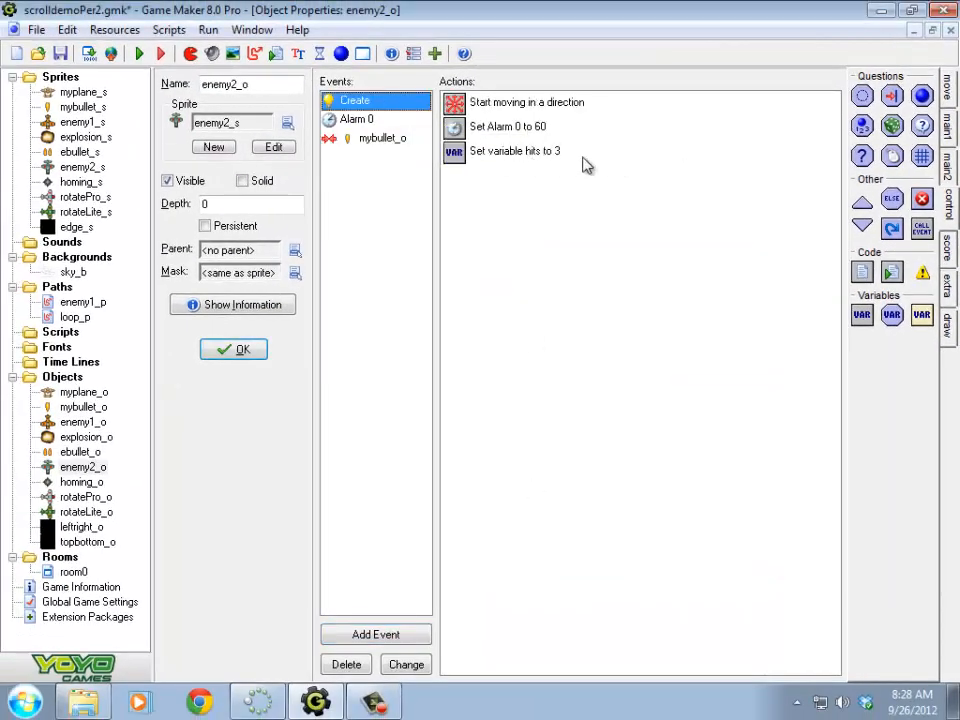
pyautogui.click(382, 138)
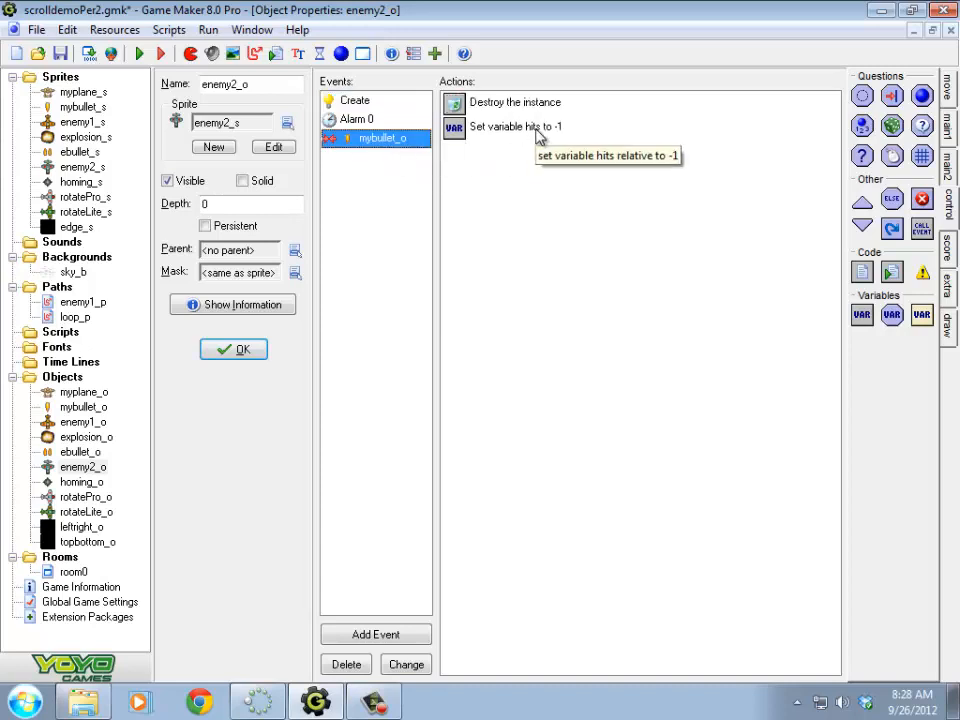
pyautogui.moveTo(498, 278)
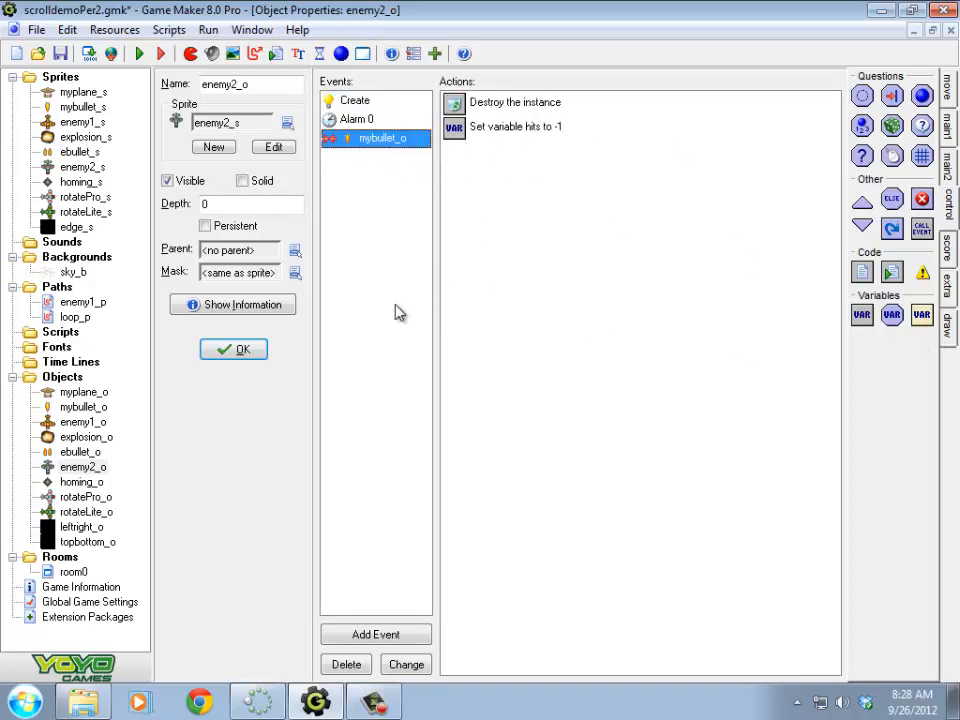
pyautogui.moveTo(896, 324)
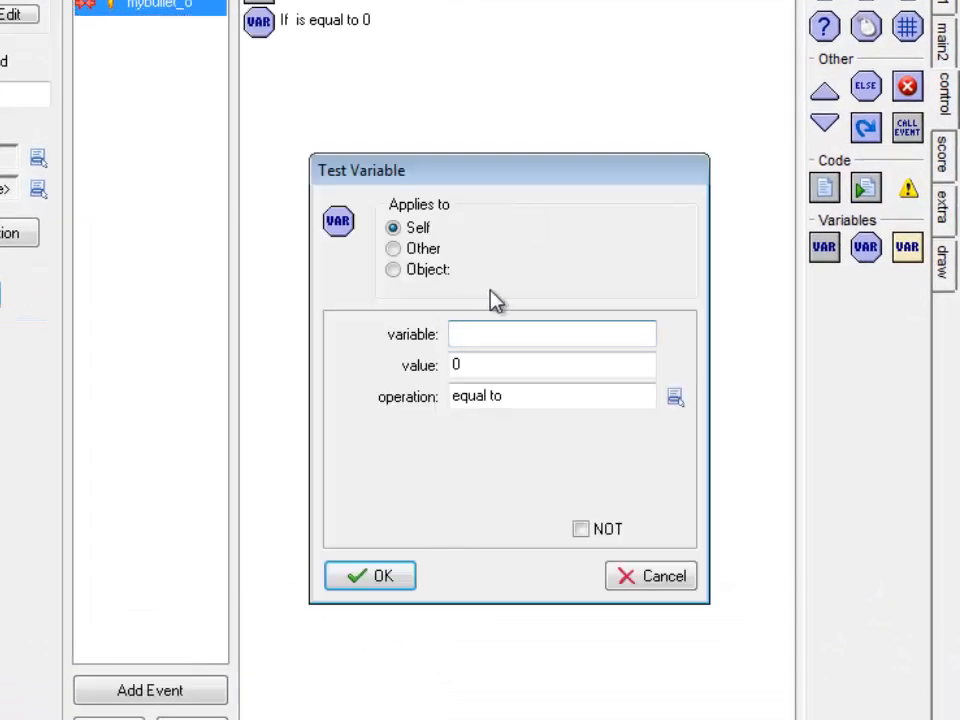
# Step: Add a Test Variable action checking whether hits is smaller than 1
pyautogui.write('hits')
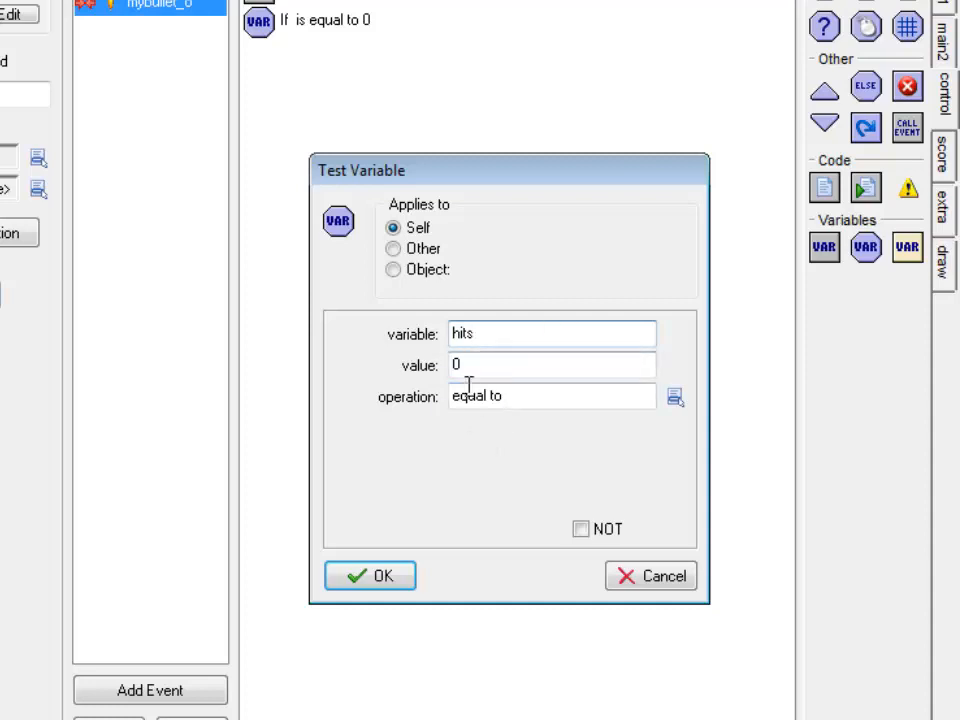
pyautogui.click(674, 396)
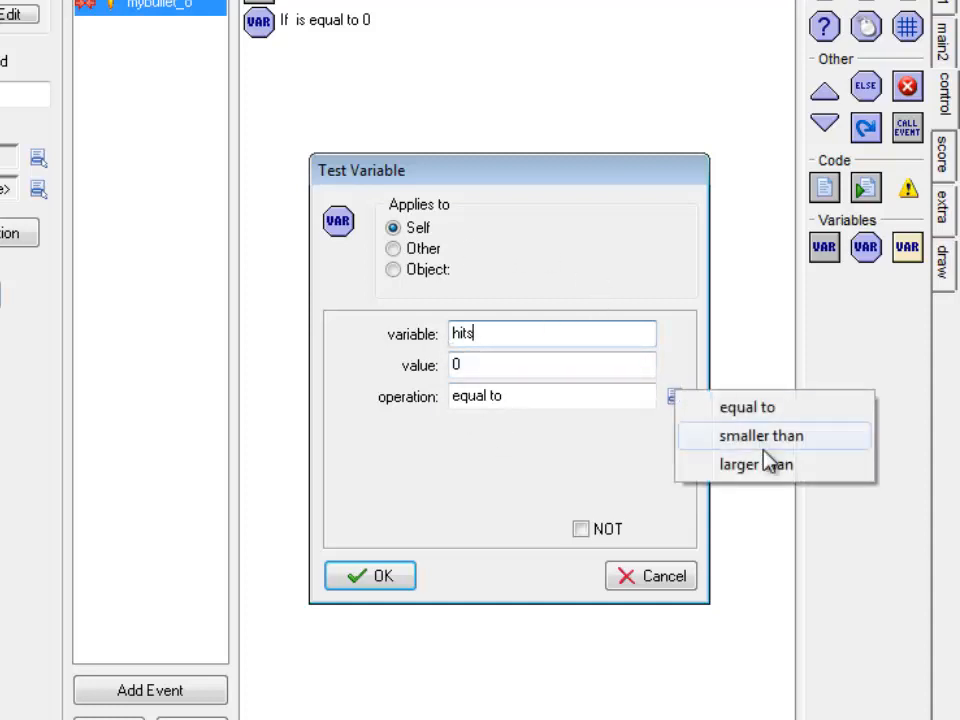
pyautogui.click(760, 436)
pyautogui.write('1')
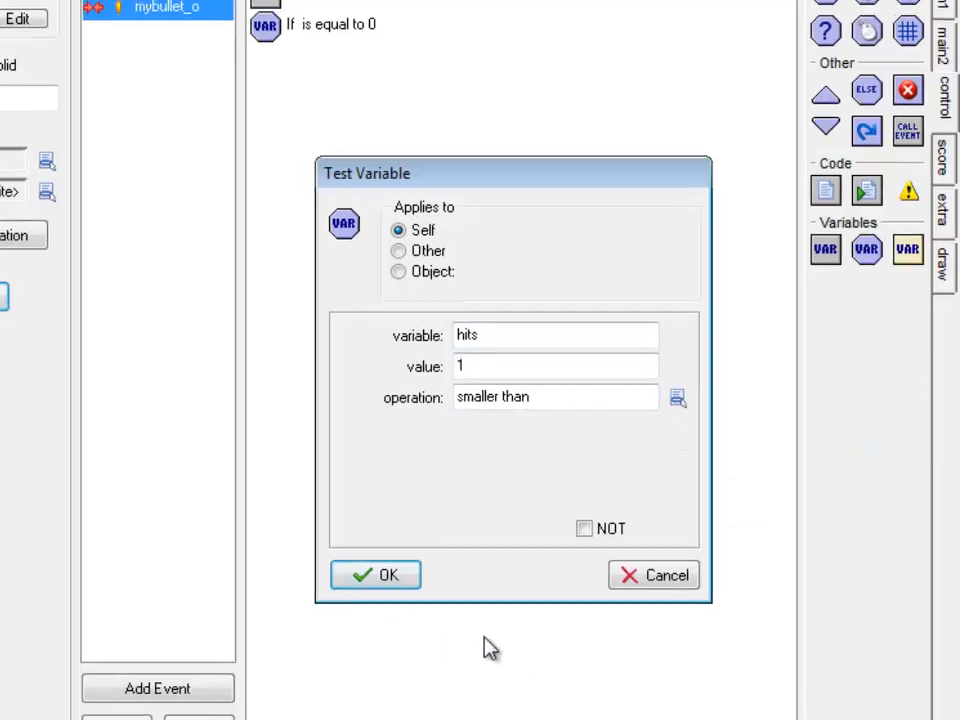
pyautogui.click(376, 574)
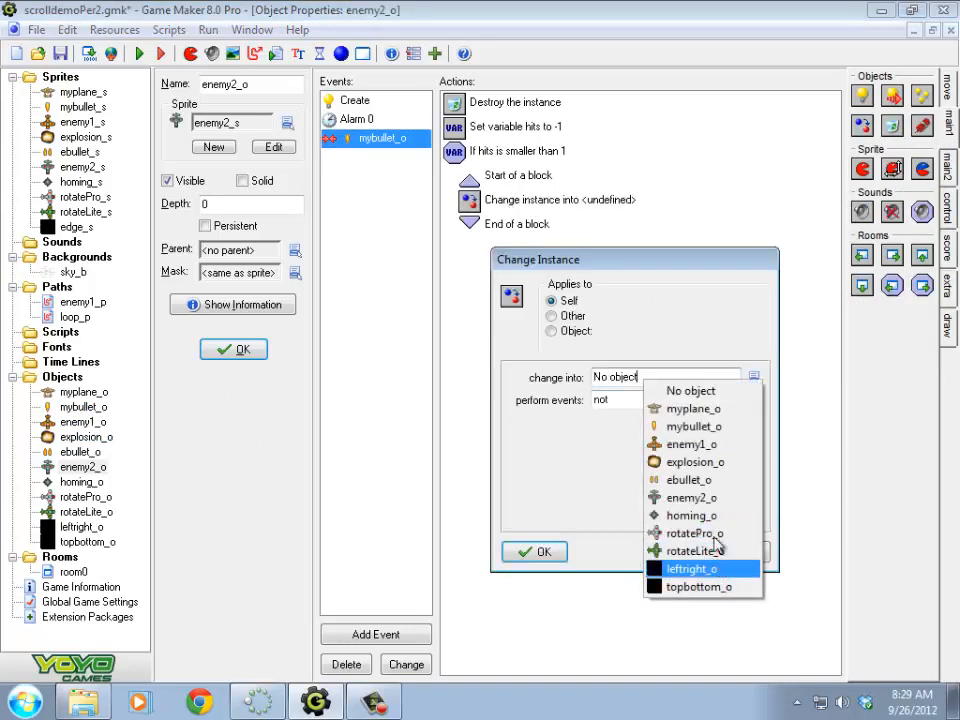
# Step: Inside the block, change the instance into explosion_o with perform events set to yes
pyautogui.click(694, 460)
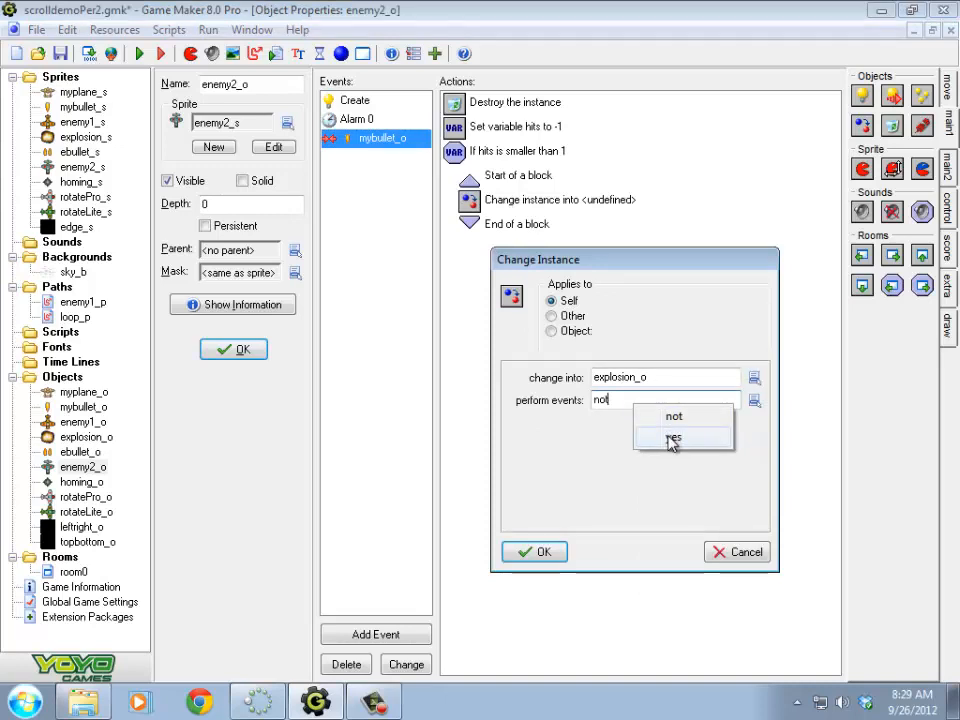
pyautogui.click(672, 438)
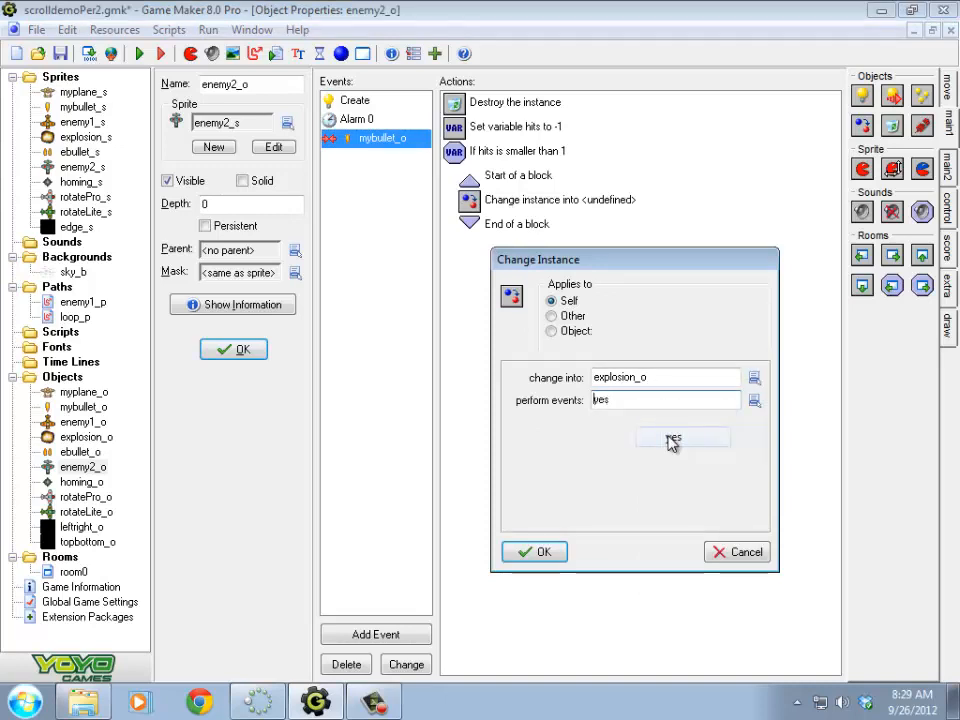
pyautogui.click(684, 438)
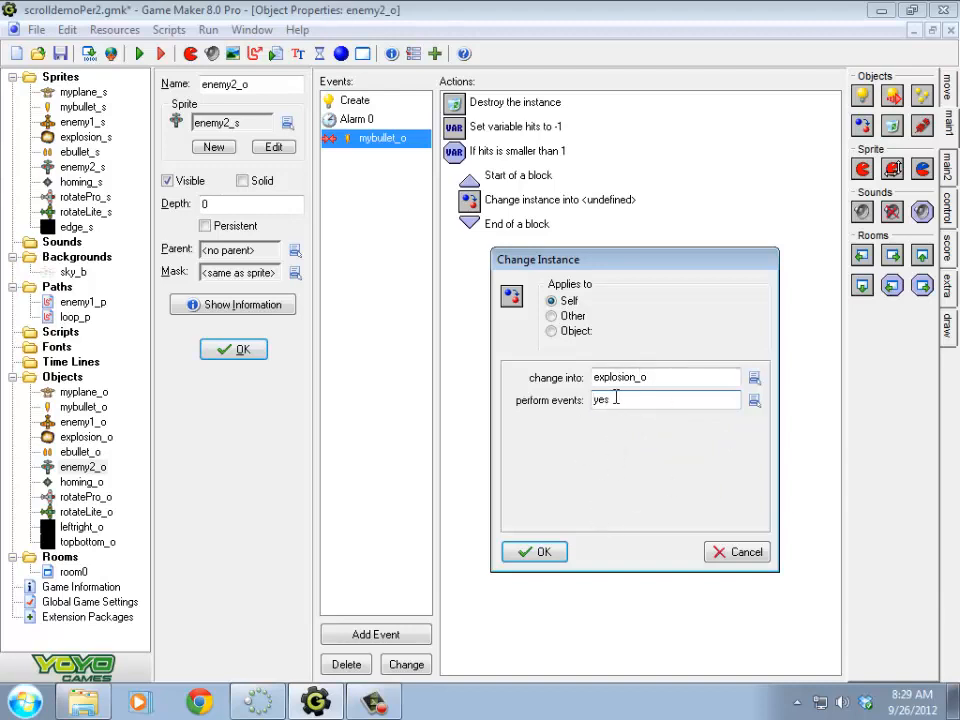
pyautogui.click(534, 552)
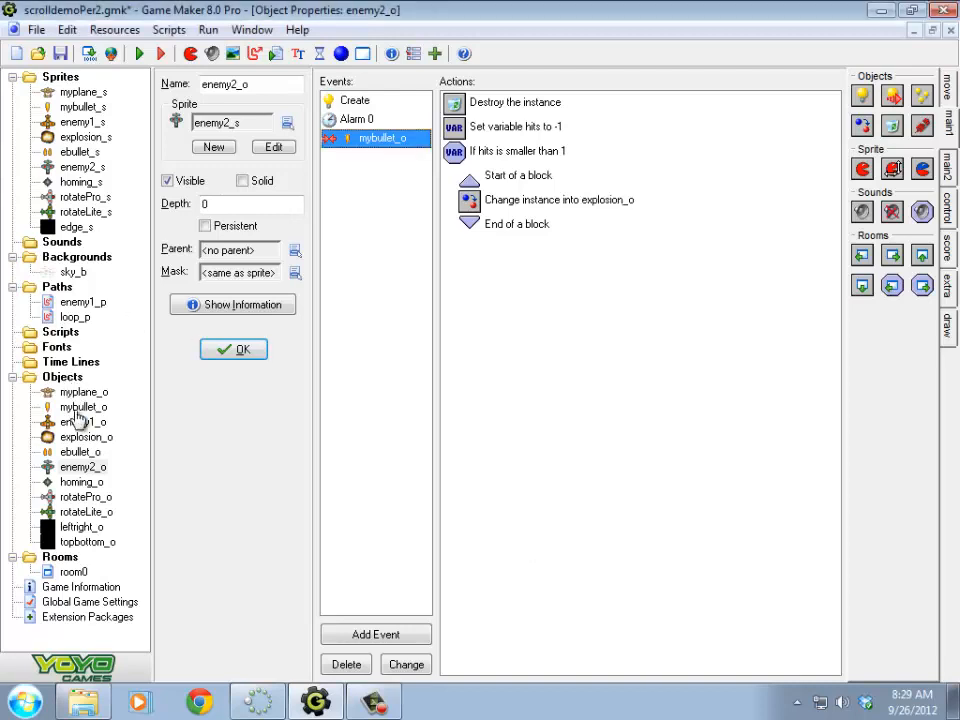
# Step: Review explosion_o's events, then reselect the change-into-explosion_o action in enemy2_o's collision
pyautogui.doubleClick(84, 436)
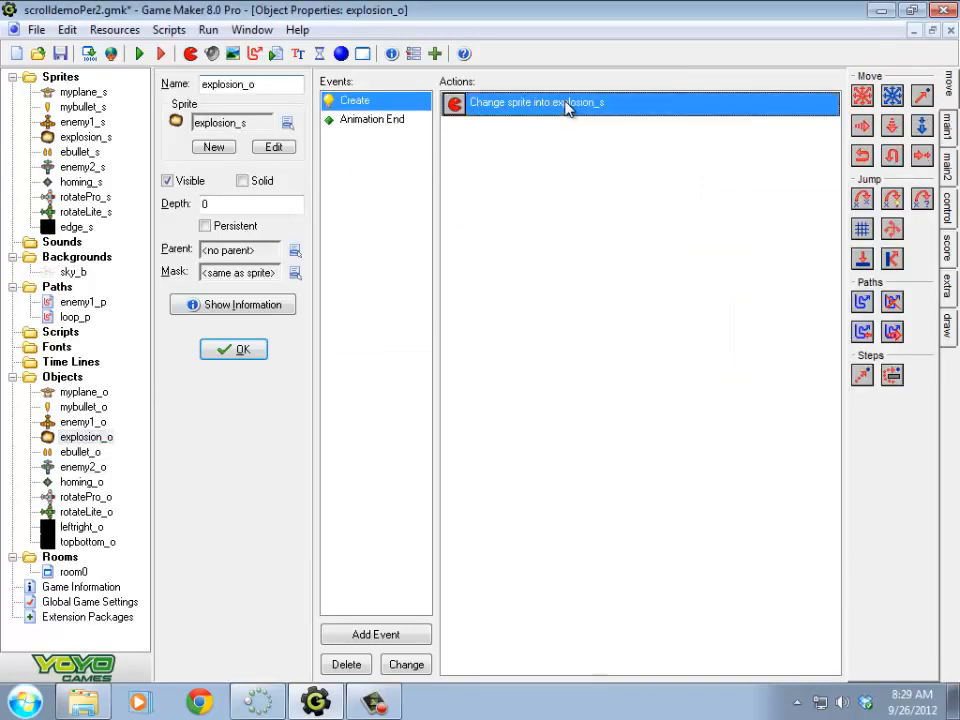
pyautogui.moveTo(540, 114)
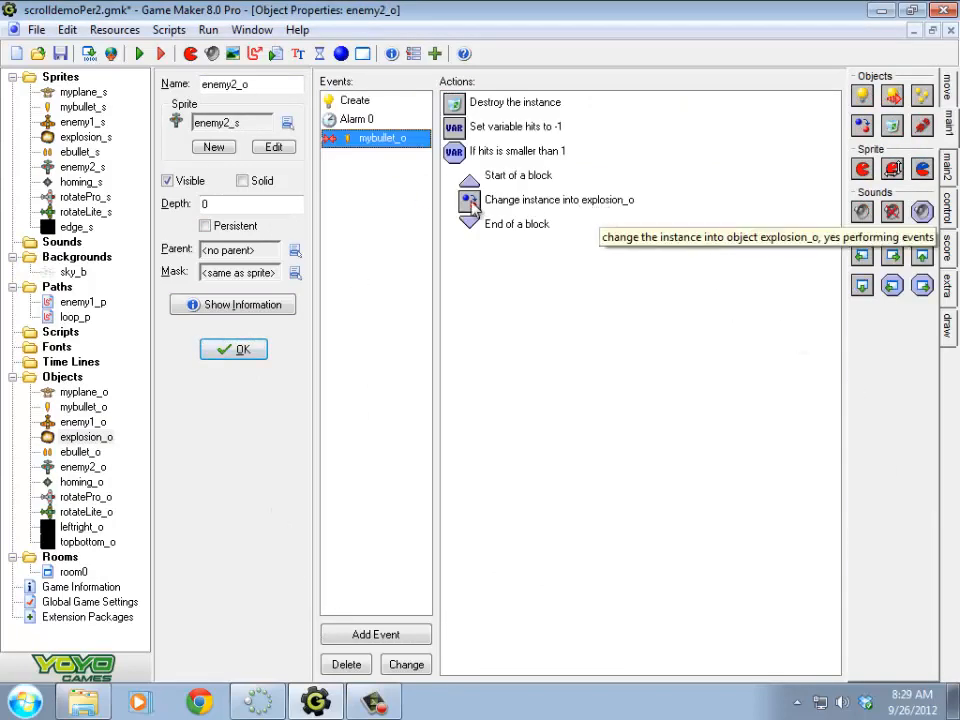
pyautogui.click(354, 100)
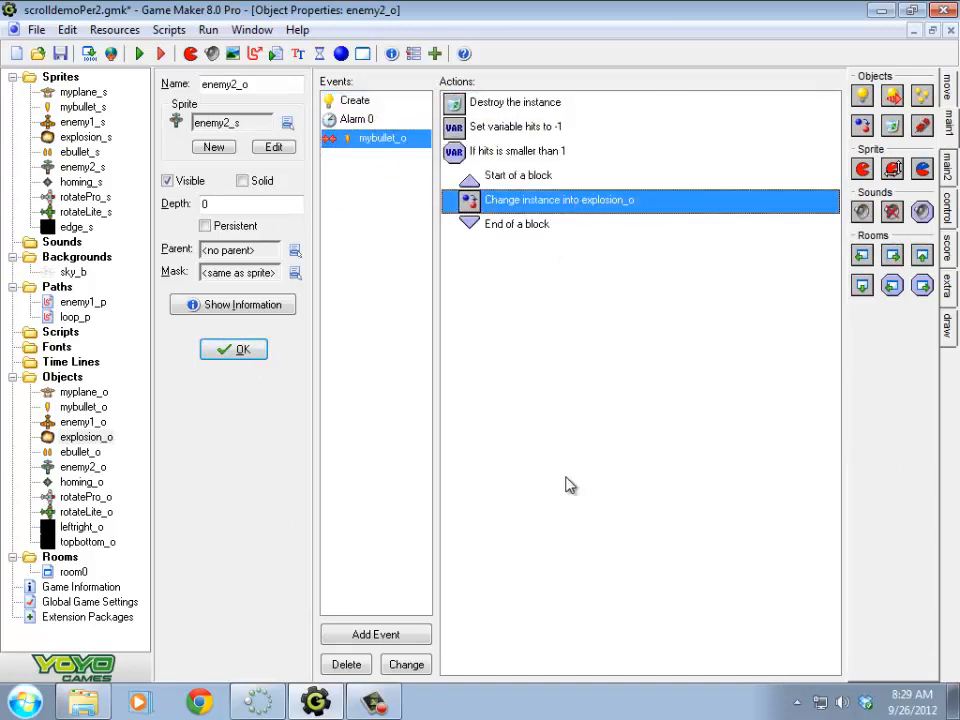
pyautogui.moveTo(562, 450)
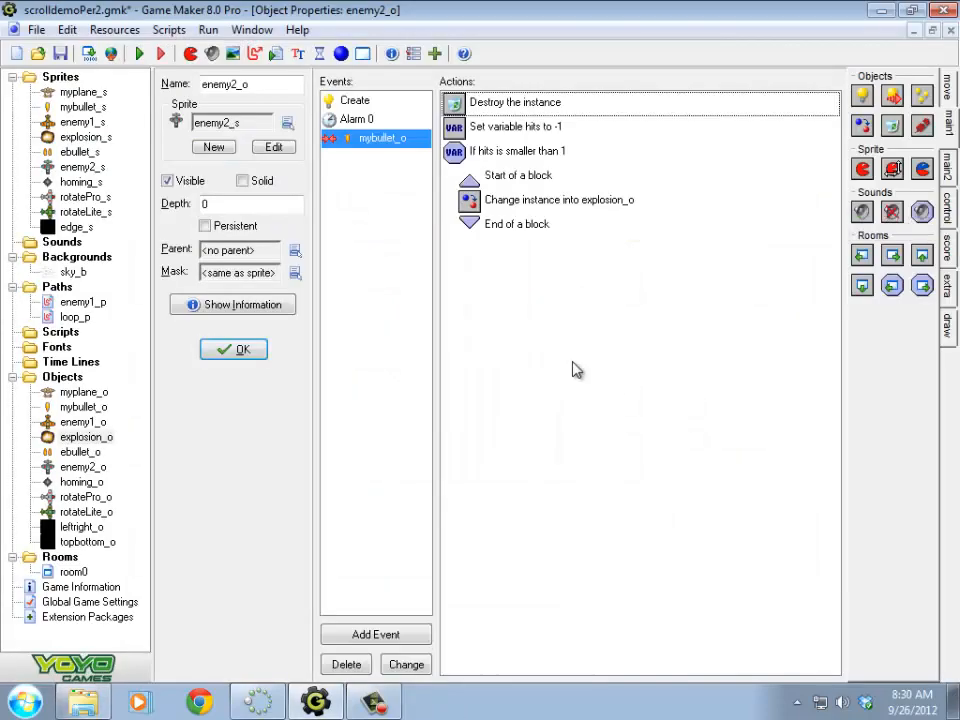
pyautogui.moveTo(376, 224)
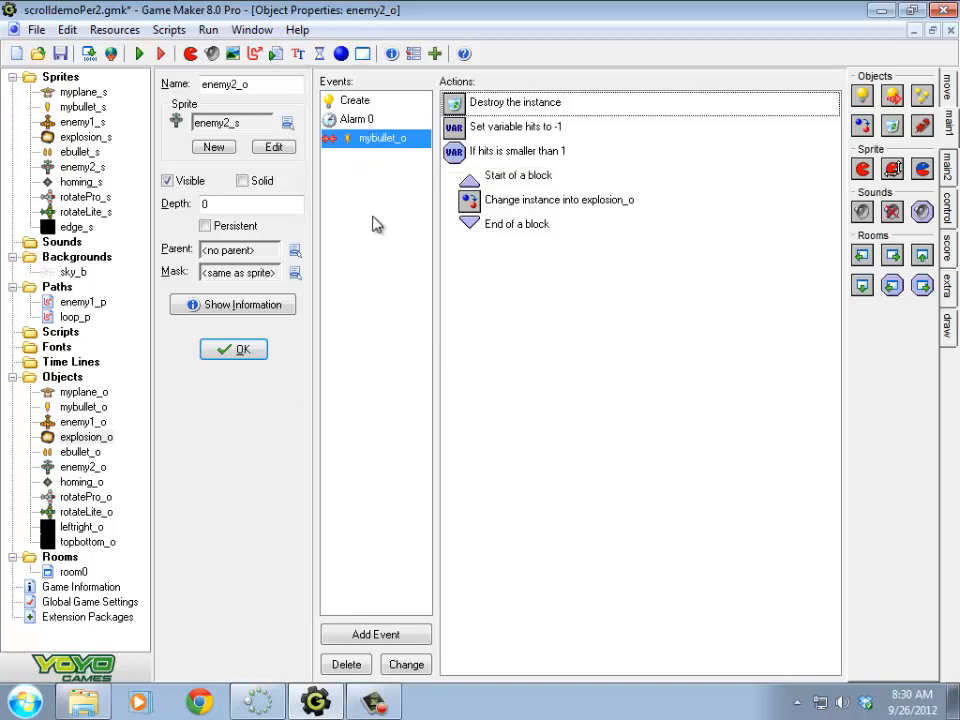
pyautogui.moveTo(378, 230)
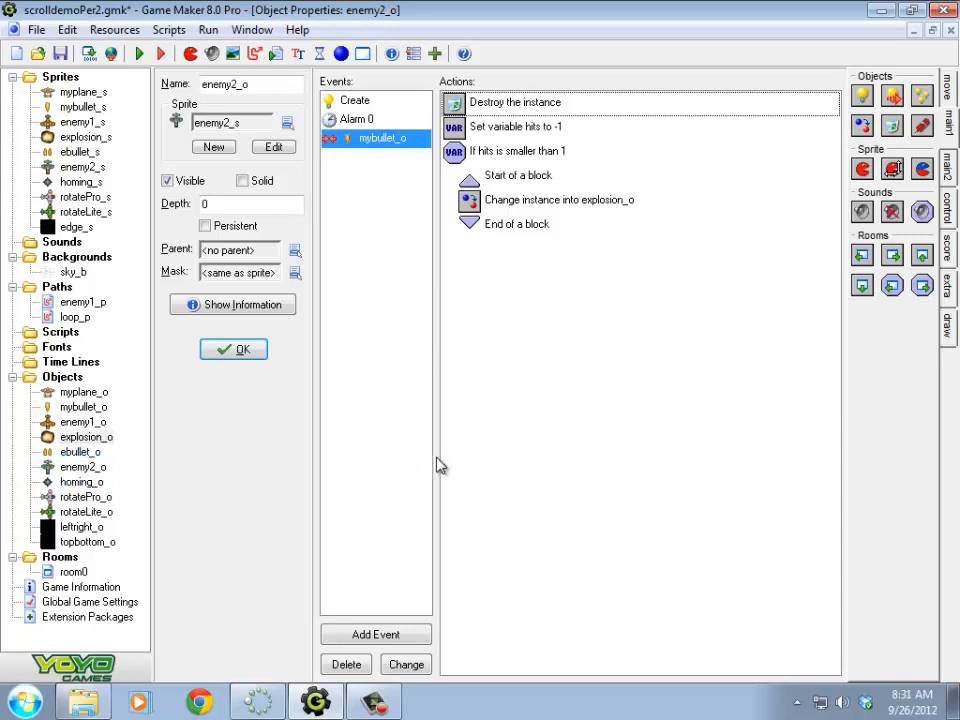
# Step: Create a new sprite named boss_s and bring its plane image up in the Image Editor
pyautogui.rightClick(60, 76)
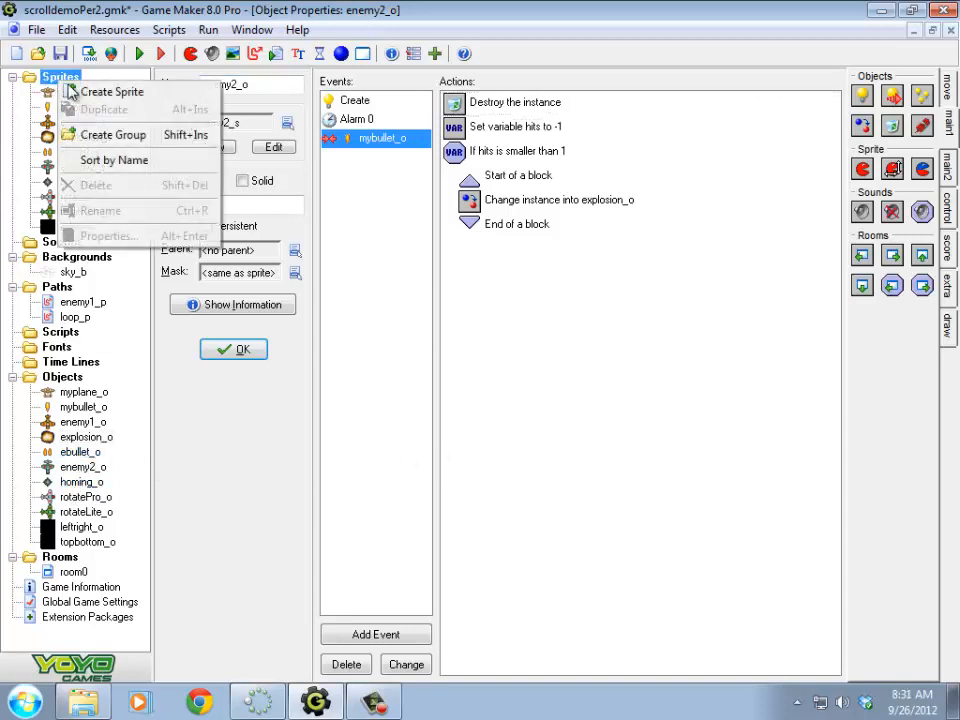
pyautogui.moveTo(112, 92)
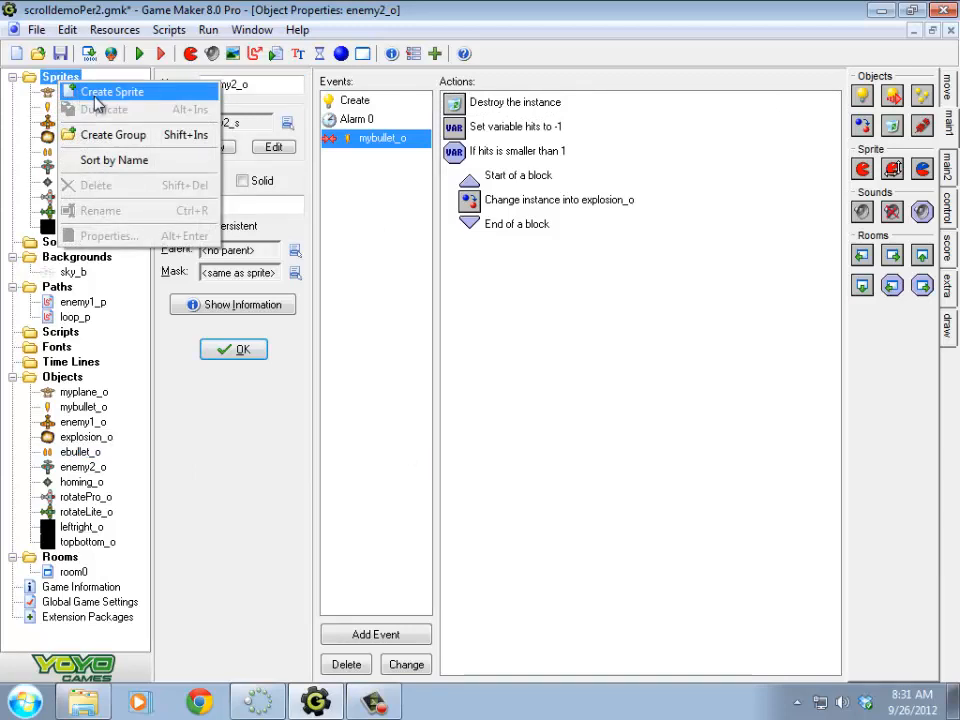
pyautogui.click(112, 92)
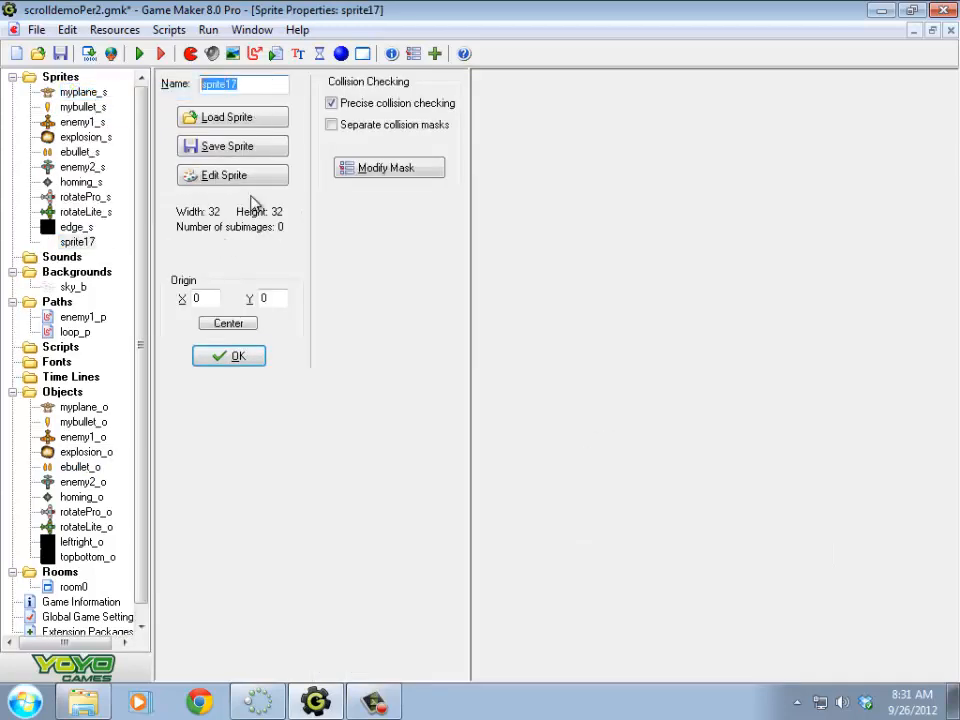
pyautogui.write('boss_s')
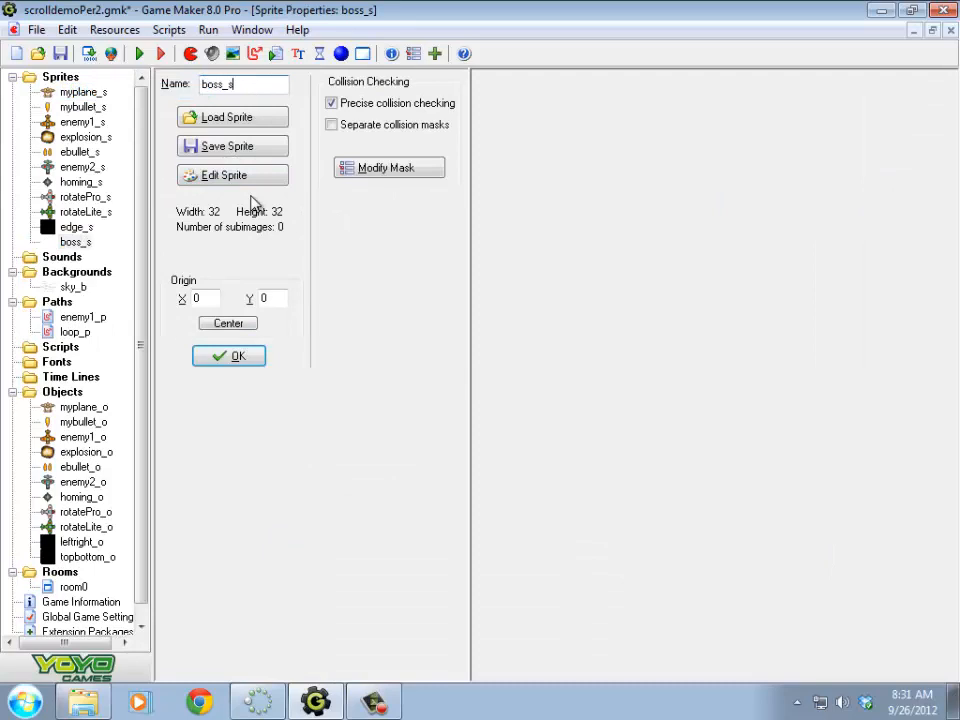
pyautogui.click(232, 176)
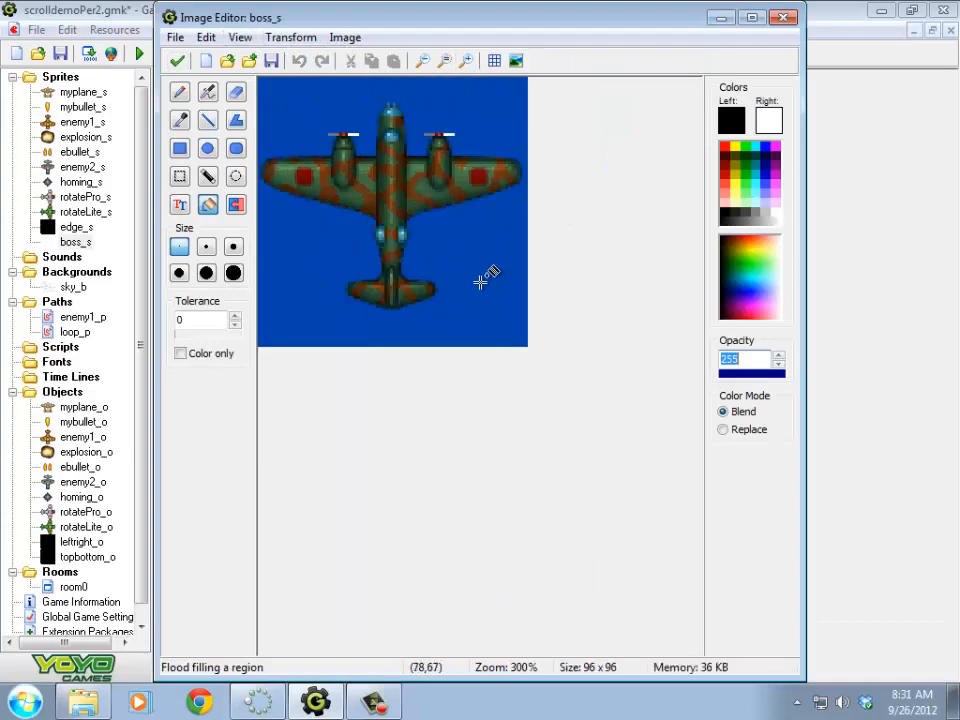
# Step: Make the blue background colour of the boss_s image transparent
pyautogui.click(344, 36)
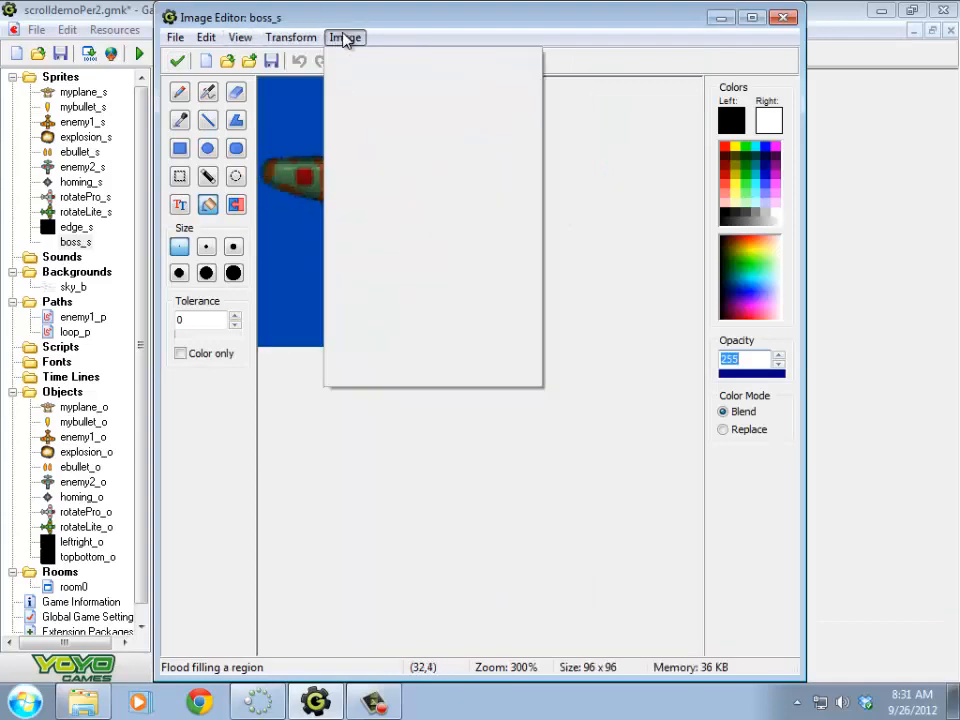
pyautogui.click(344, 36)
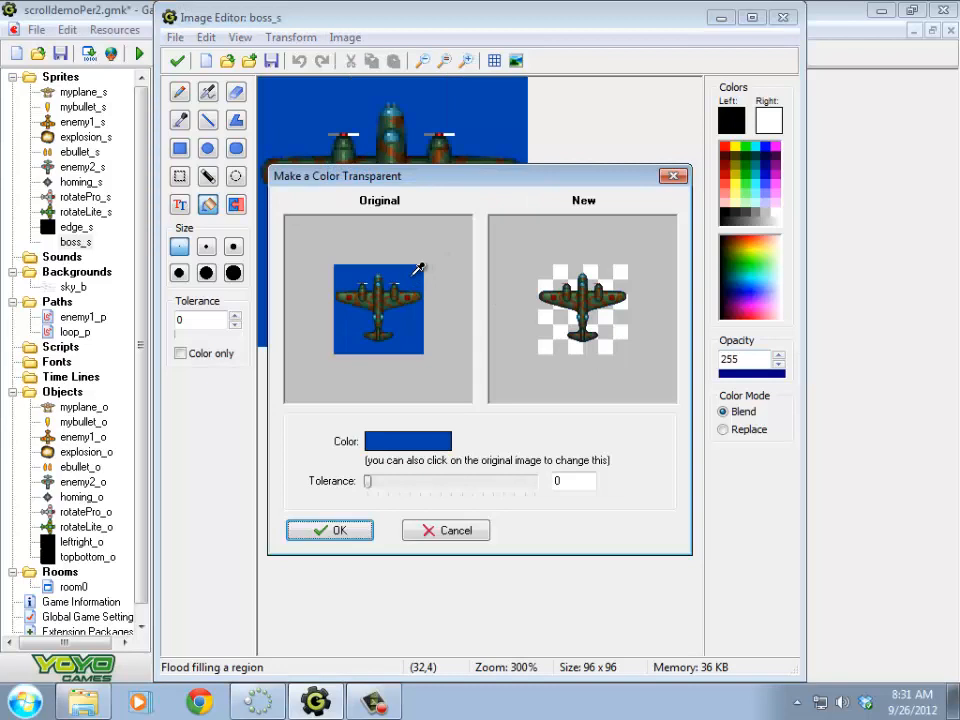
pyautogui.click(330, 530)
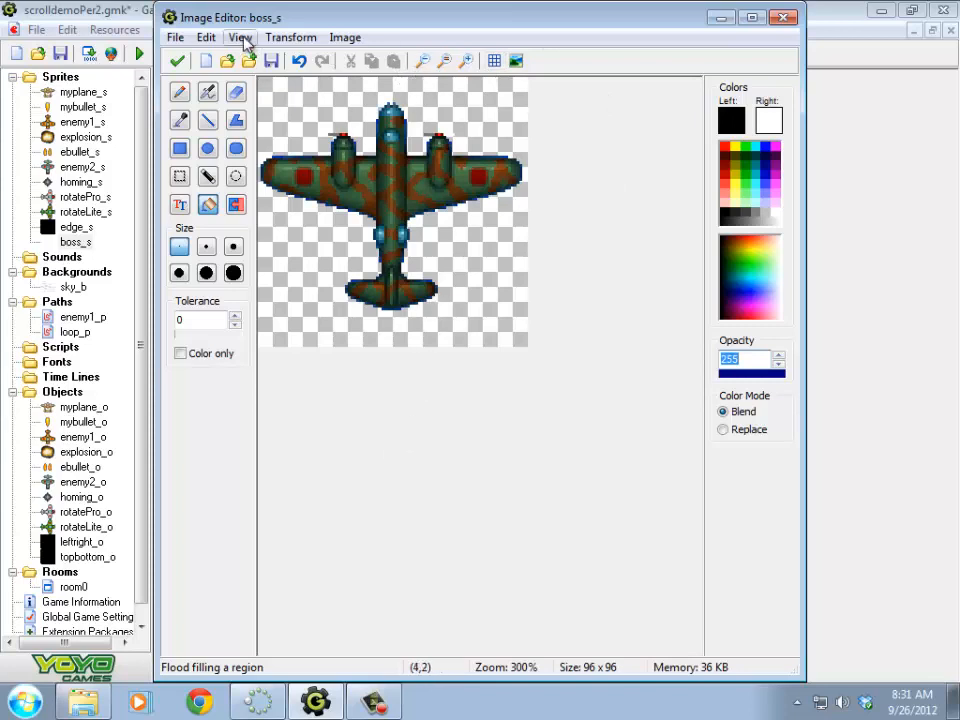
# Step: Flip the plane vertically via Mirror/Flip and confirm
pyautogui.click(290, 36)
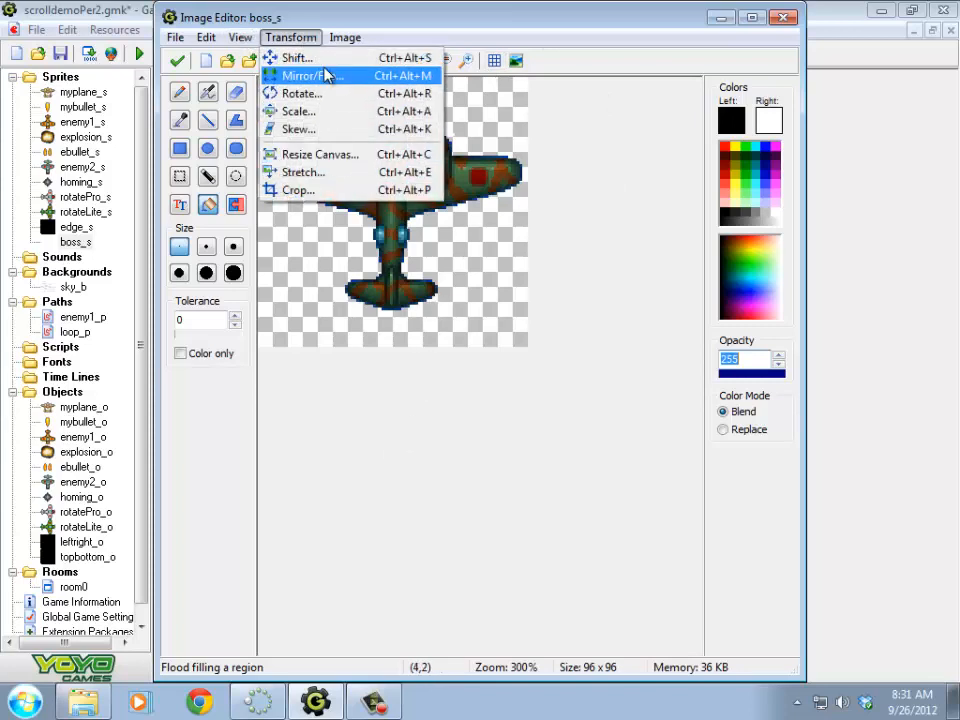
pyautogui.click(312, 76)
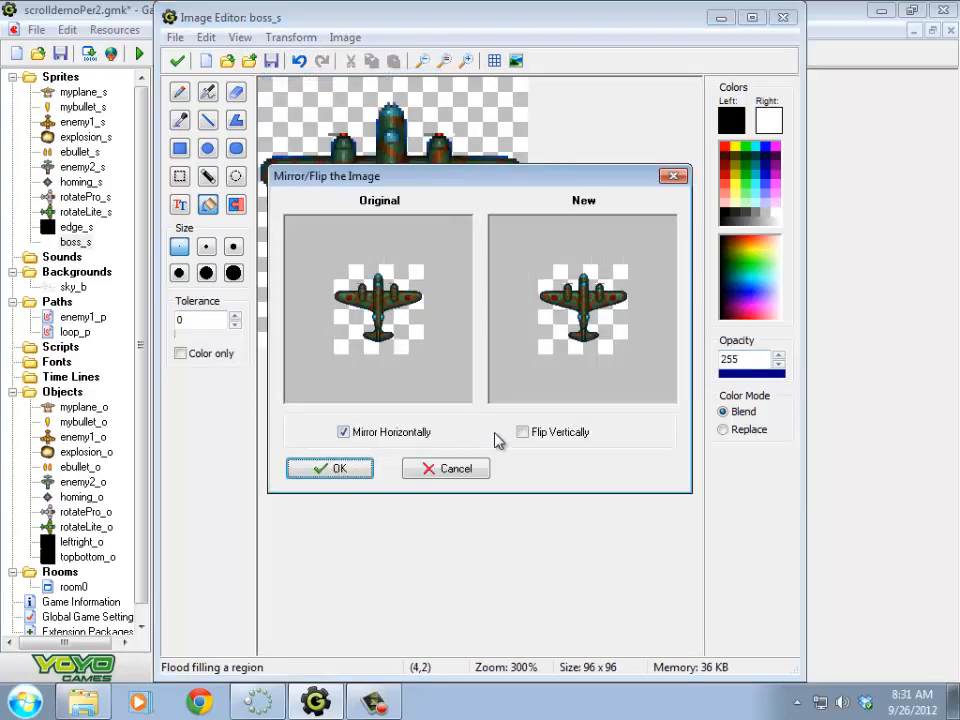
pyautogui.click(522, 432)
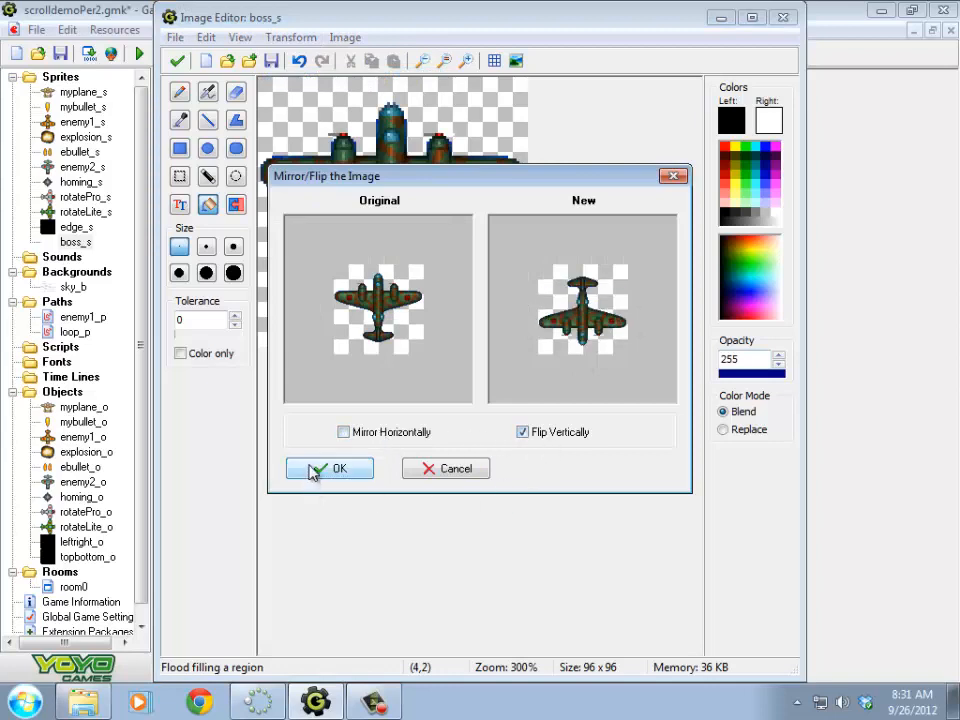
pyautogui.click(328, 468)
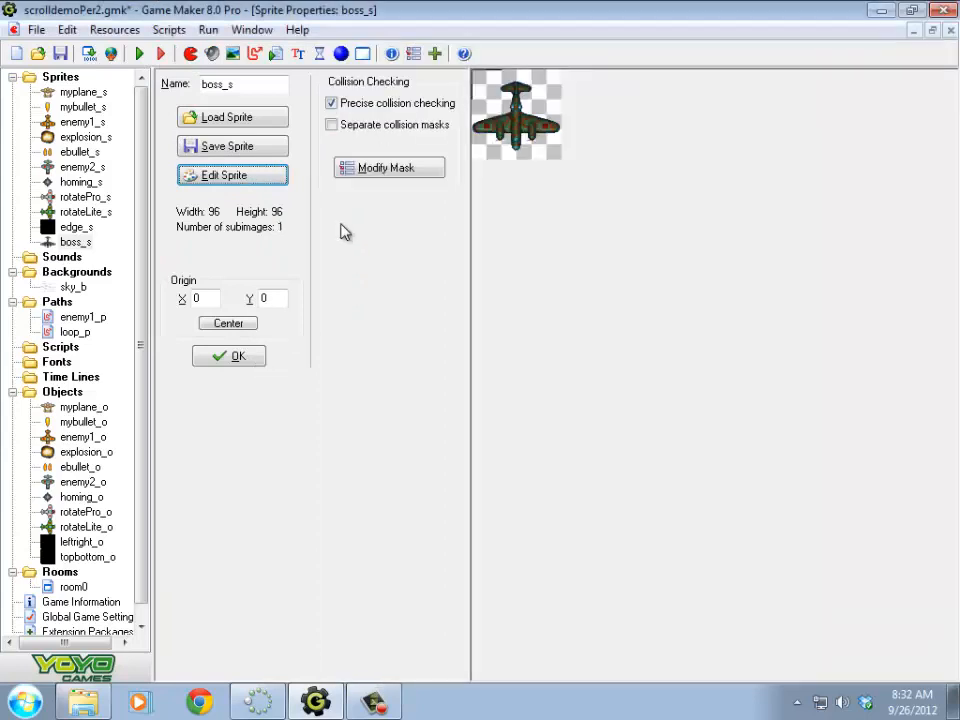
# Step: Set the boss_s origin to 47, 81 on the preview and save the sprite
pyautogui.click(518, 158)
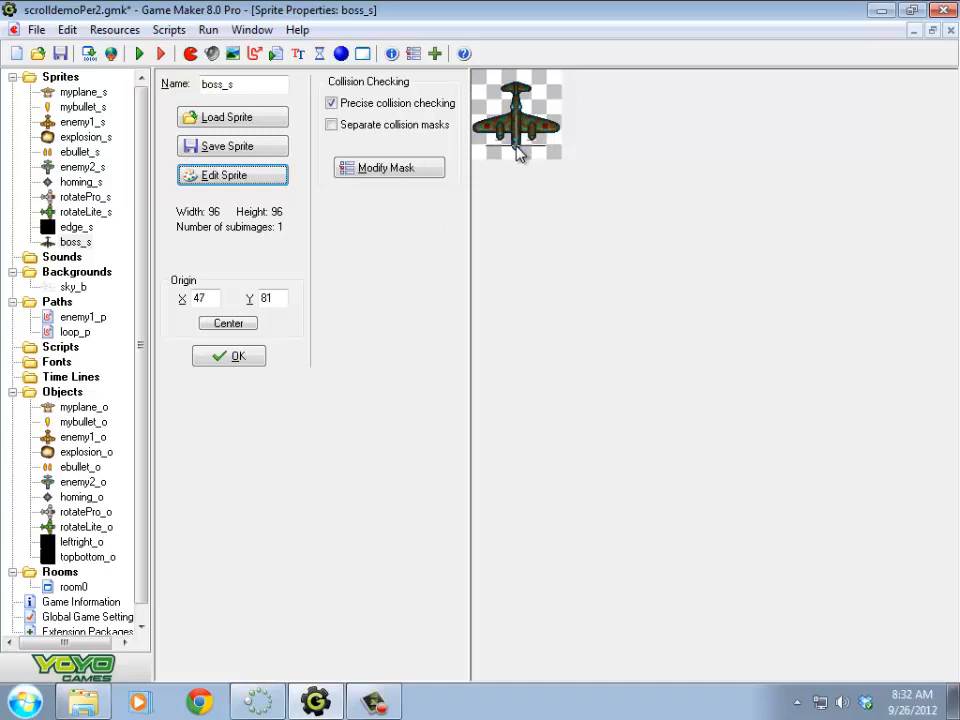
pyautogui.moveTo(516, 362)
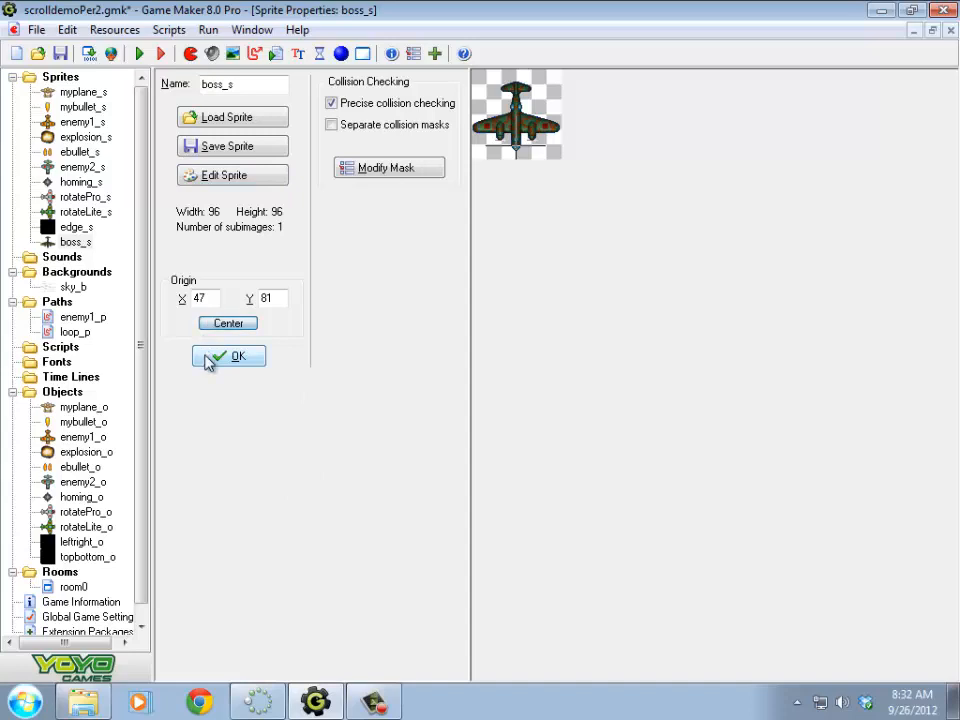
pyautogui.click(228, 356)
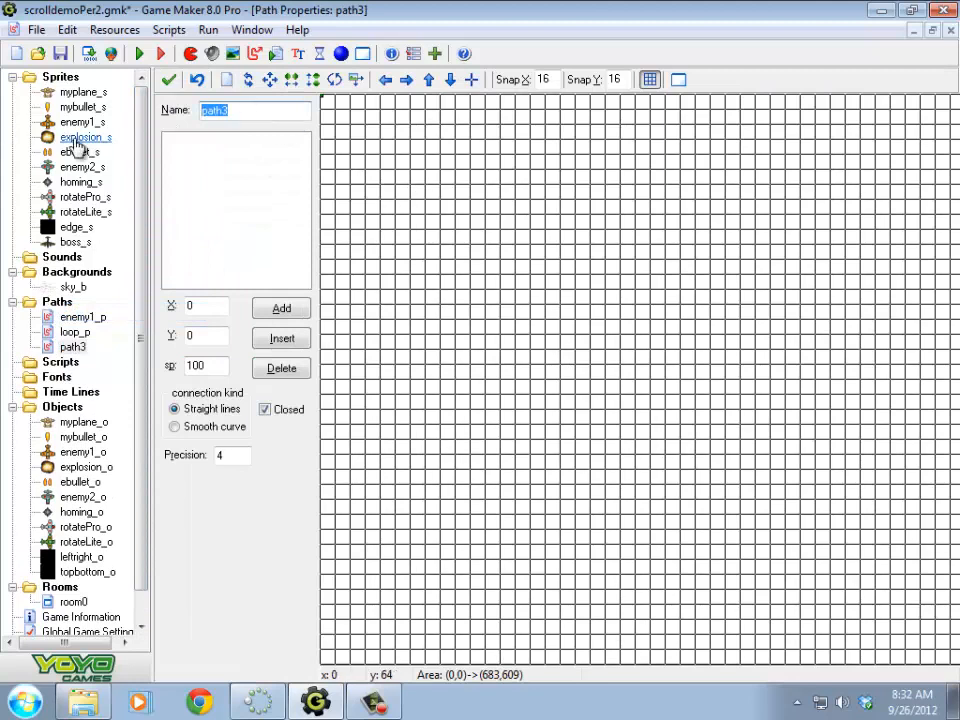
# Step: Rename the new path to boss_p and confirm it
pyautogui.doubleClick(72, 346)
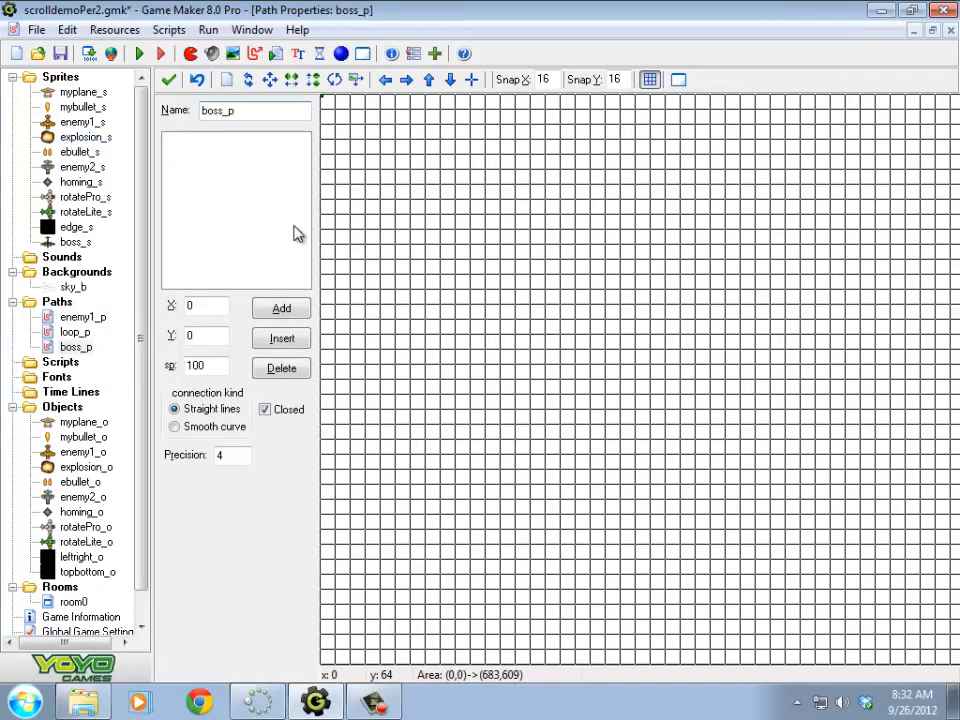
pyautogui.click(364, 214)
pyautogui.write('bosspath_o')
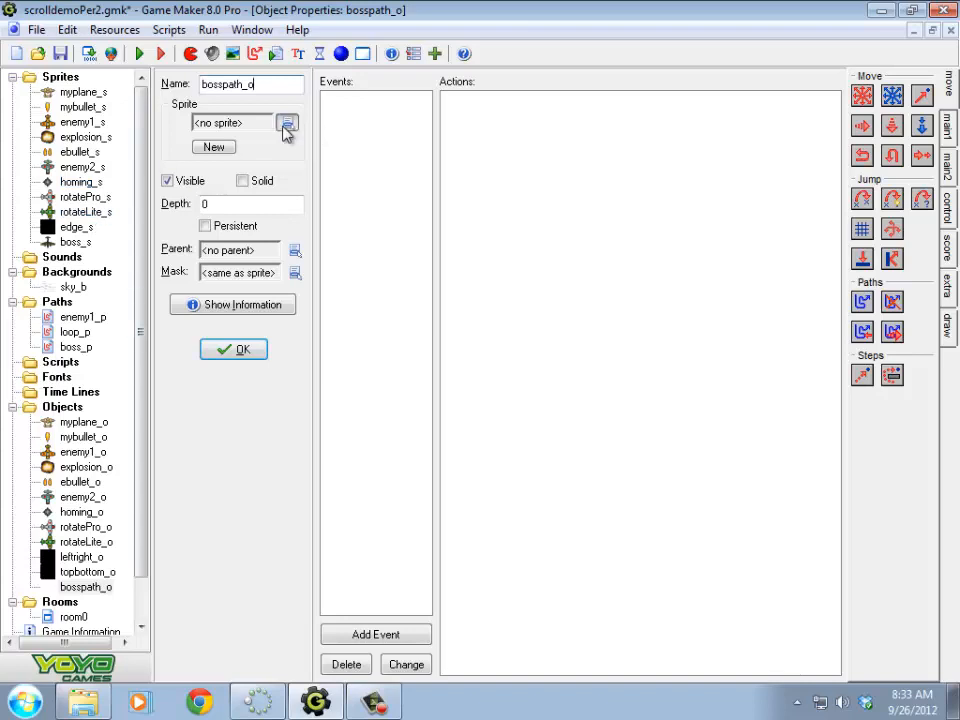
# Step: Give bosspath_o the boss_s sprite, add a Create event and go to the Move actions
pyautogui.click(288, 122)
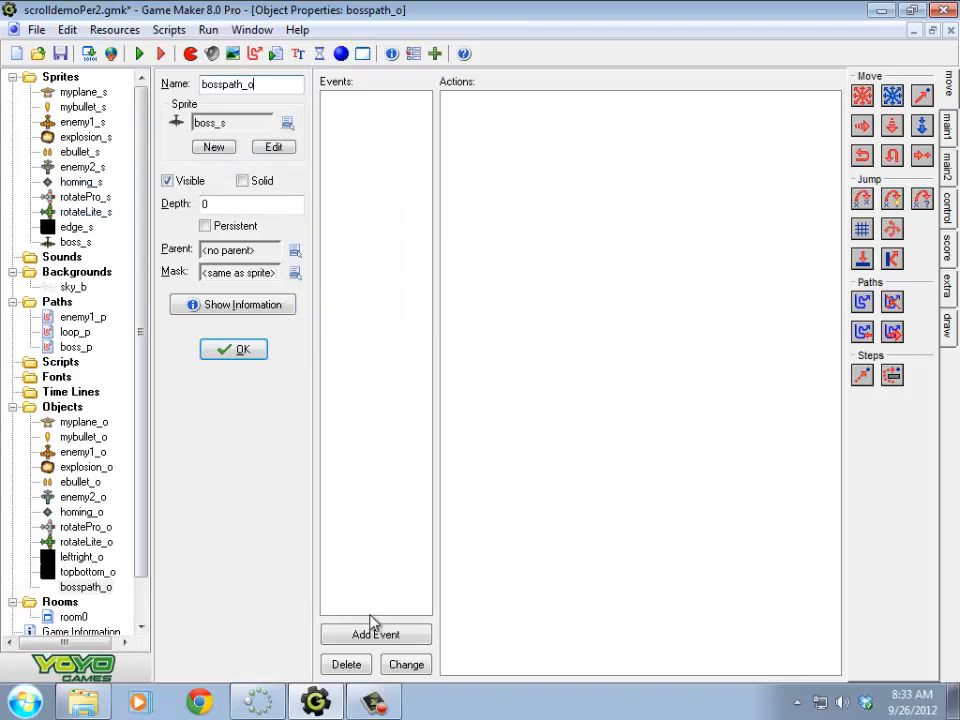
pyautogui.click(376, 634)
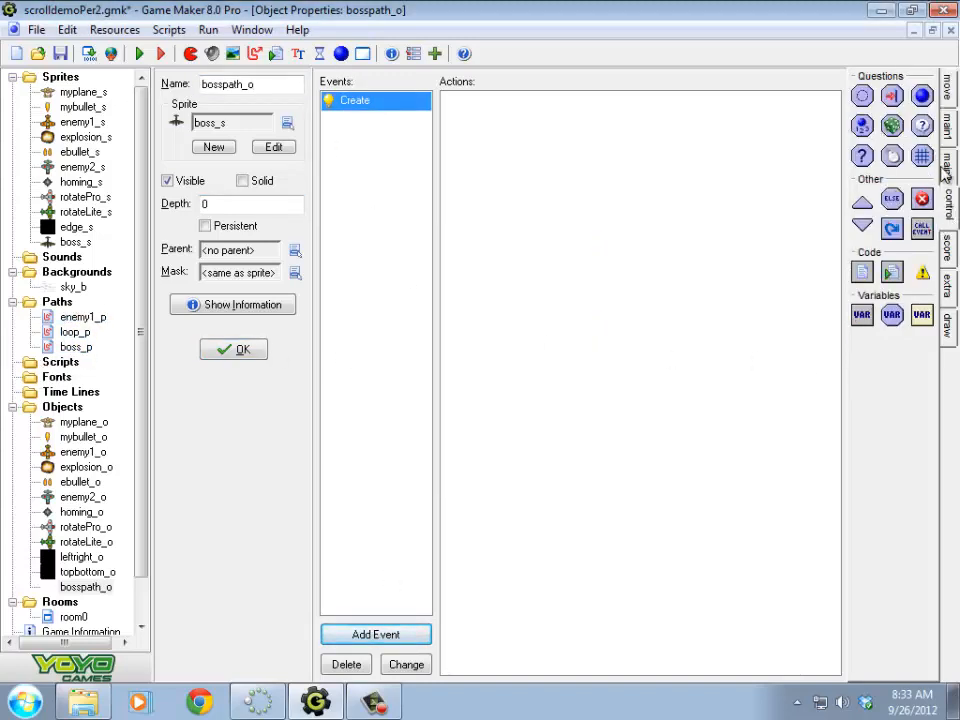
pyautogui.click(948, 88)
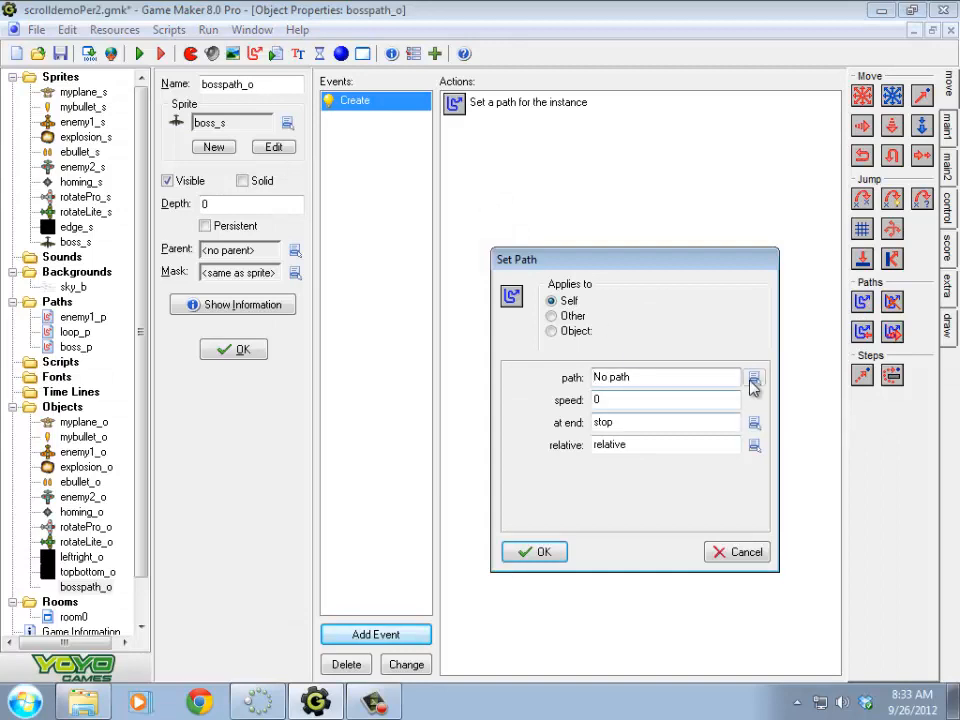
# Step: Set the Create event's path to boss_p at speed 3, stop at end, relative, and confirm
pyautogui.click(754, 376)
pyautogui.write('3')
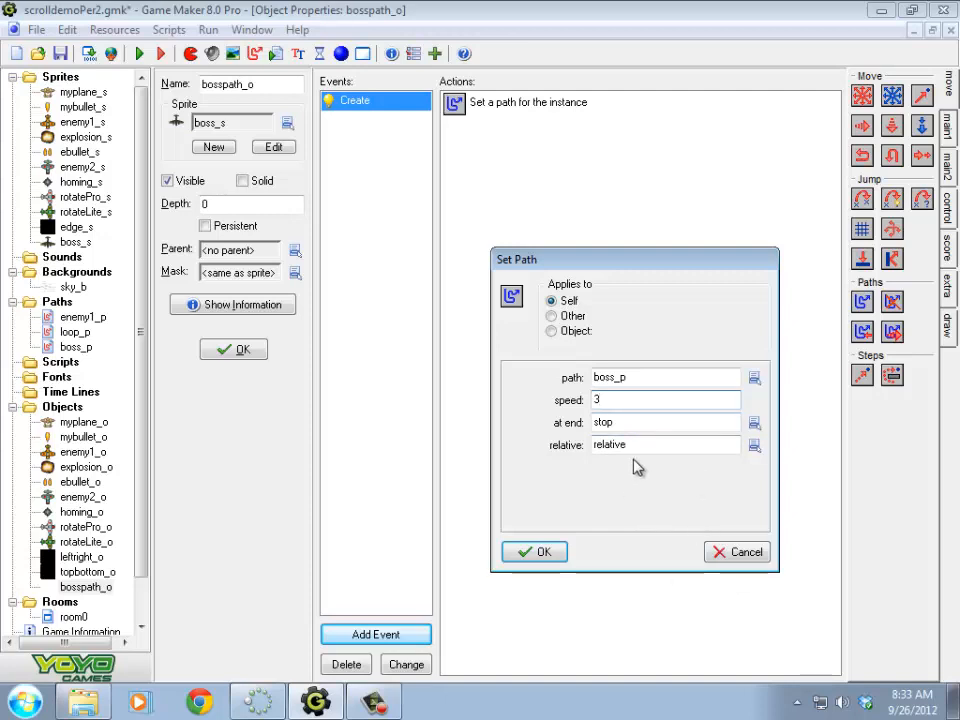
pyautogui.click(534, 552)
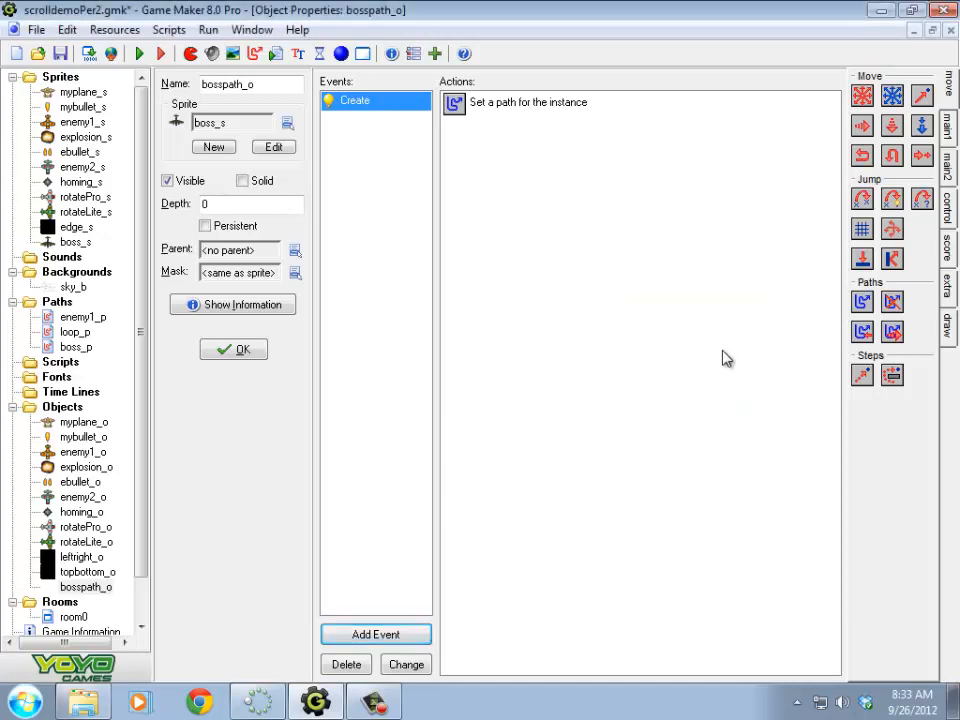
pyautogui.scroll(-3)
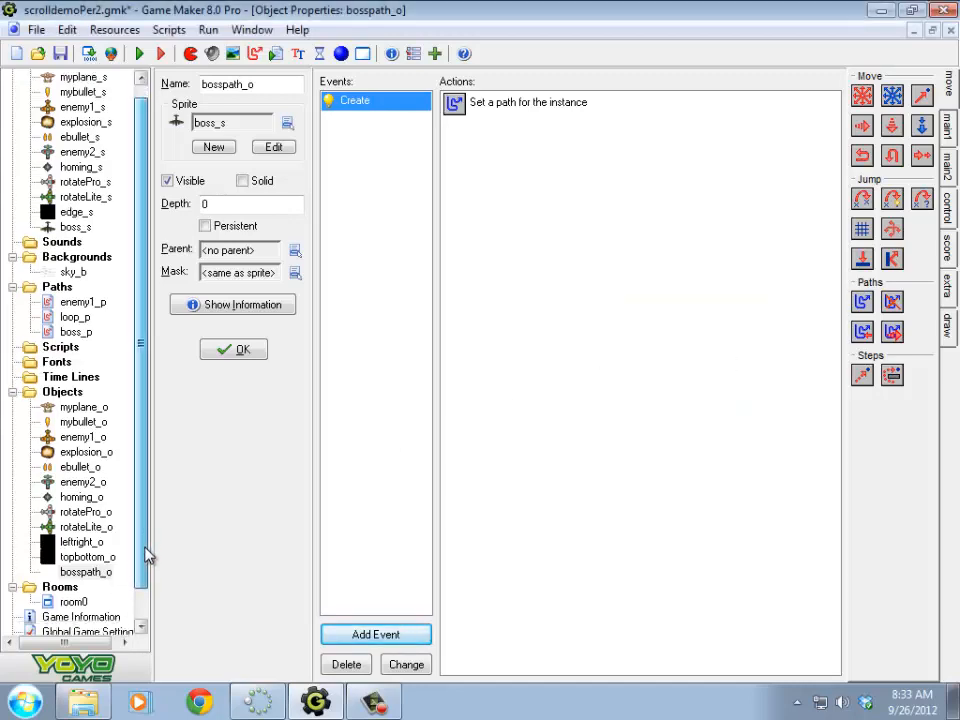